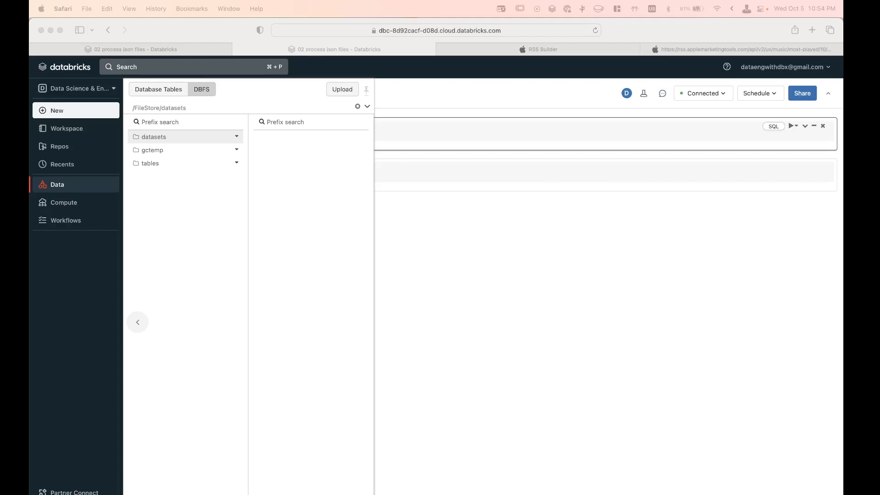
pyautogui.moveTo(754, 363)
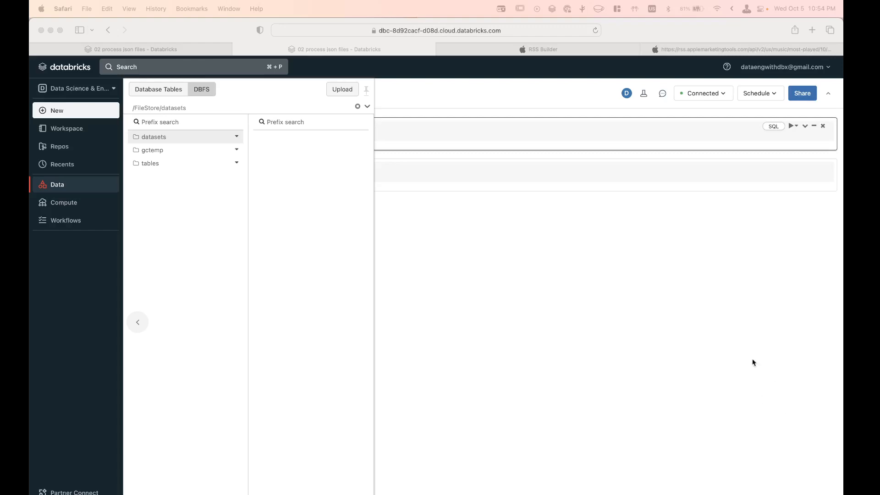
pyautogui.moveTo(85, 184)
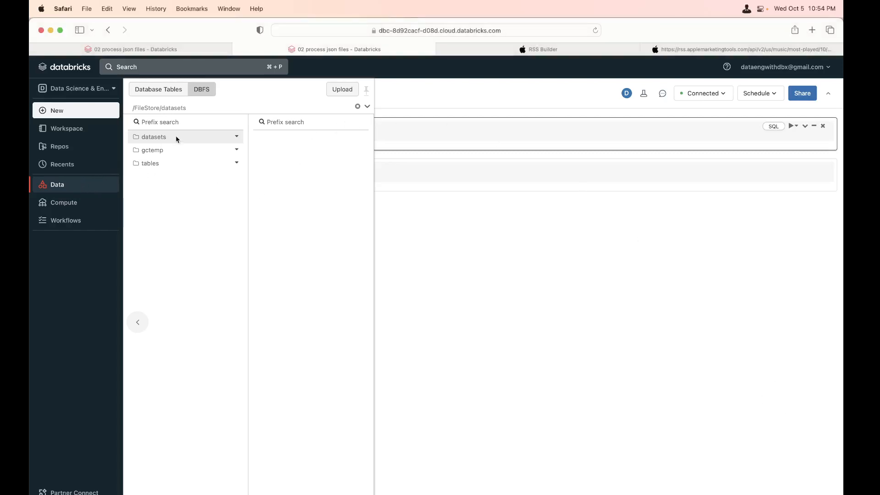
# - Upload 02_bored.json from the local machine into the FileStore datasets folder
pyautogui.click(341, 89)
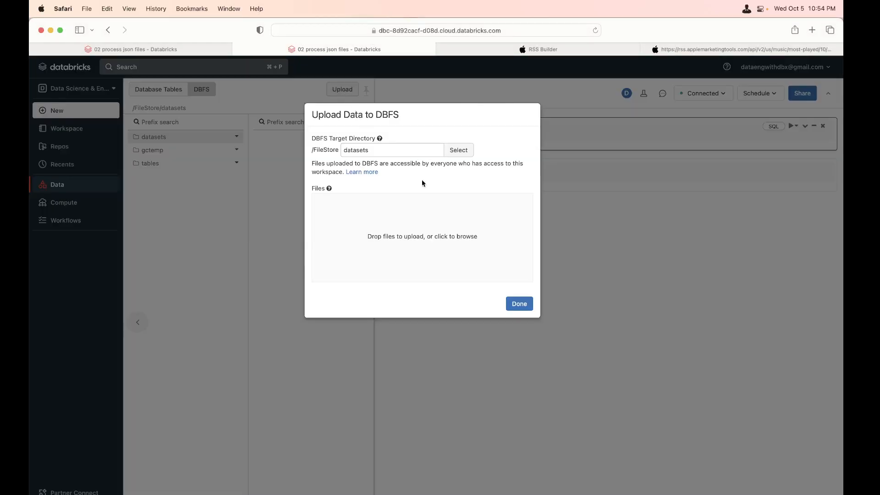
pyautogui.click(422, 235)
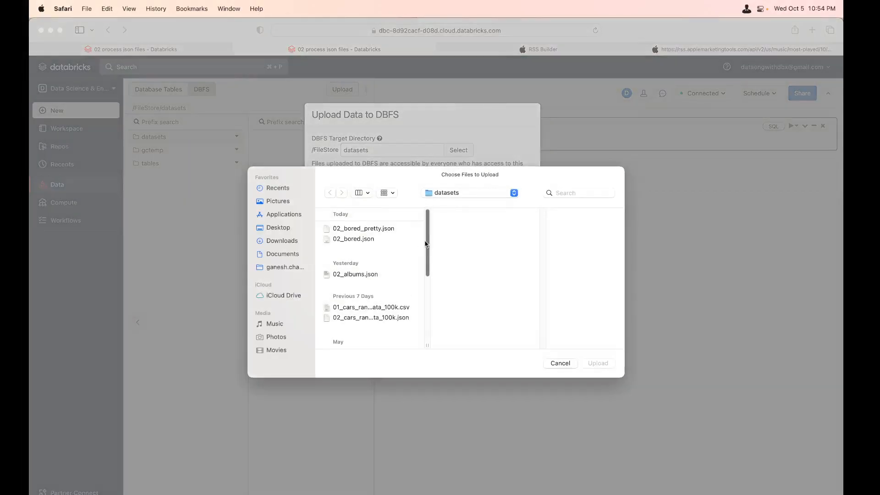
pyautogui.click(352, 238)
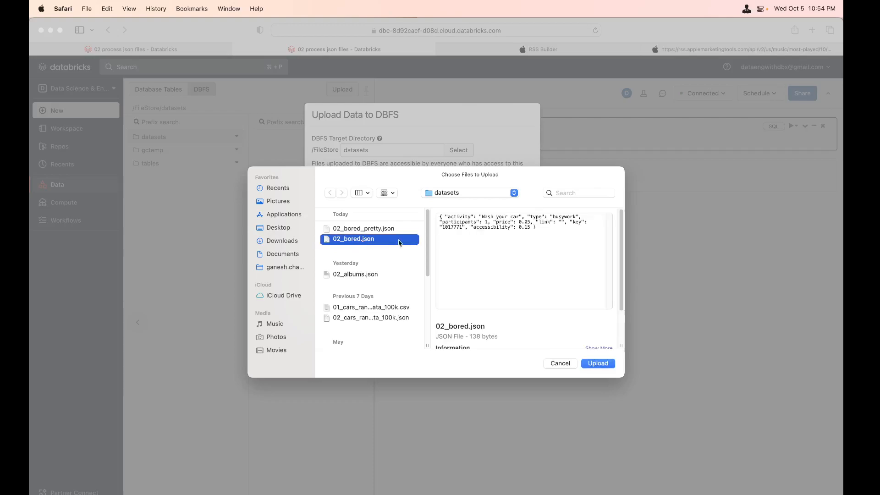
pyautogui.moveTo(492, 219)
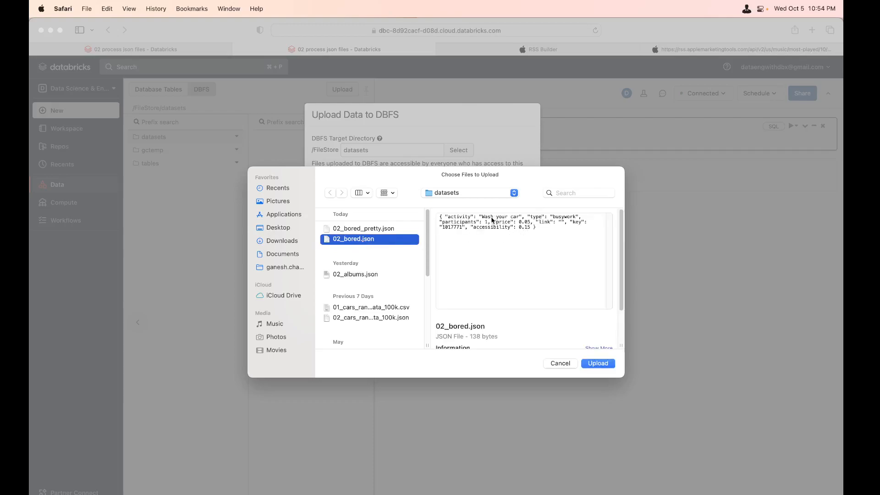
pyautogui.moveTo(563, 306)
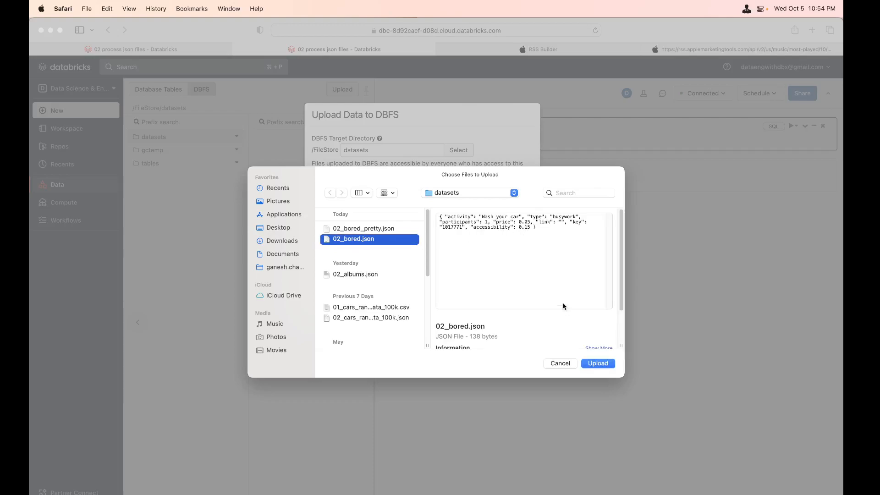
pyautogui.click(597, 362)
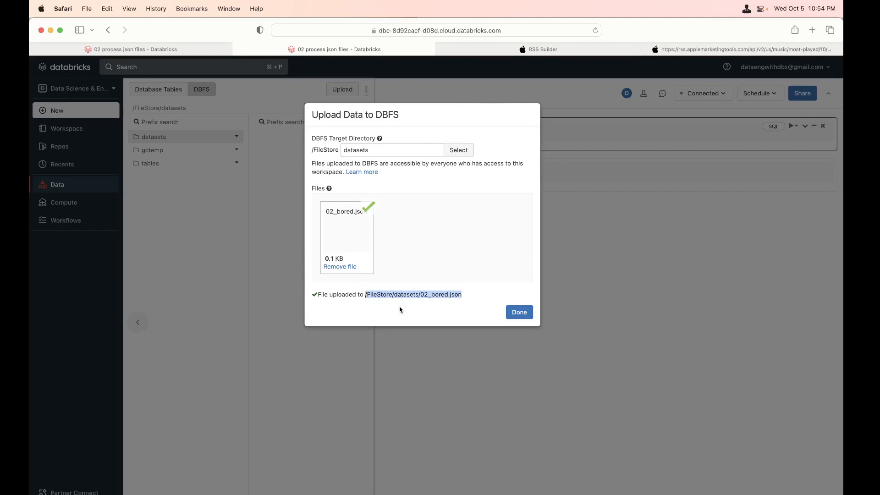
pyautogui.moveTo(432, 241)
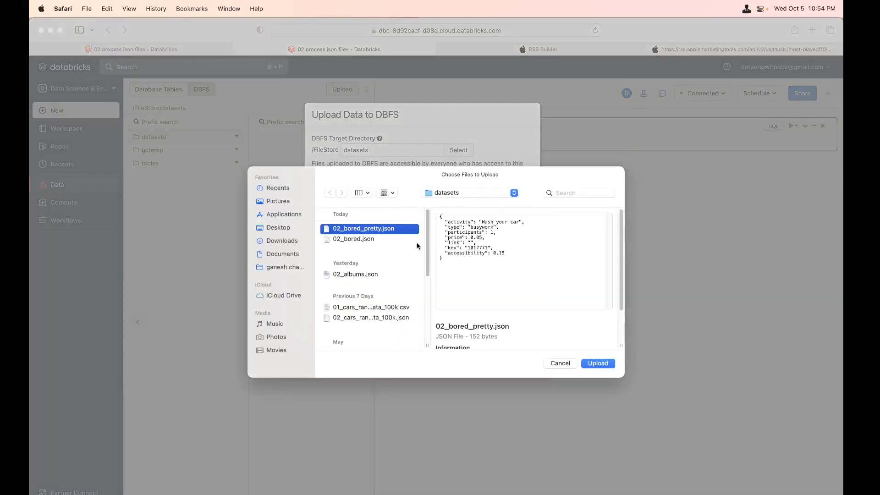
pyautogui.moveTo(365, 244)
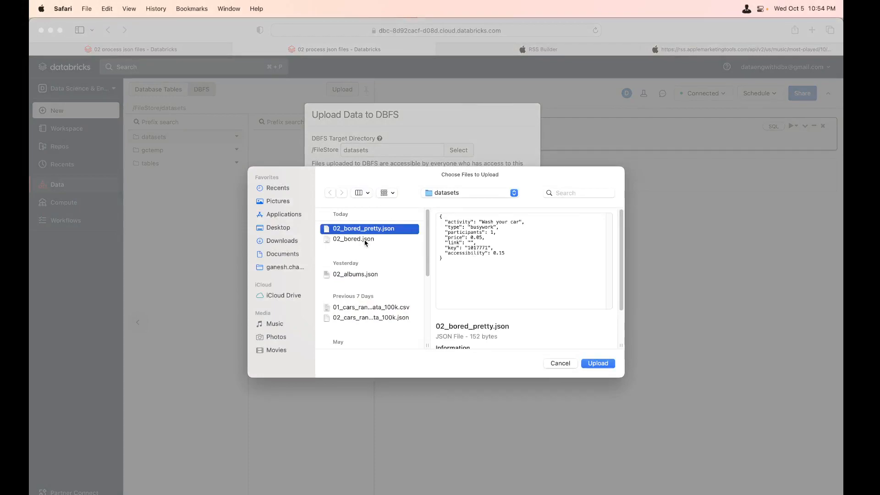
# - Upload 02_bored_pretty.json as well and finish, returning to the file list
pyautogui.click(352, 238)
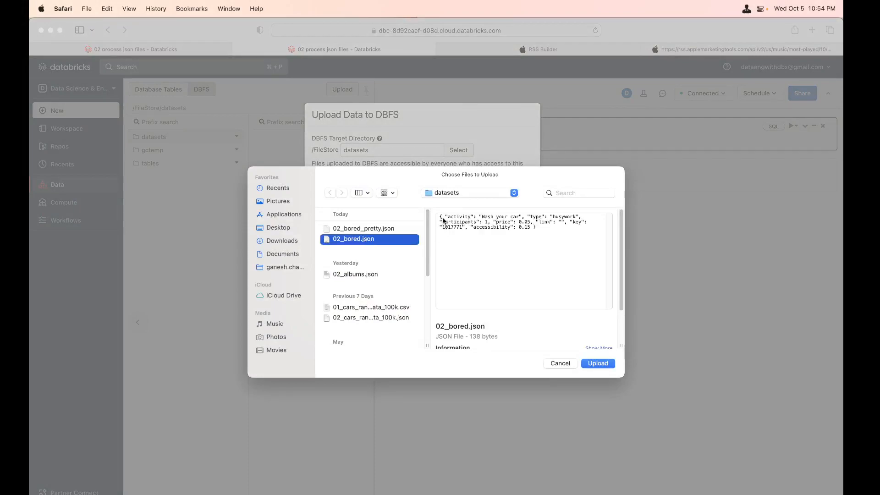
pyautogui.click(364, 228)
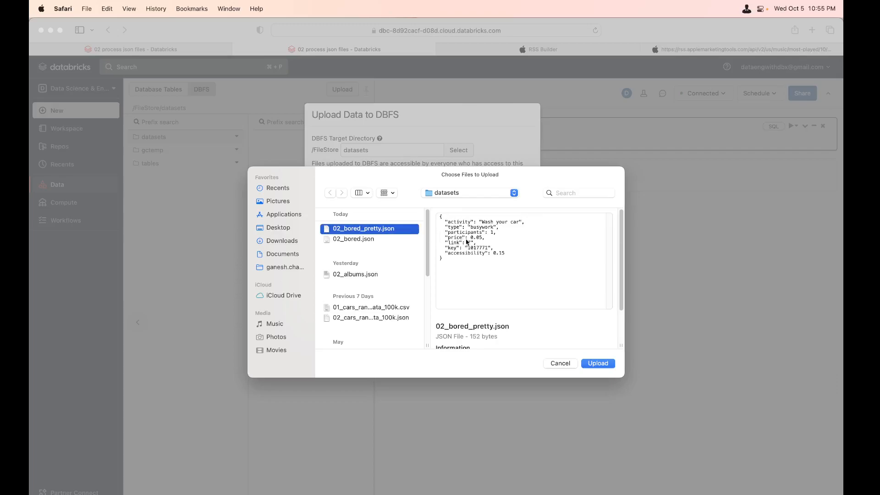
pyautogui.click(596, 362)
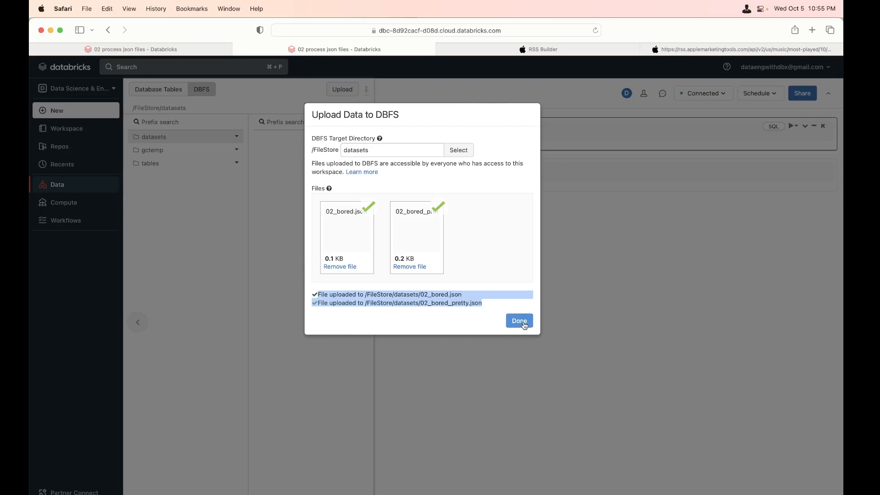
pyautogui.click(518, 320)
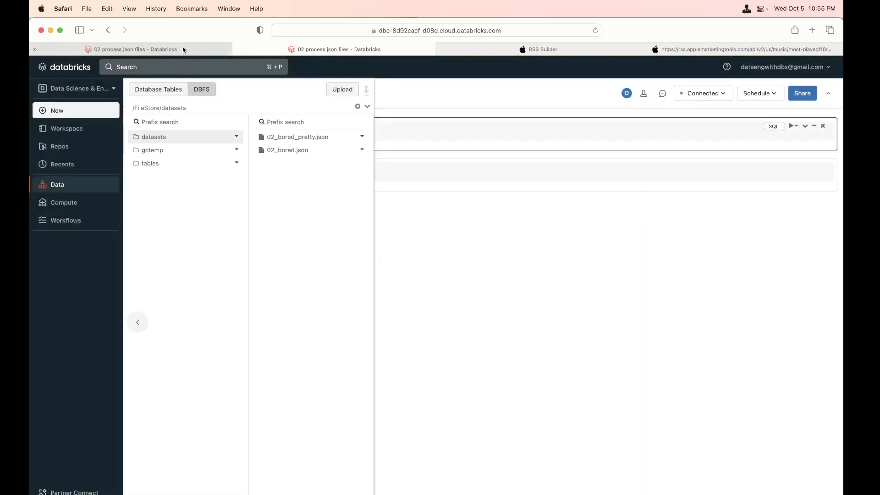
# - Back in the notebook, render a %md cell with heading '## Process Simple JSON Documents'
pyautogui.click(133, 49)
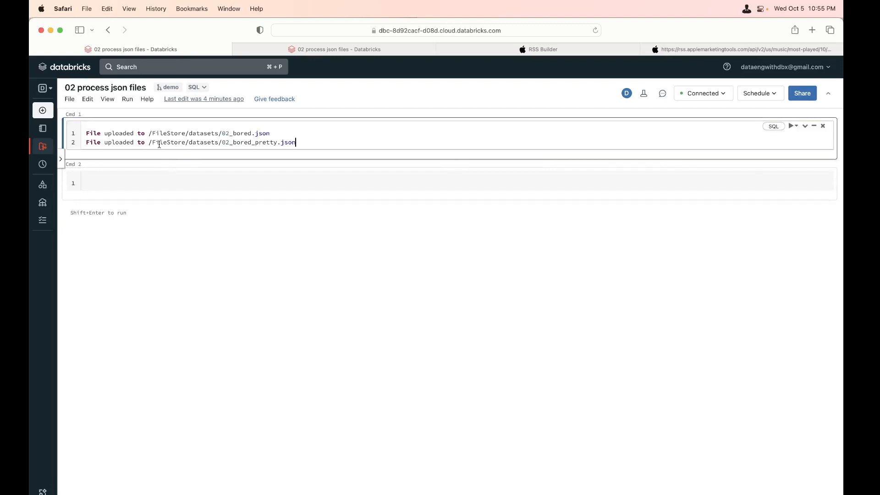
pyautogui.click(167, 182)
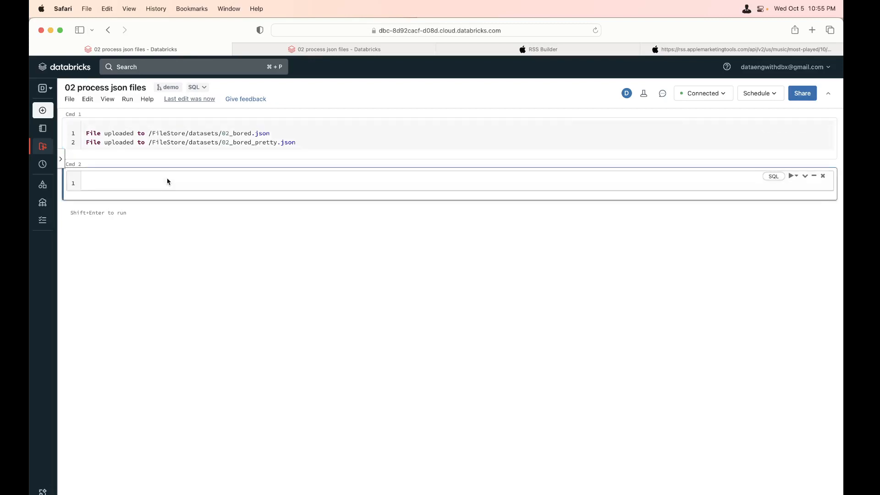
pyautogui.write('%md')
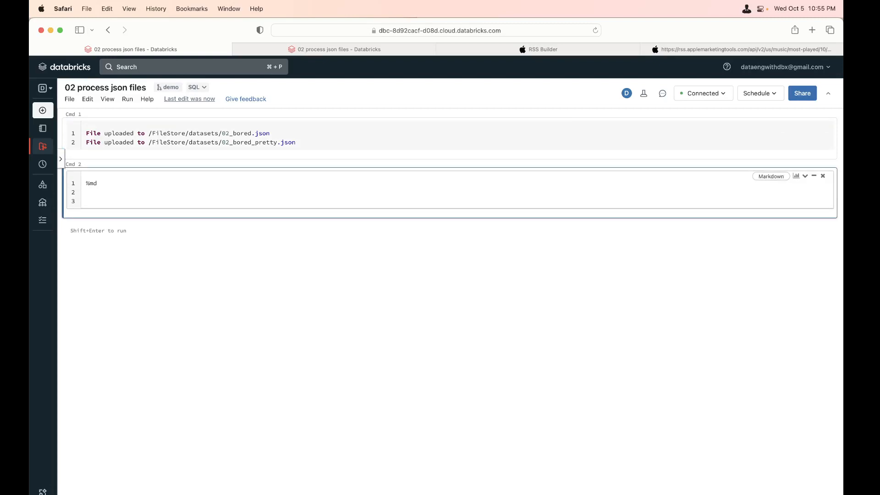
pyautogui.write('##')
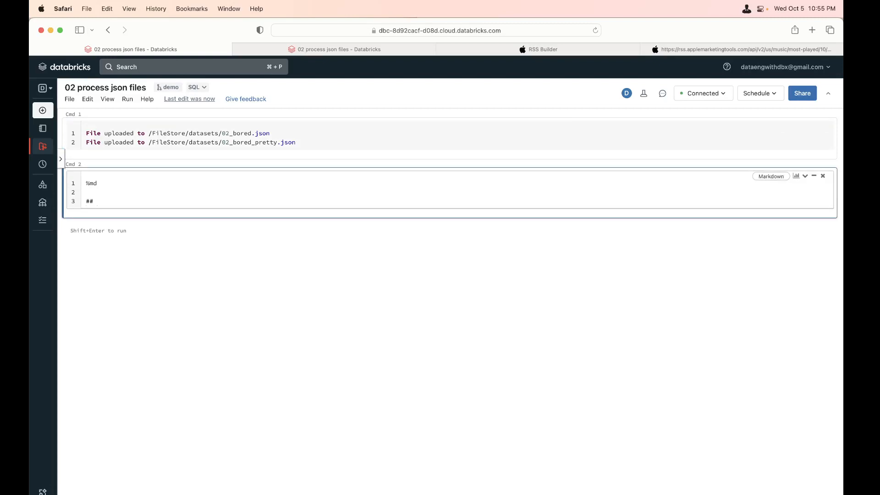
pyautogui.write('Process S')
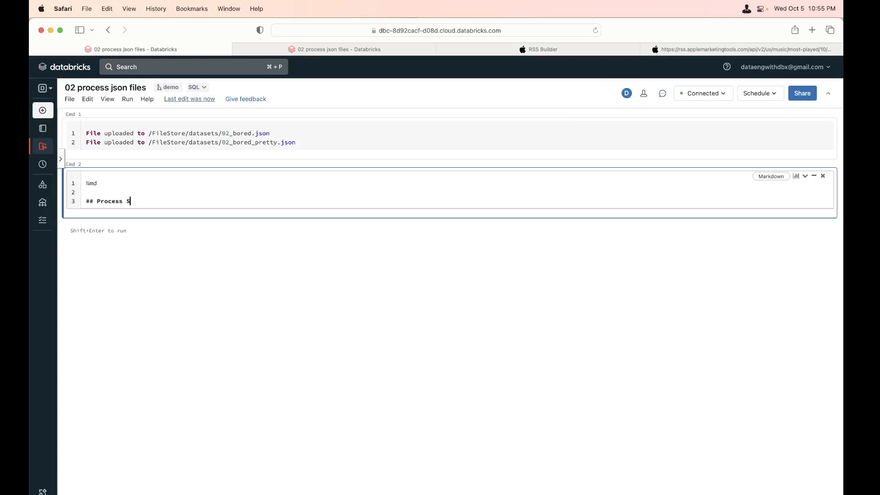
pyautogui.write('imple JSON D')
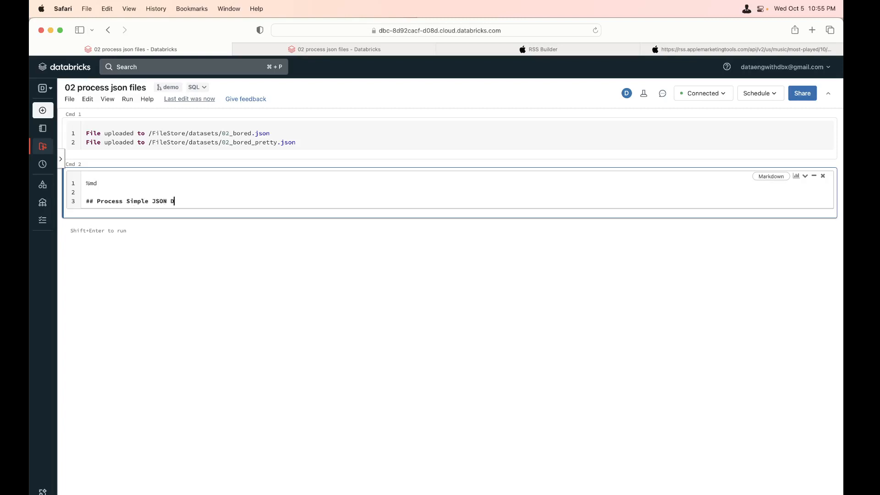
pyautogui.write('ocuments')
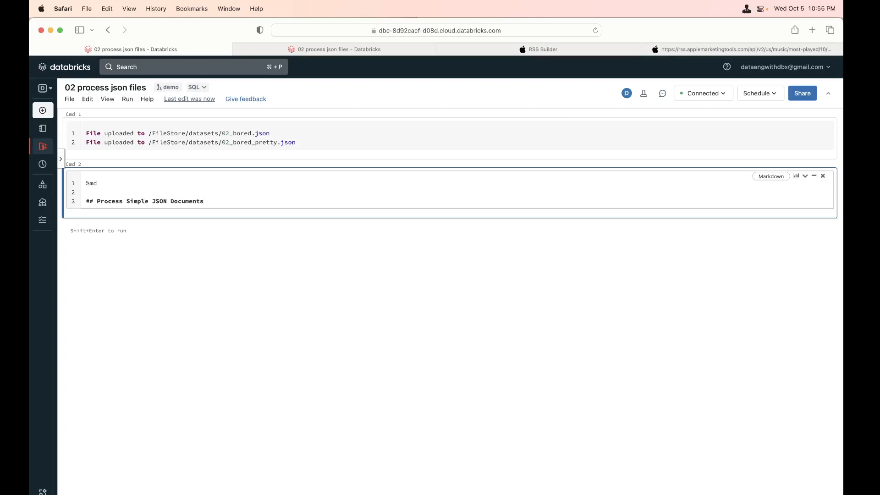
pyautogui.press('shift+Return')
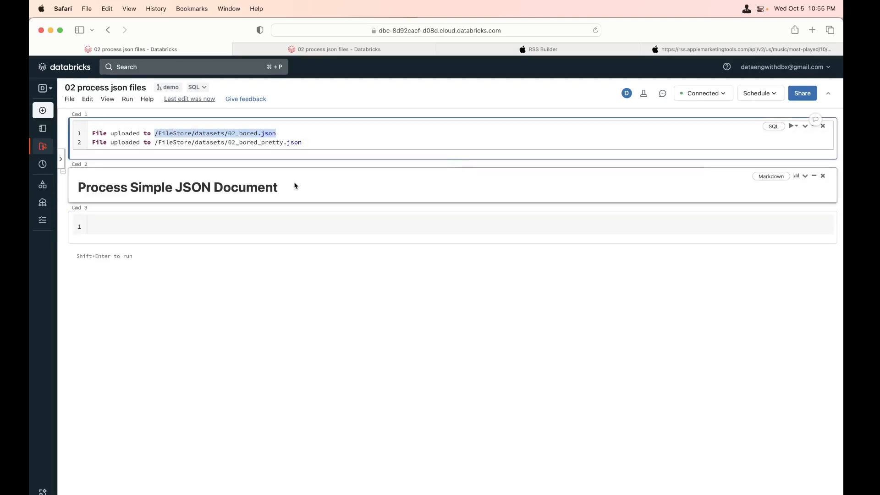
# - Write select * from json.`/FileStore/datasets/02_bored.json`; in the third cell
pyautogui.click(261, 226)
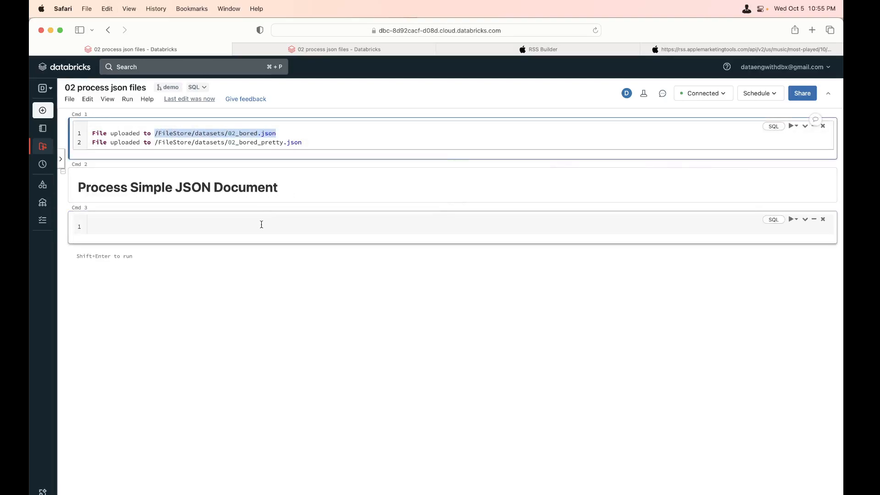
pyautogui.click(261, 226)
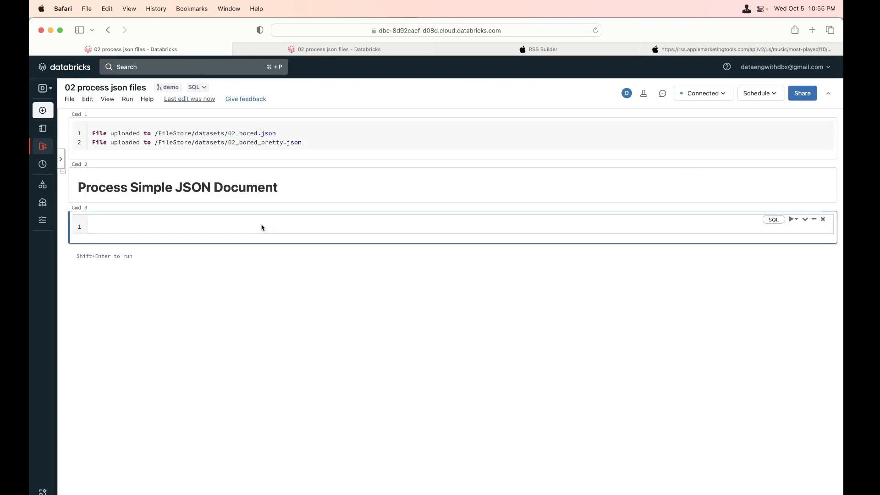
pyautogui.write('sele')
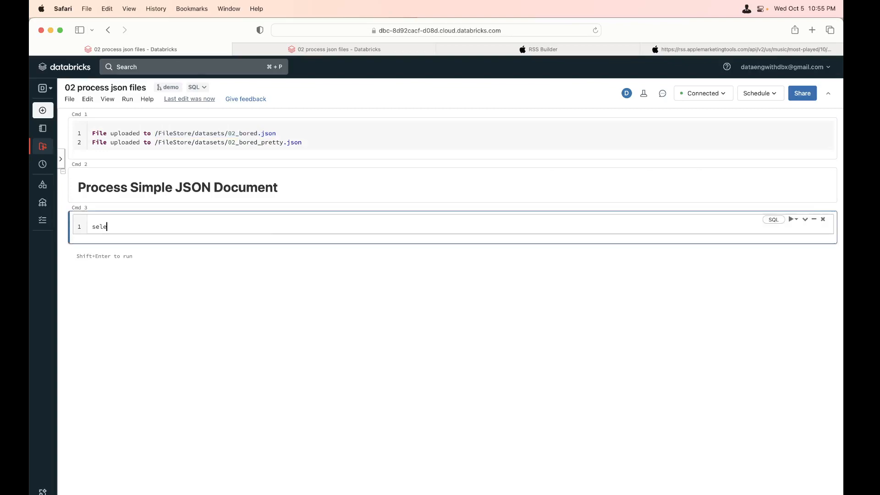
pyautogui.write('ct * f')
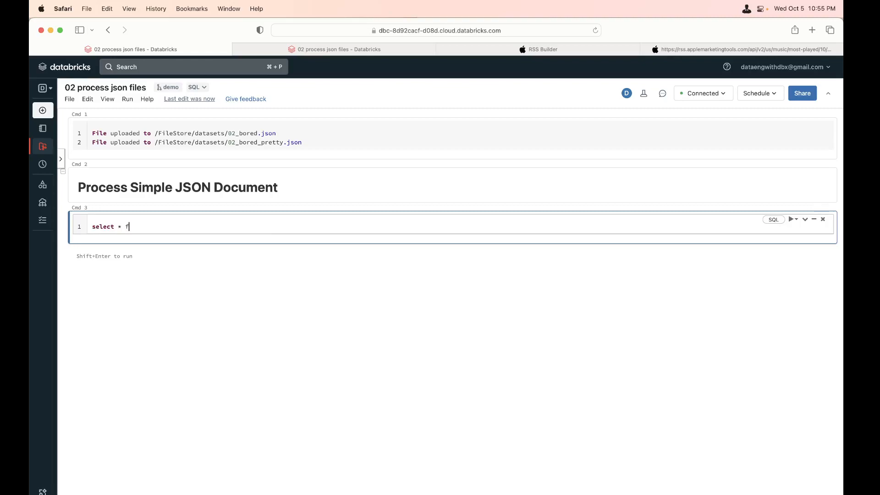
pyautogui.write('rom json.`/FileStore/datasets/02_bored.json')
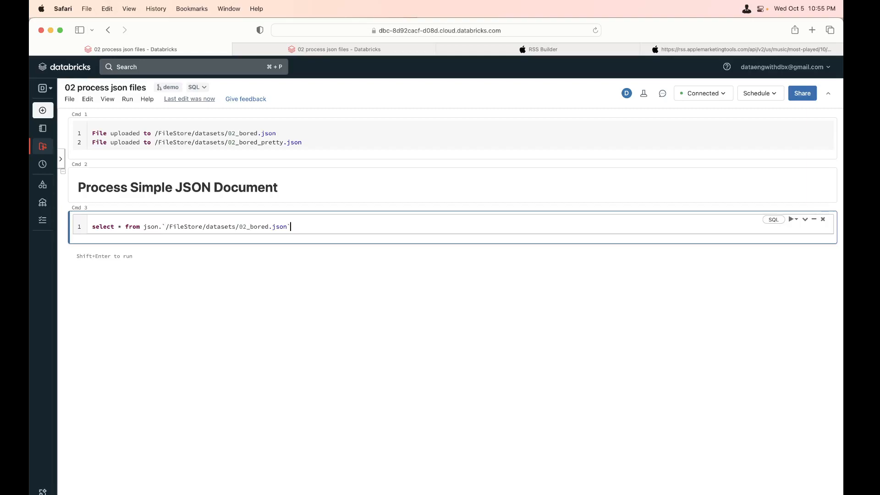
pyautogui.write(';')
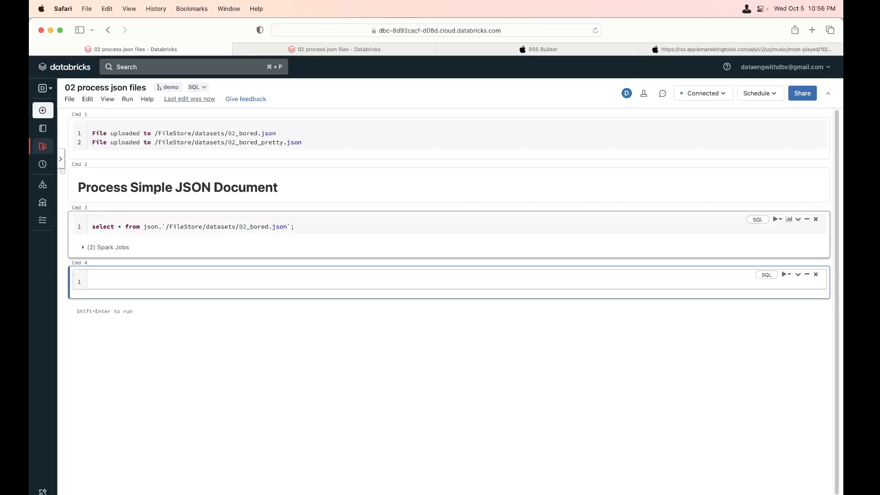
# - Briefly show the DBFS file list, then return to the query result row 'Wash your car'
pyautogui.click(775, 219)
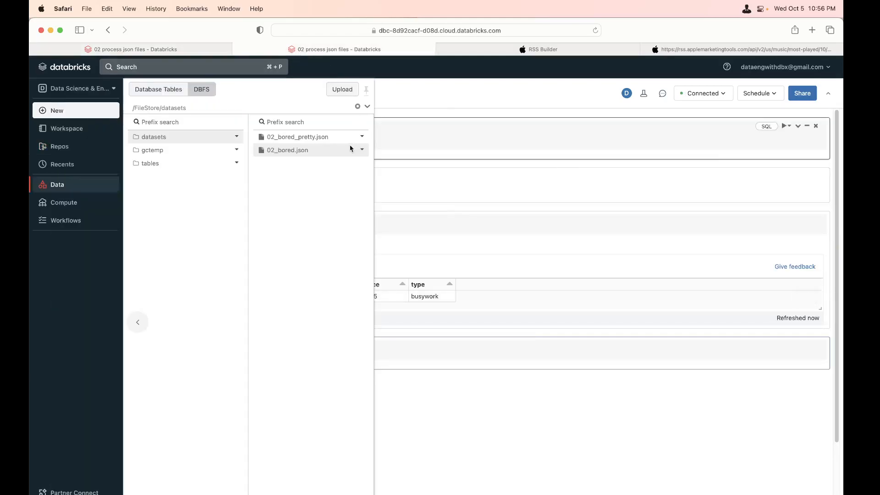
pyautogui.click(138, 322)
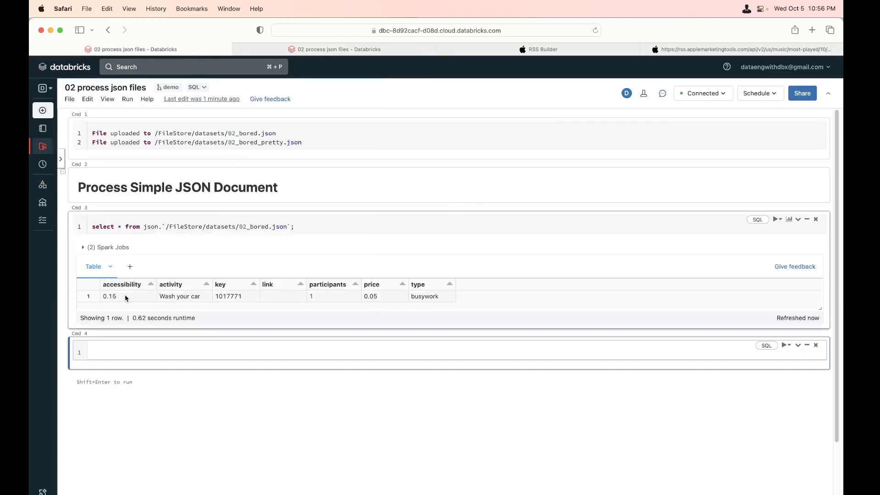
pyautogui.moveTo(415, 296)
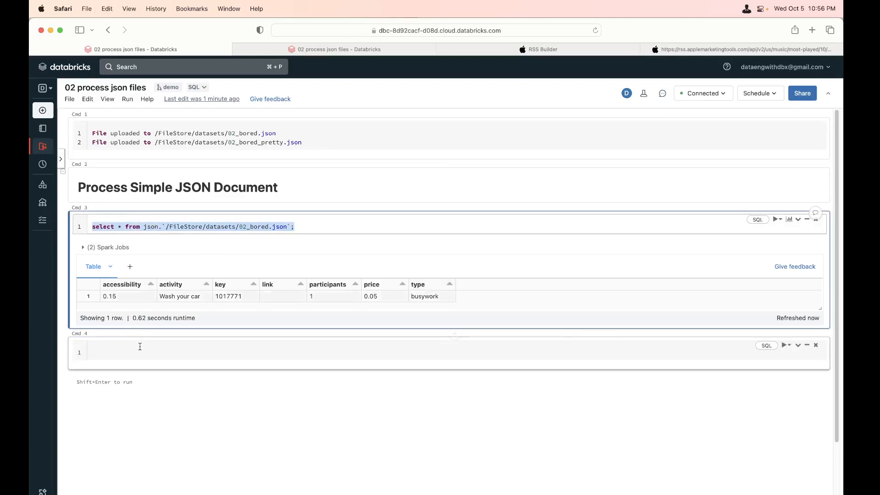
# - Paste the 02_bored.json select query into a new fourth cell without running it
pyautogui.write('select * from json.`/FileStore/datasets/02_bored.json`;')
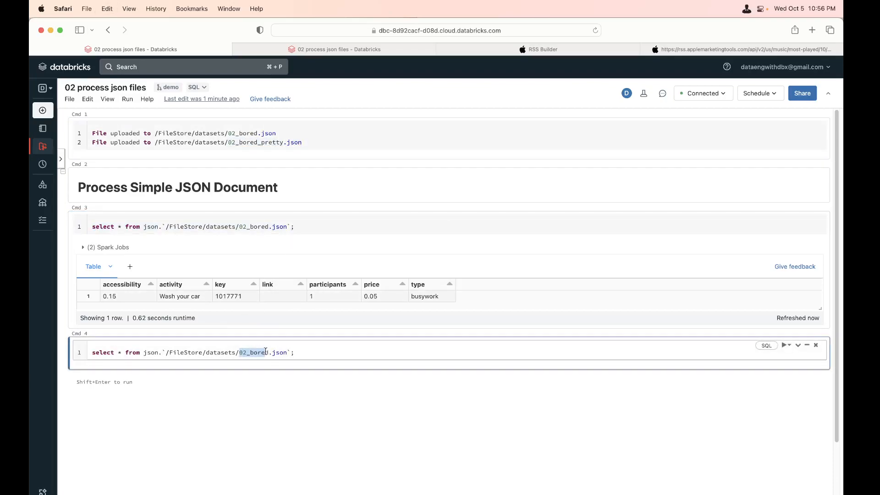
# - Point the query at 02_bored_pretty.json and run it, producing a corrupt-record AnalysisException
pyautogui.write('_pretty')
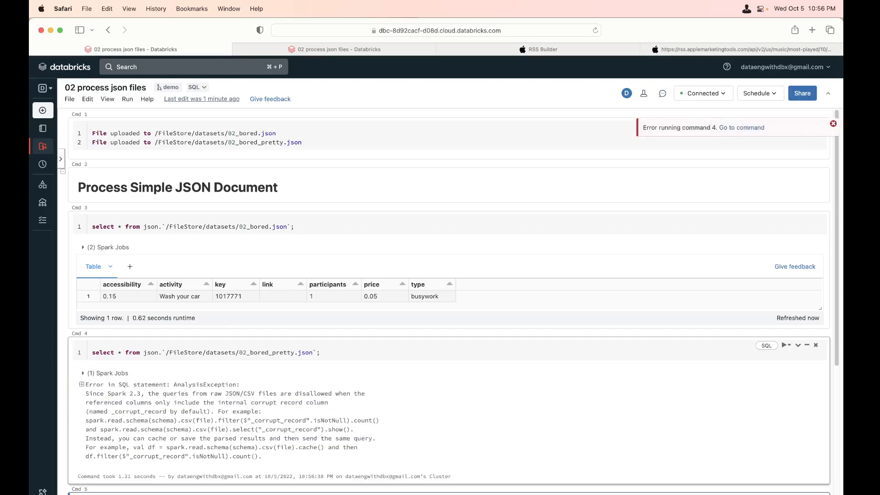
pyautogui.moveTo(321, 424)
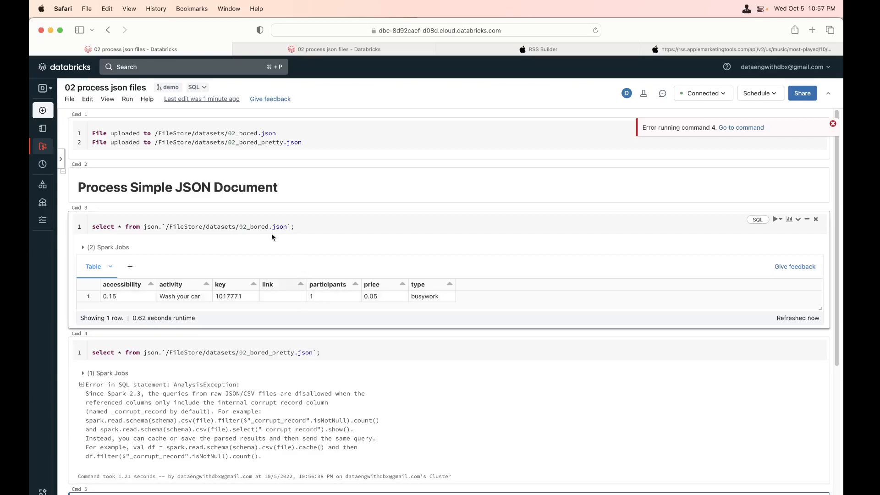
pyautogui.moveTo(410, 305)
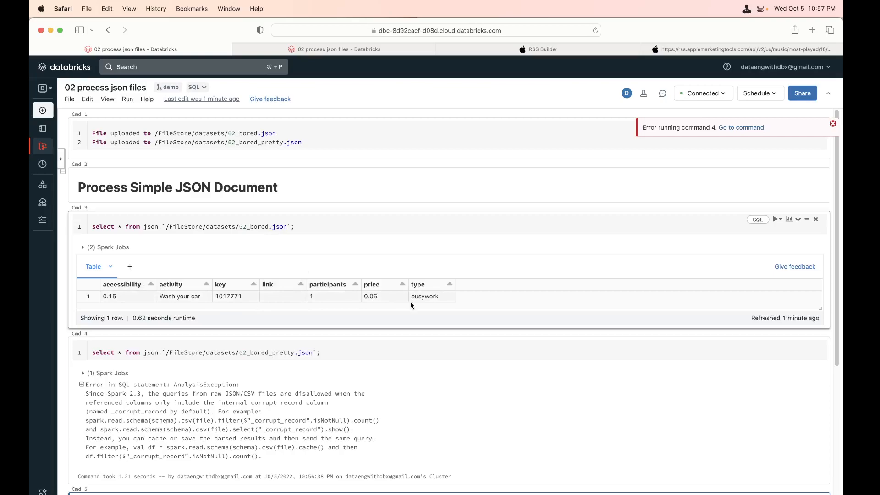
pyautogui.moveTo(164, 296)
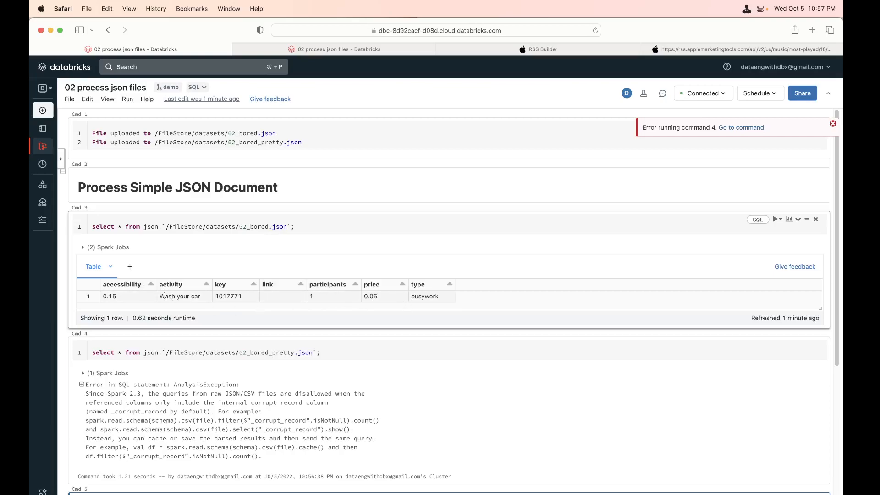
pyautogui.scroll(-3)
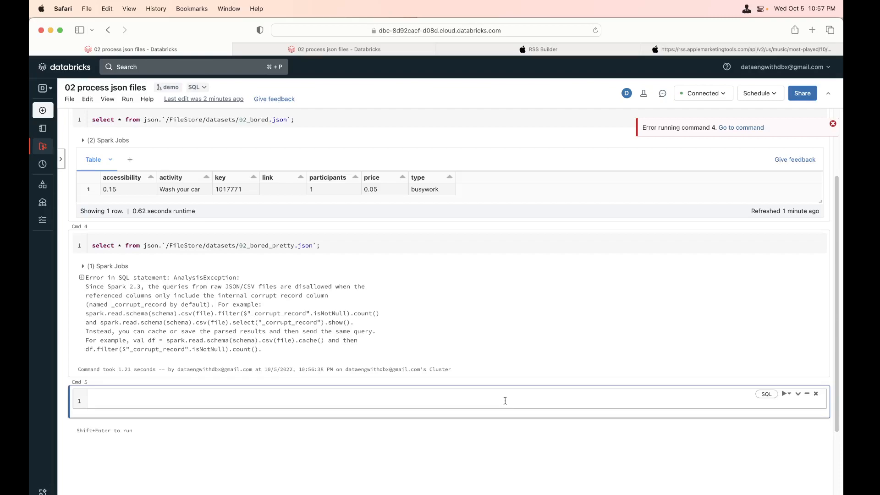
# - Render a markdown heading '## Create table using Json (Pretty)'
pyautogui.write('##')
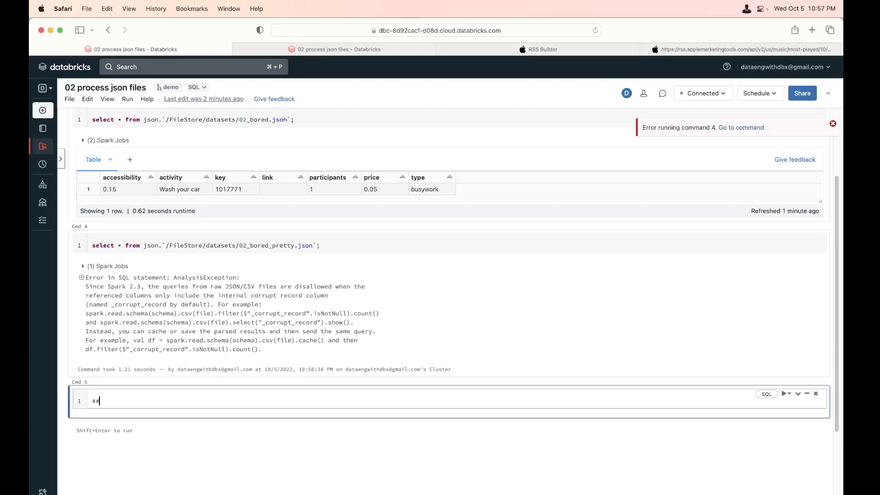
pyautogui.write('%md')
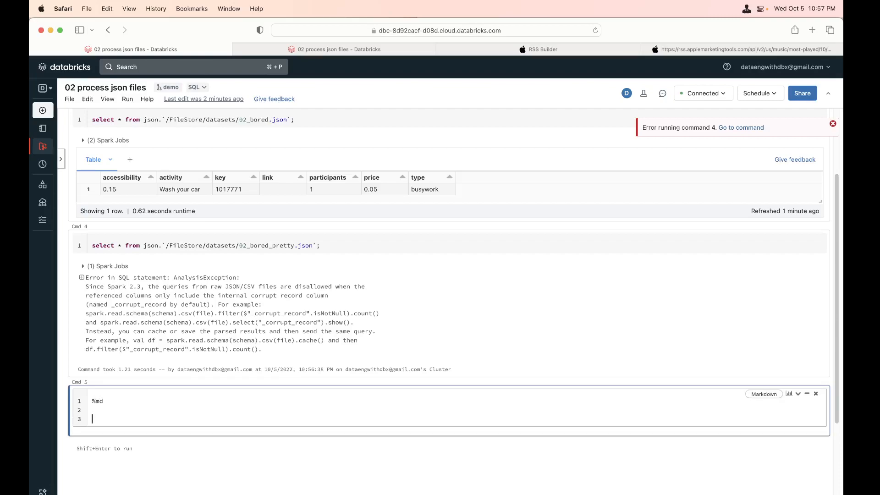
pyautogui.write('##')
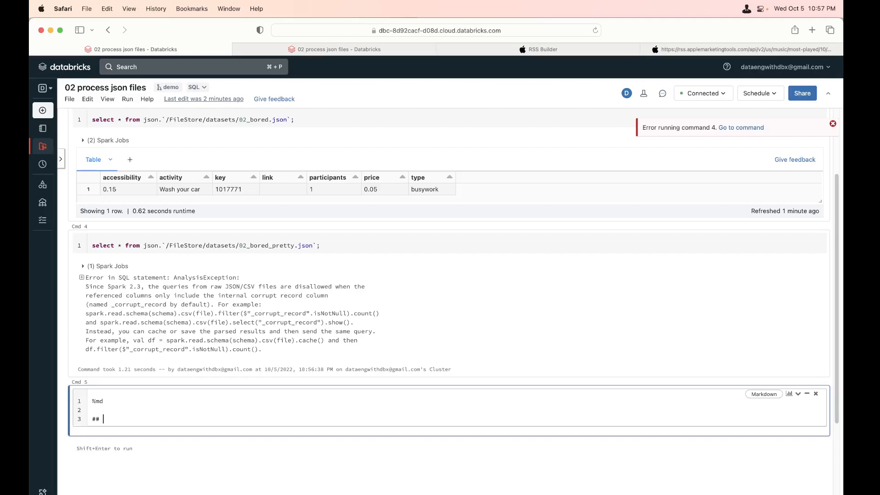
pyautogui.write('Create table')
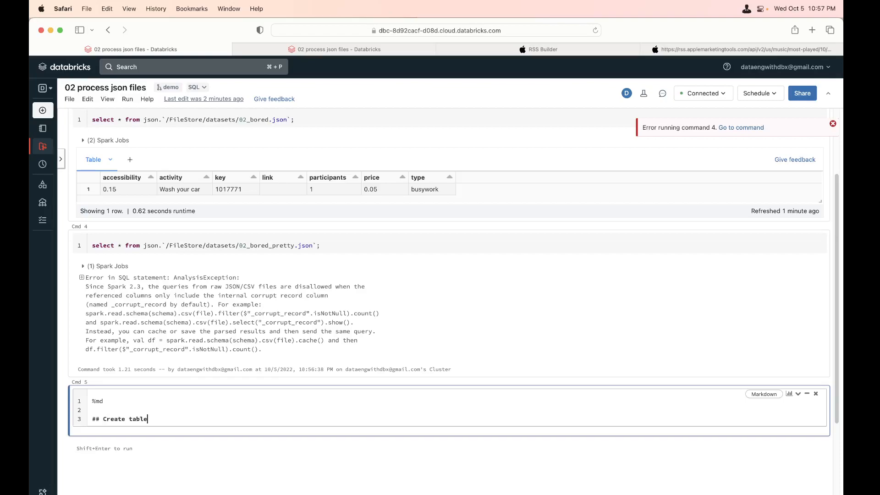
pyautogui.write('using Json (Prett')
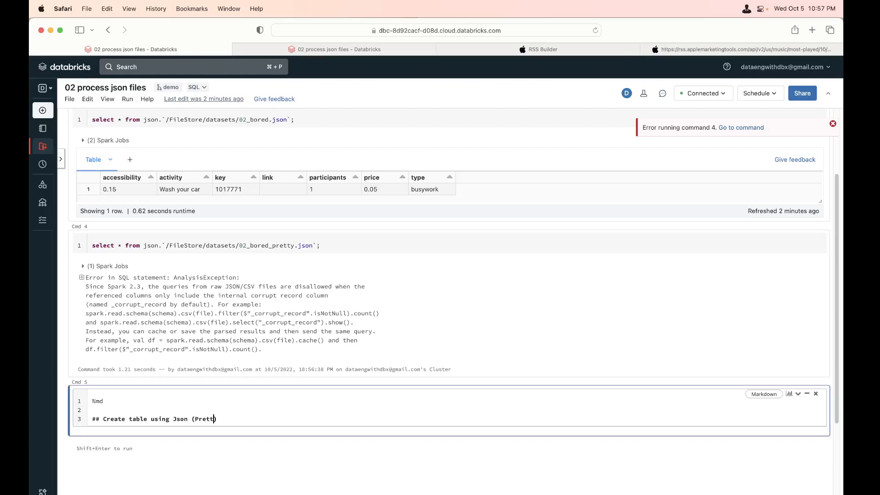
pyautogui.press('enter')
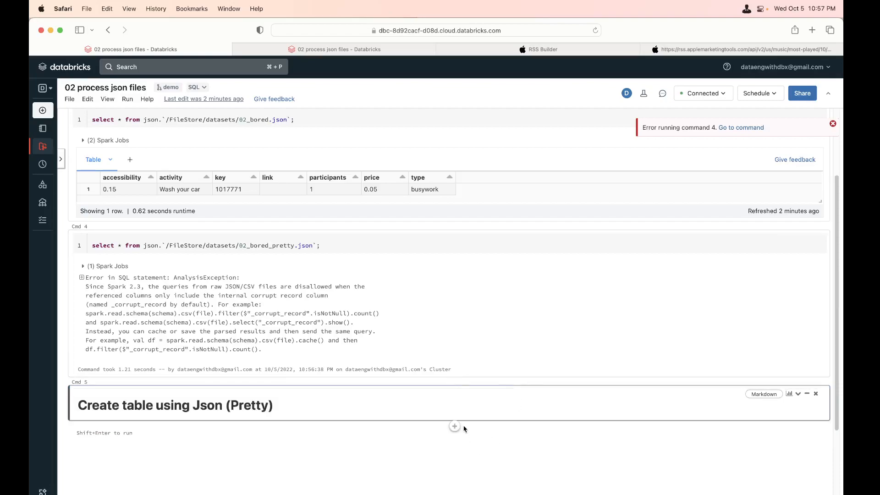
# - Create table bored_bronze_json using json with path 02_bored_pretty.json and multiline=true, and run it
pyautogui.click(454, 425)
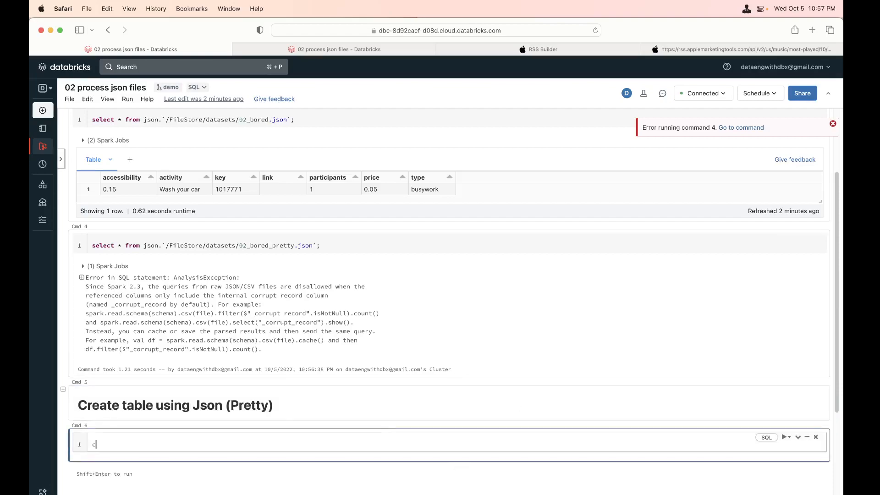
pyautogui.write('reate table')
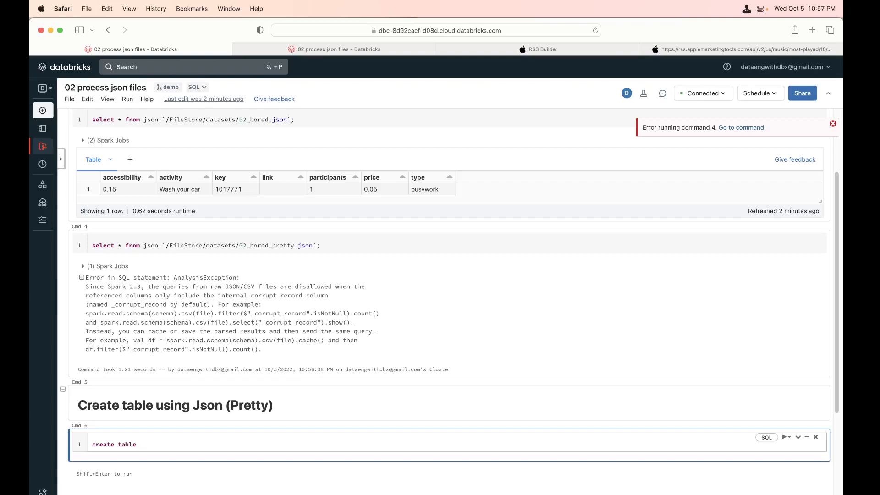
pyautogui.write('bored')
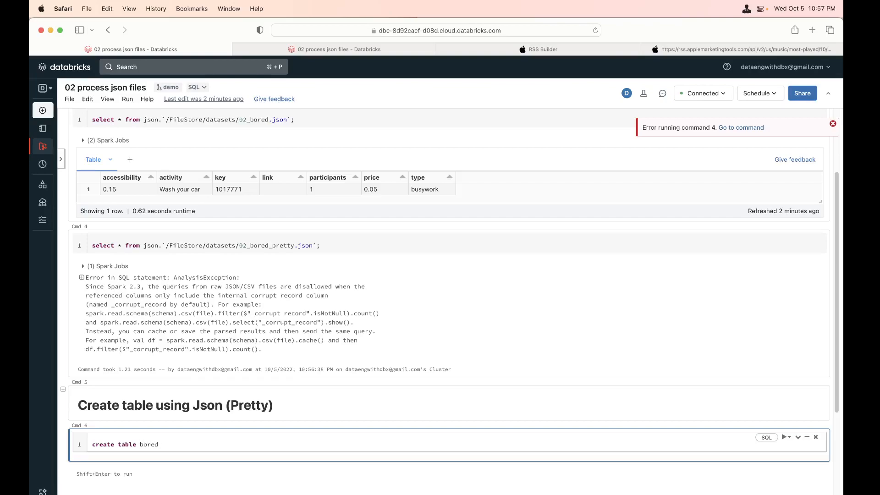
pyautogui.write('_bronze_jso')
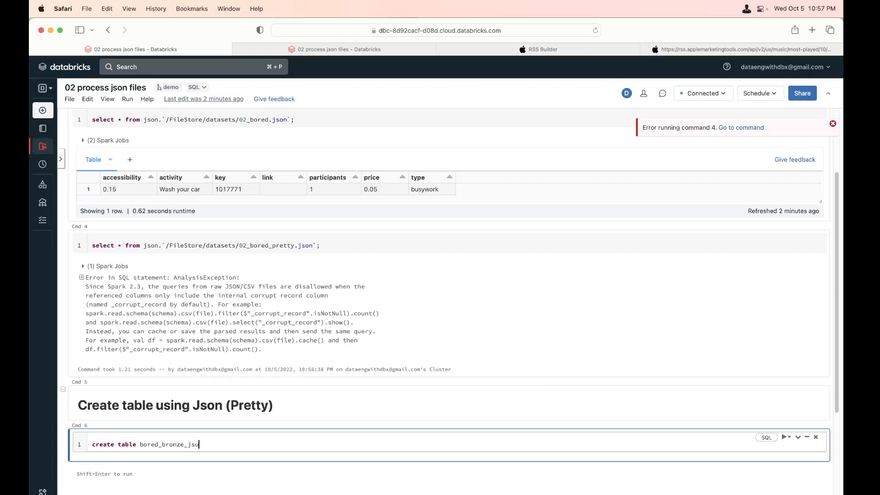
pyautogui.write('using json')
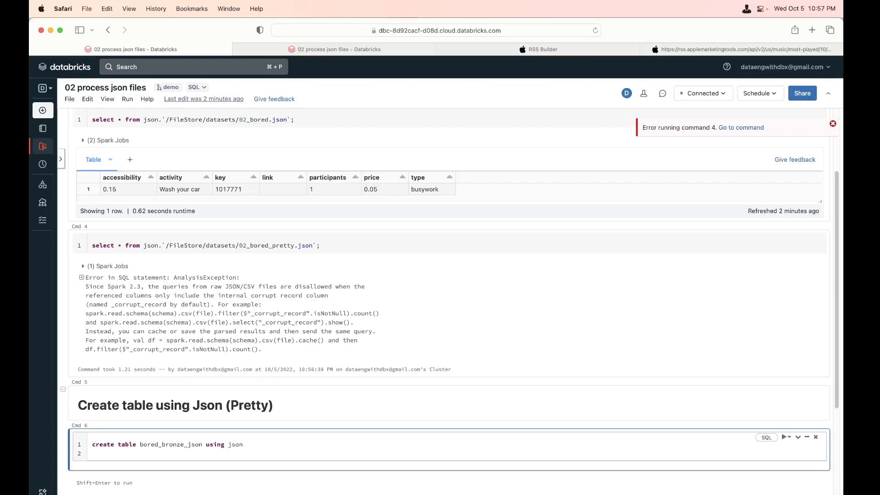
pyautogui.write('options(')
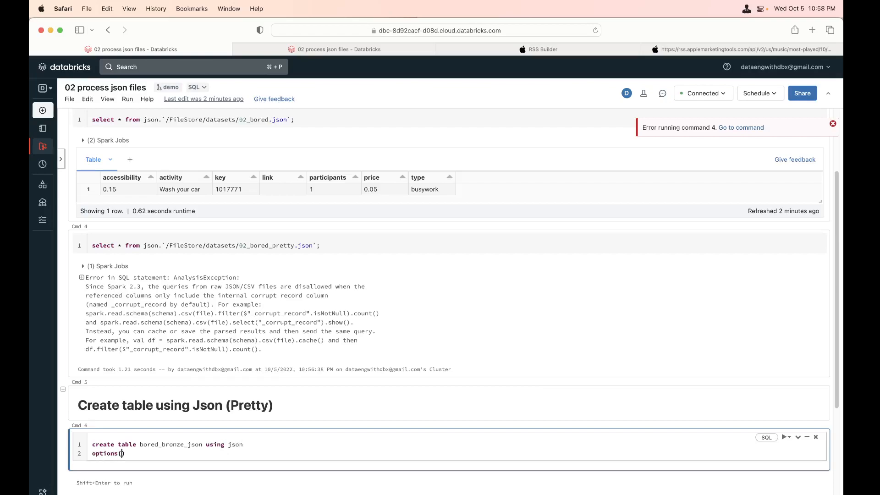
pyautogui.write('path=')
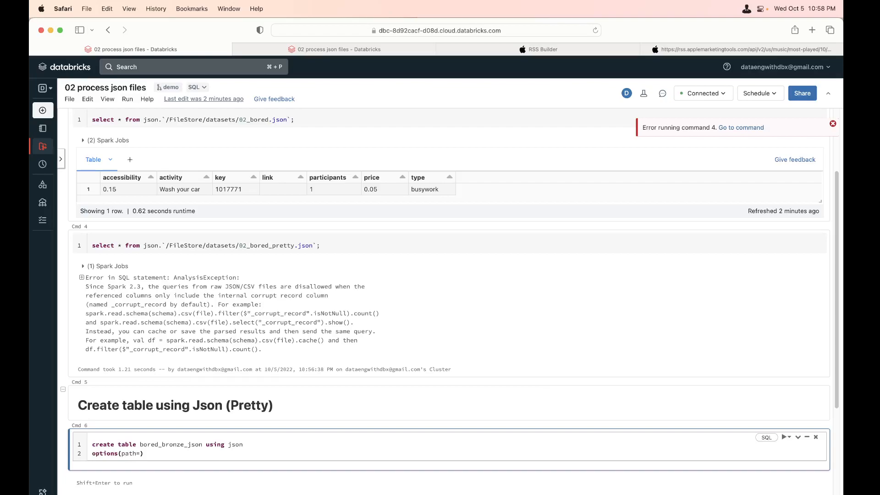
pyautogui.write("''")
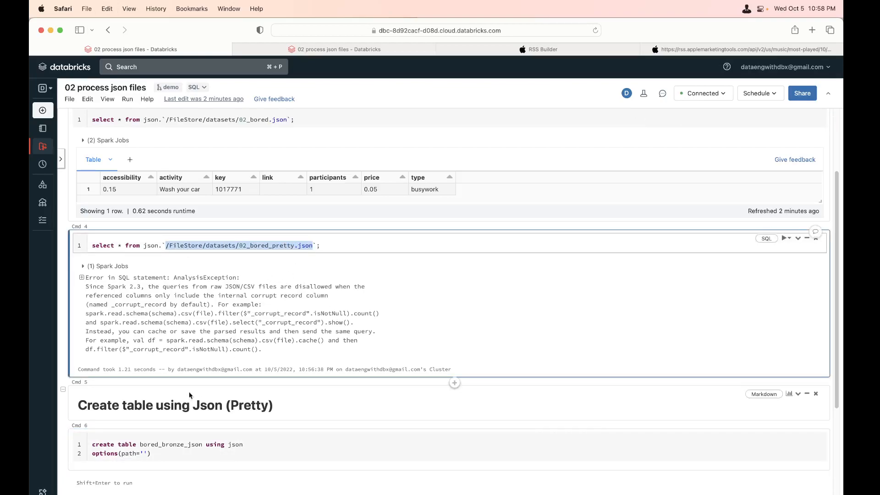
pyautogui.write('/FileStore/datasets/02_bored_pretty.json')
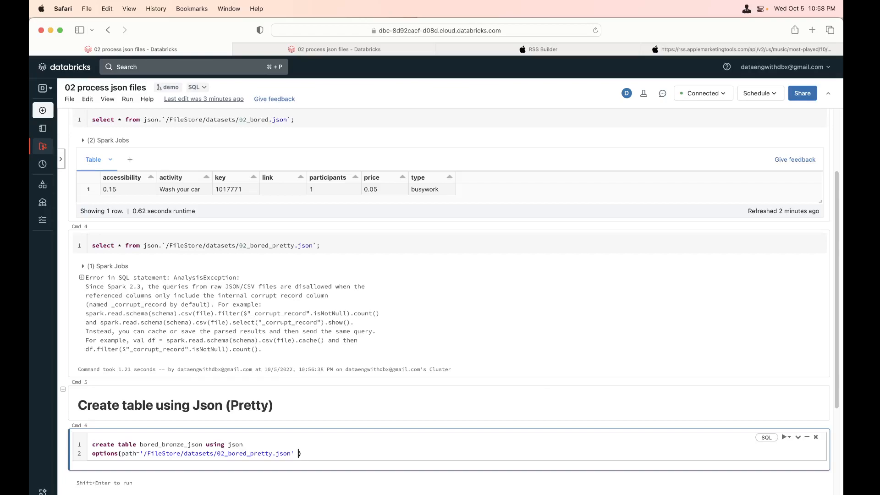
pyautogui.write(', multili')
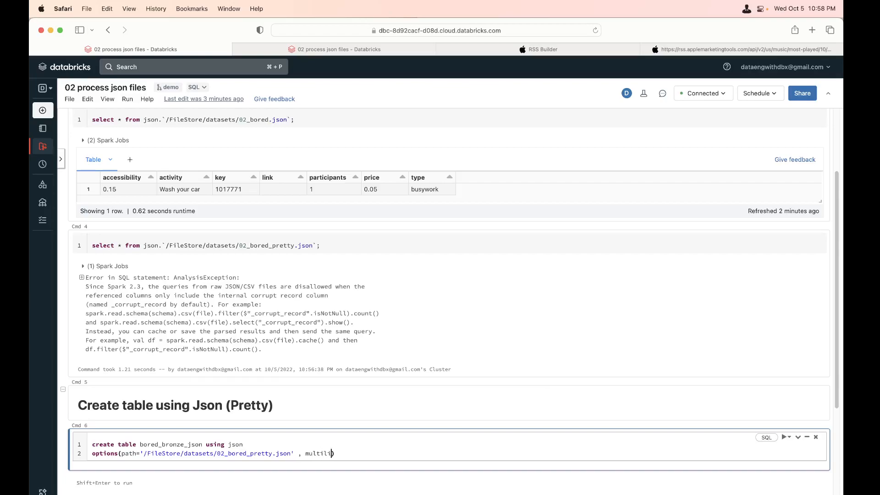
pyautogui.write('ne=)')
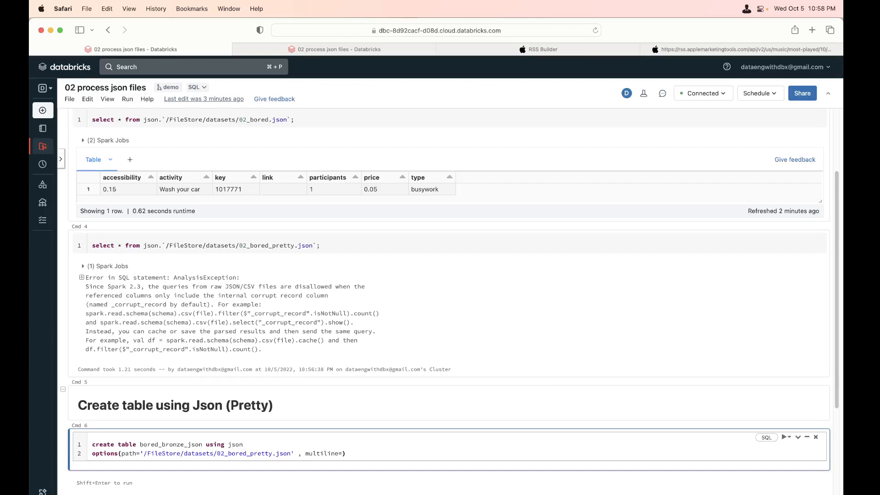
pyautogui.write('true);')
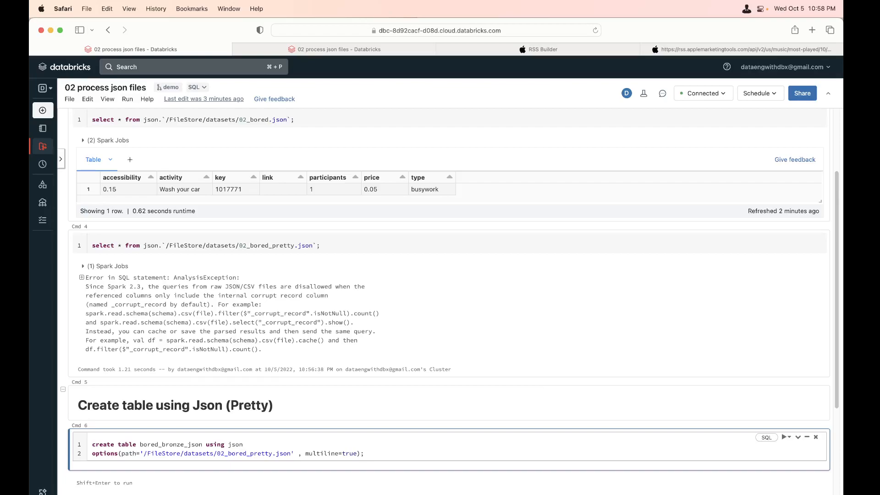
pyautogui.click(785, 436)
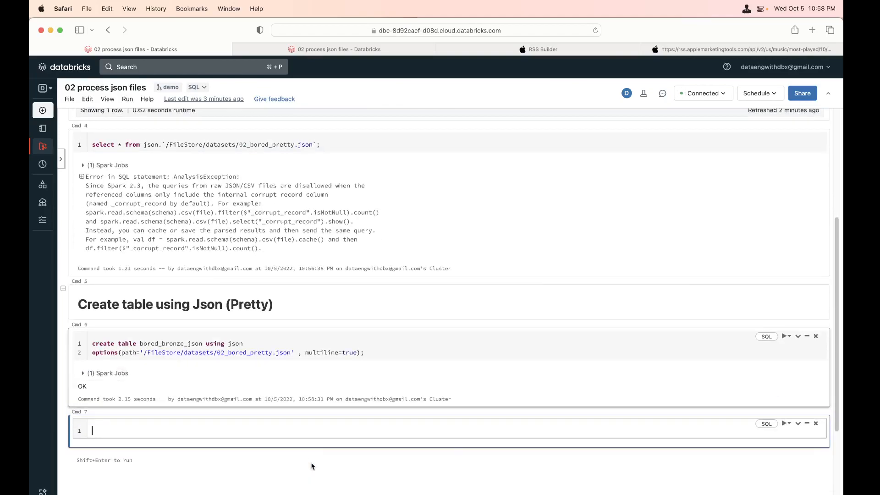
# - Run select * from bored_bronze_json, returning the single Wash your car row
pyautogui.write('select * fo')
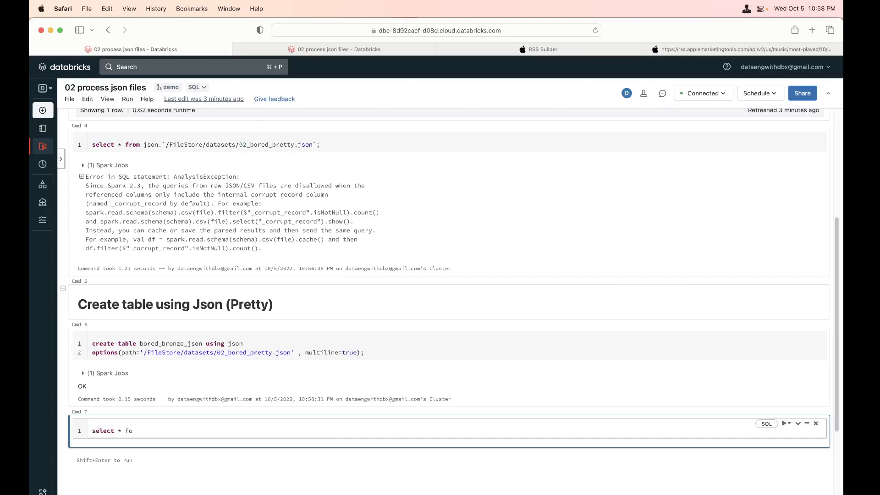
pyautogui.write('from bored_')
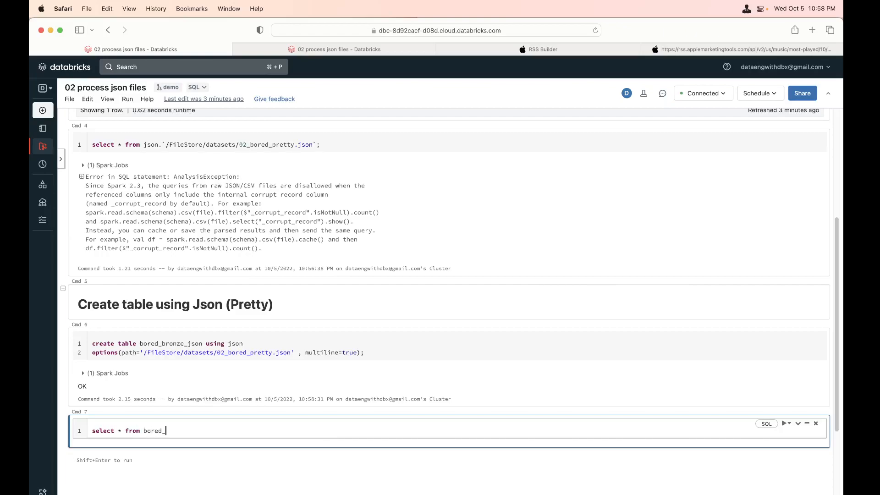
pyautogui.write('bronze_')
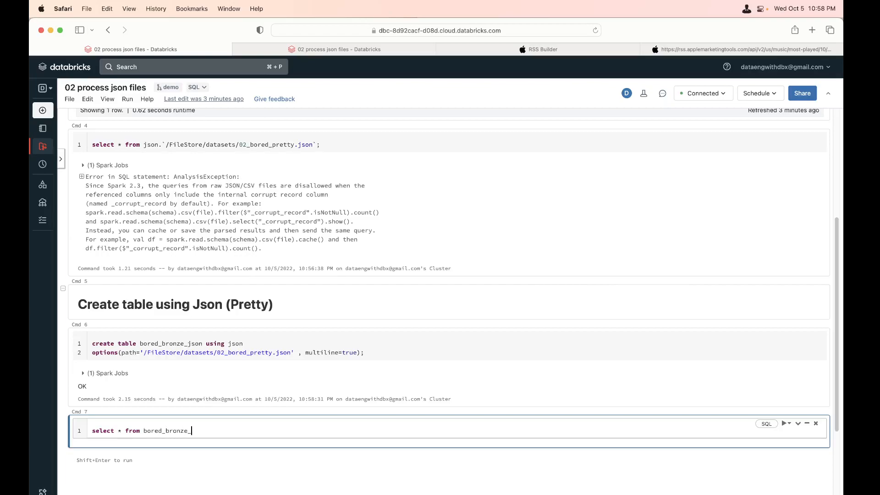
pyautogui.press('shift+enter')
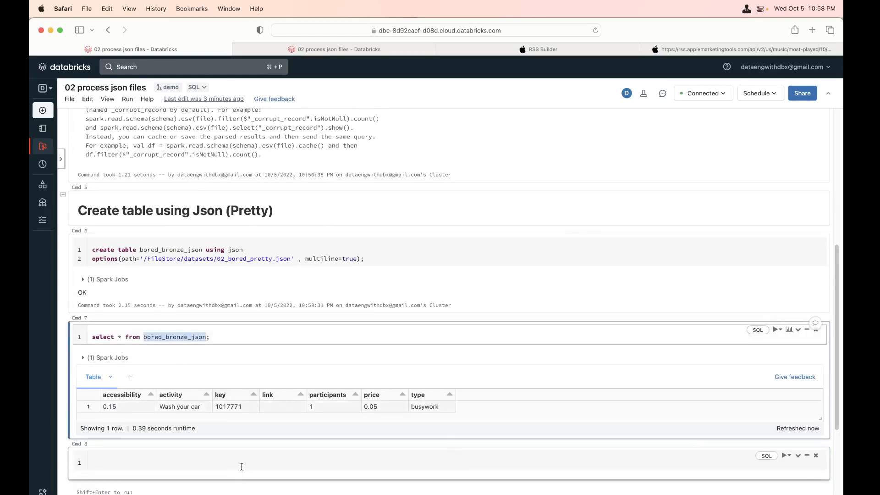
# - Write describe bored_bronze_json in the next cell
pyautogui.write('des')
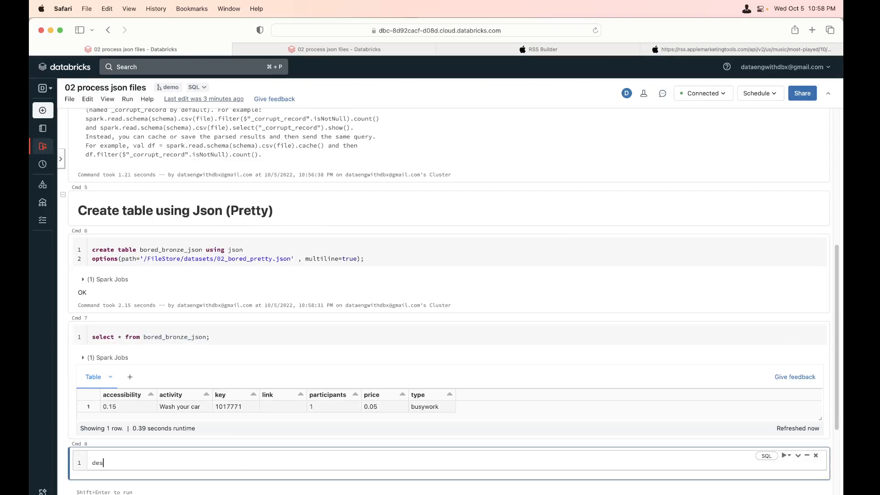
pyautogui.write('cribe')
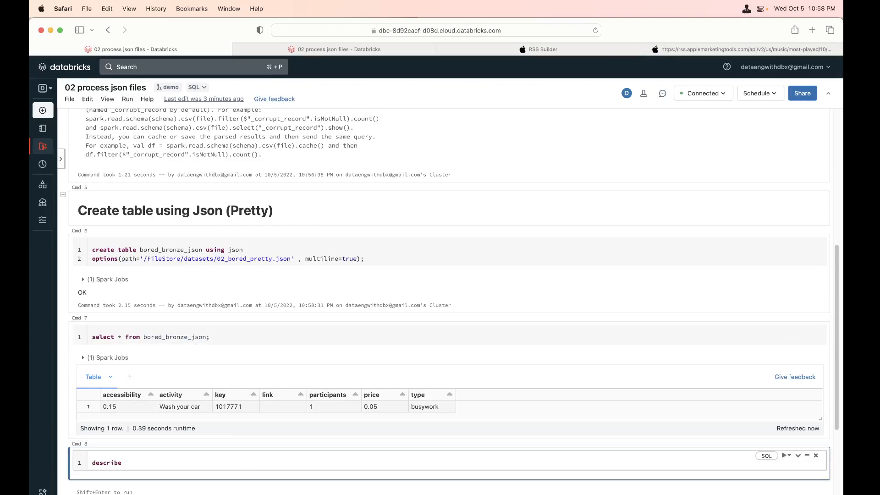
pyautogui.write('bored_')
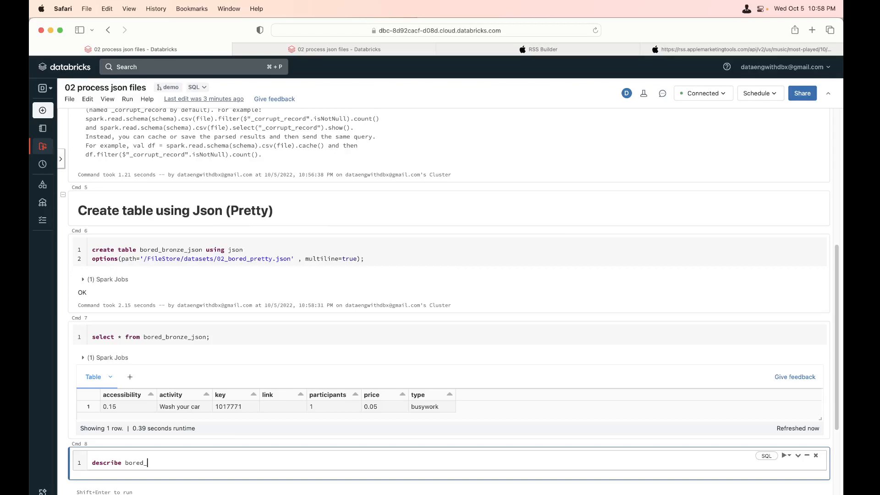
pyautogui.write('bronze_json;')
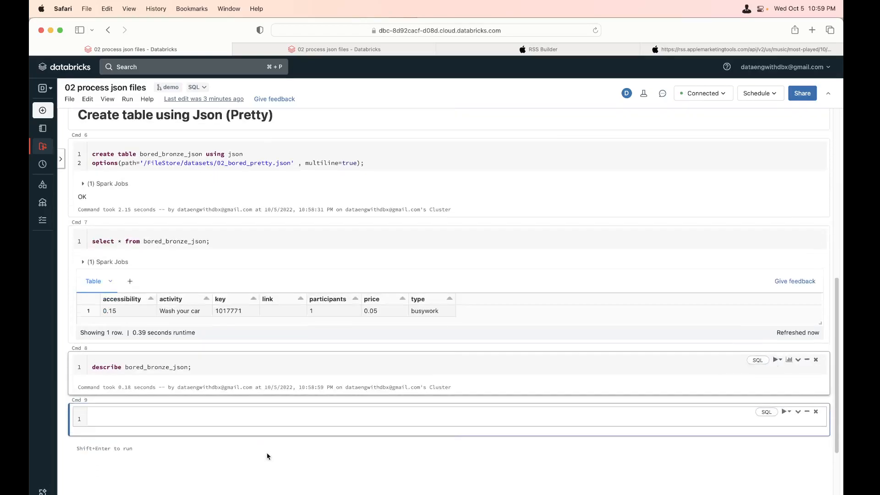
# - Run describe extended bored_bronze_json and select the EXTERNAL table type value
pyautogui.scroll(-3)
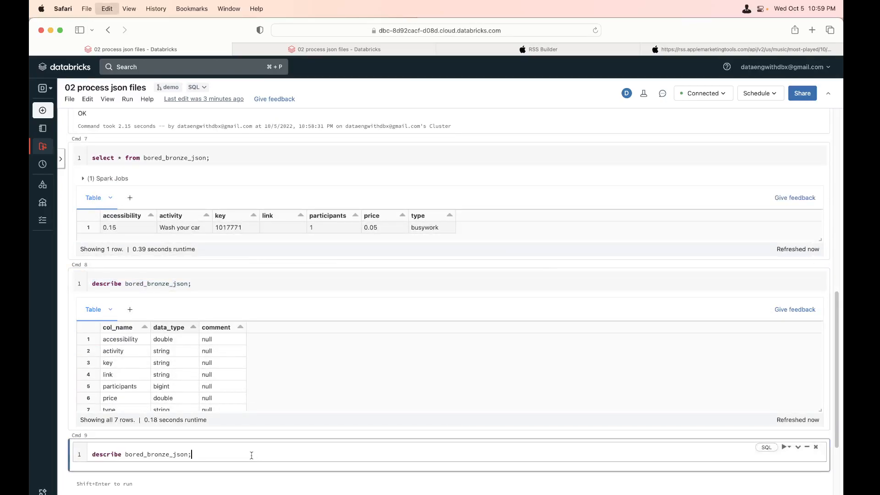
pyautogui.write('extended')
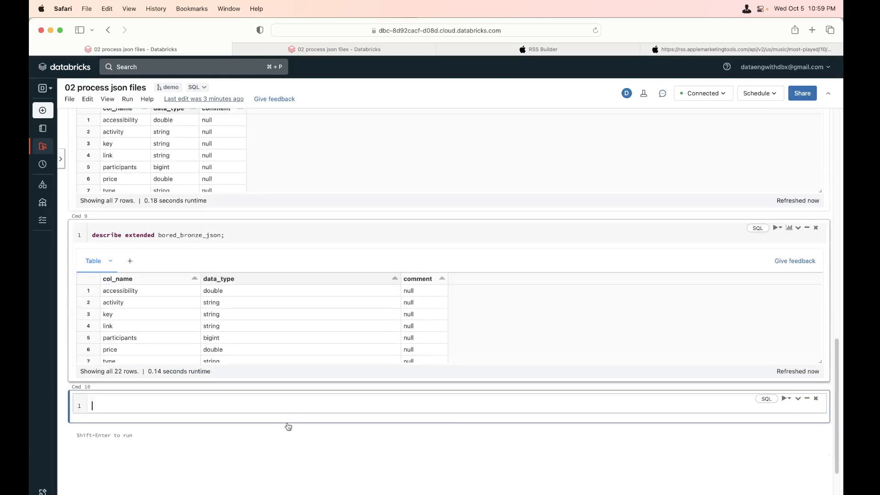
pyautogui.scroll(-3)
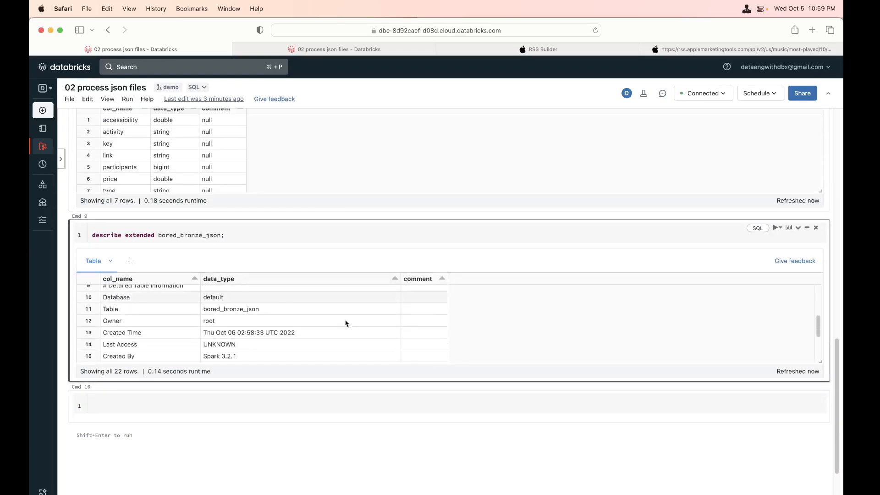
pyautogui.scroll(-3)
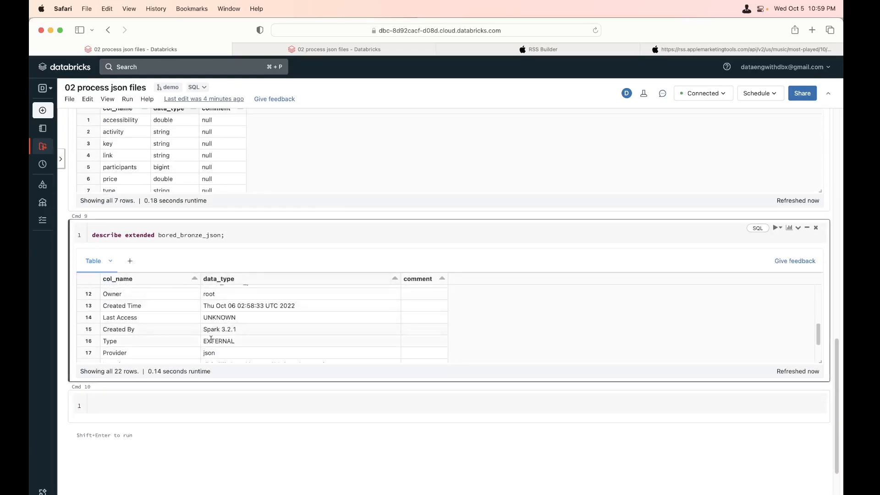
pyautogui.doubleClick(218, 340)
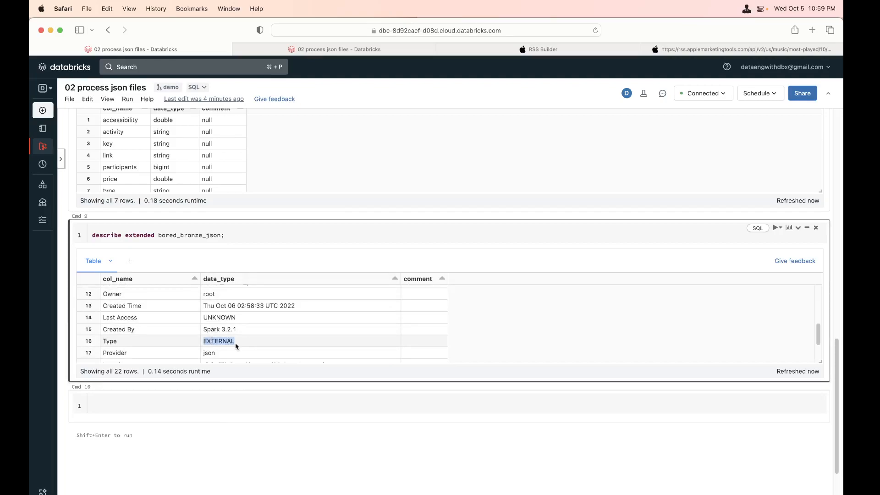
pyautogui.moveTo(250, 344)
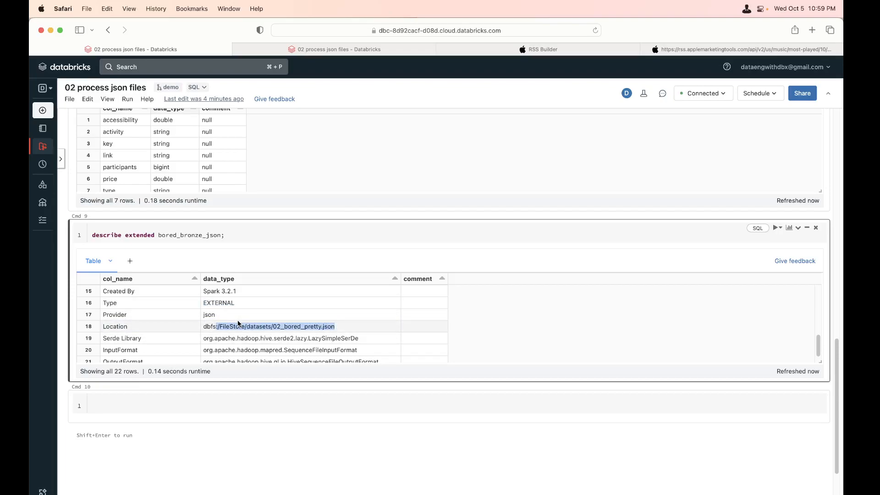
# - Scroll through the extended details showing the json table location at 02_bored_pretty.json
pyautogui.scroll(3)
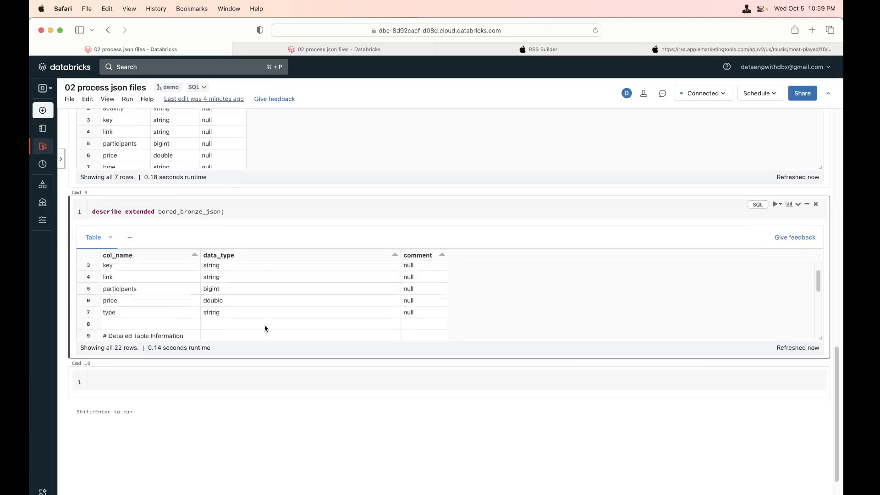
pyautogui.scroll(3)
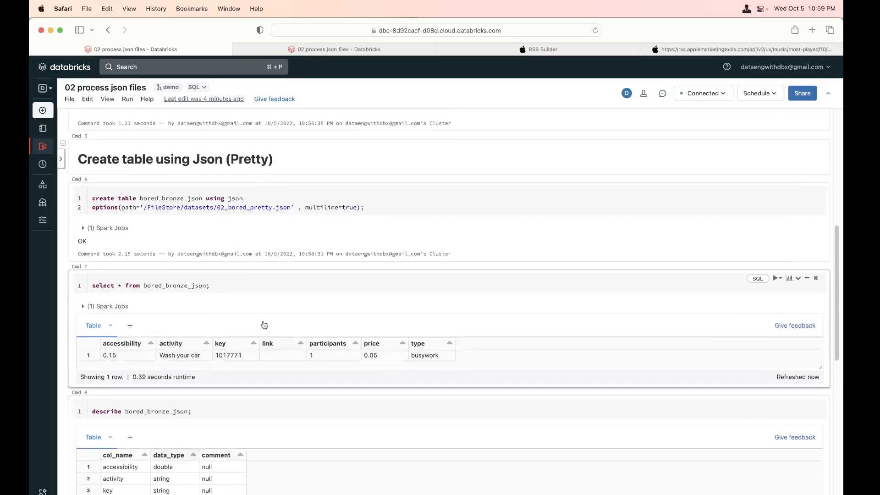
pyautogui.scroll(3)
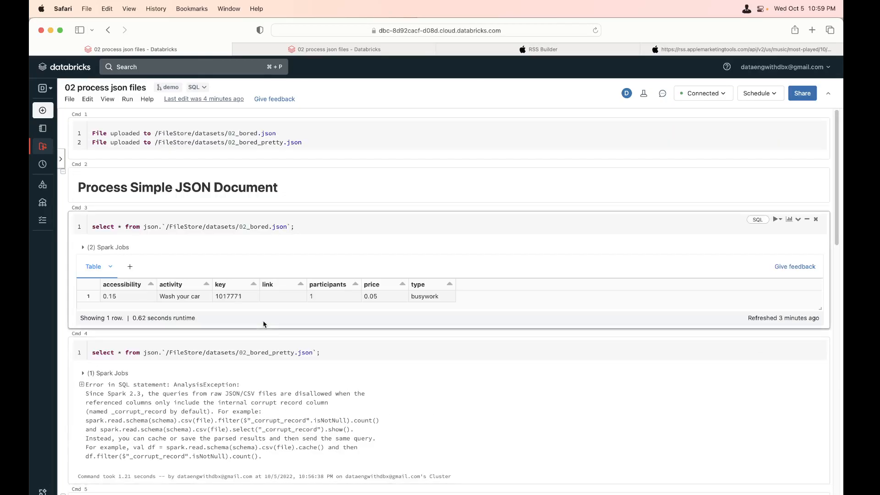
pyautogui.scroll(-3)
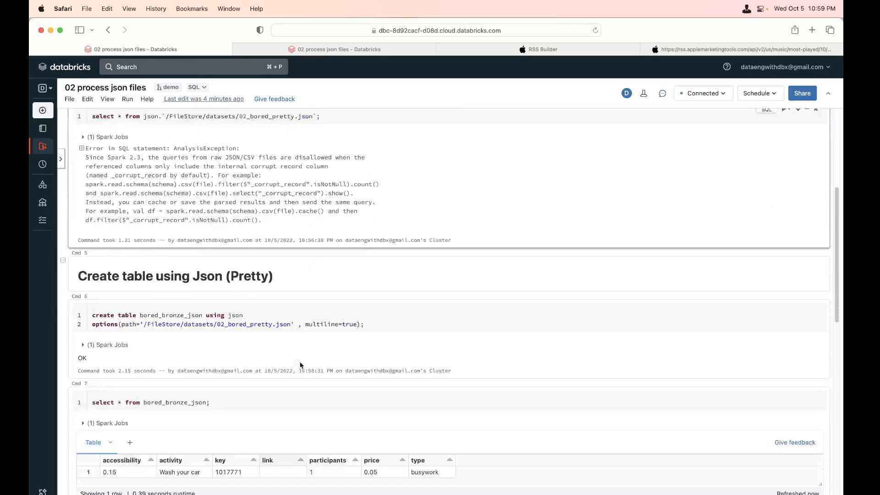
pyautogui.scroll(-3)
pyautogui.write('##')
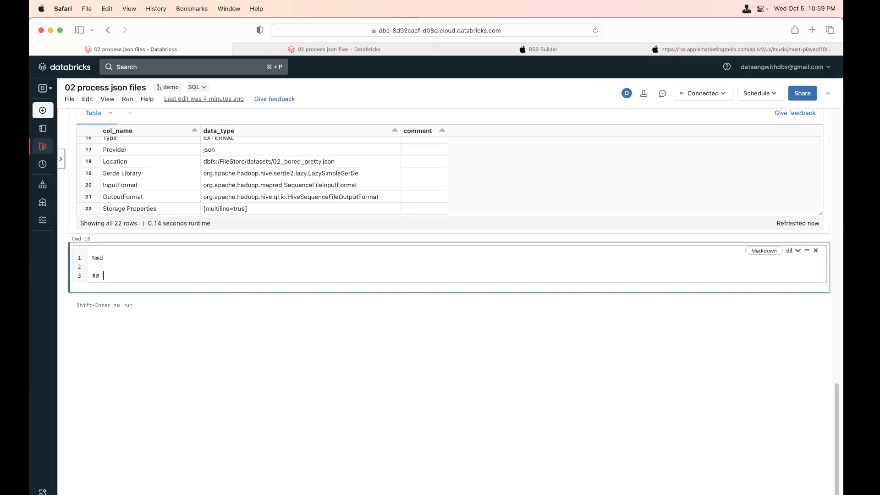
# - Write a markdown heading 'nested JSON' in the new cell
pyautogui.write('nested JSON')
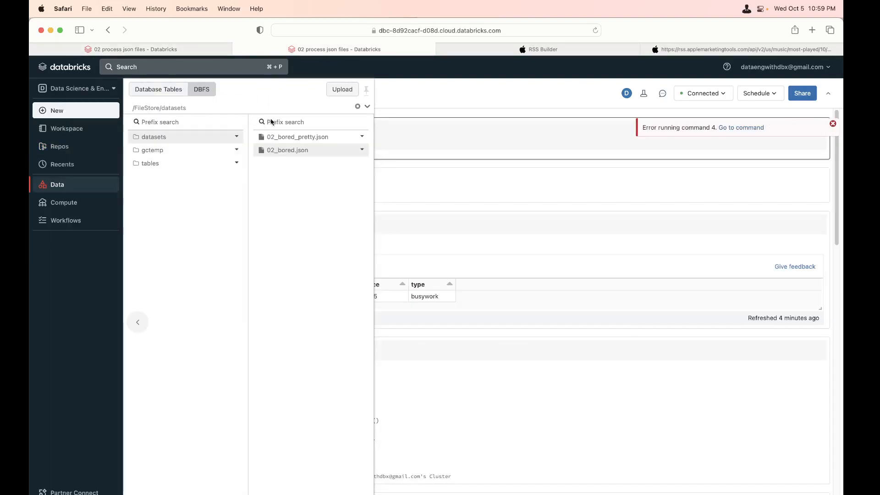
# - Start a DBFS upload to datasets, then switch to the Apple RSS Feed Generator page
pyautogui.click(342, 89)
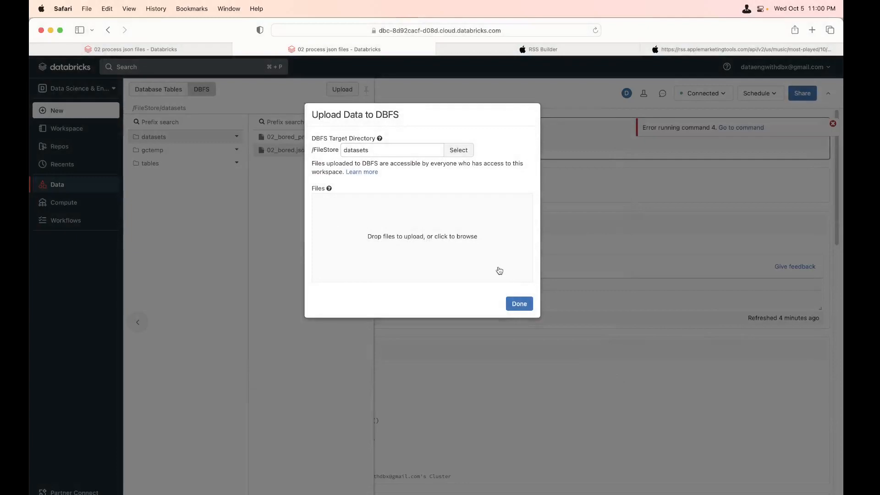
pyautogui.moveTo(551, 57)
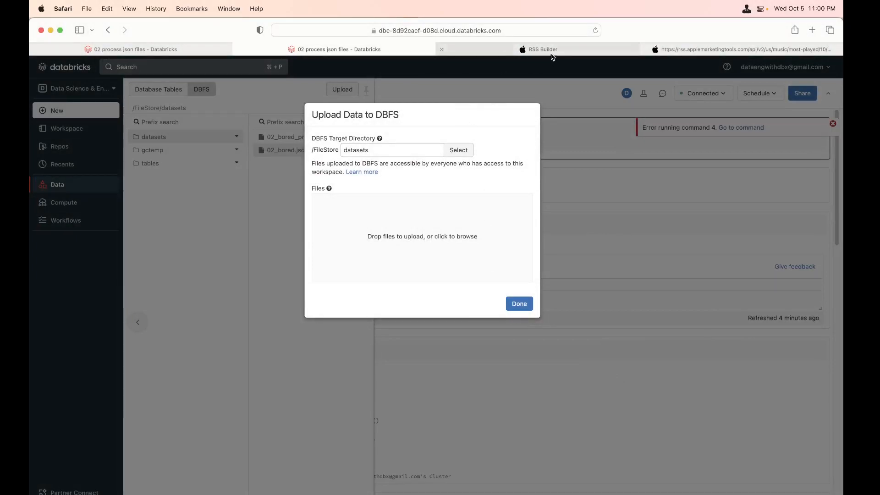
pyautogui.click(541, 48)
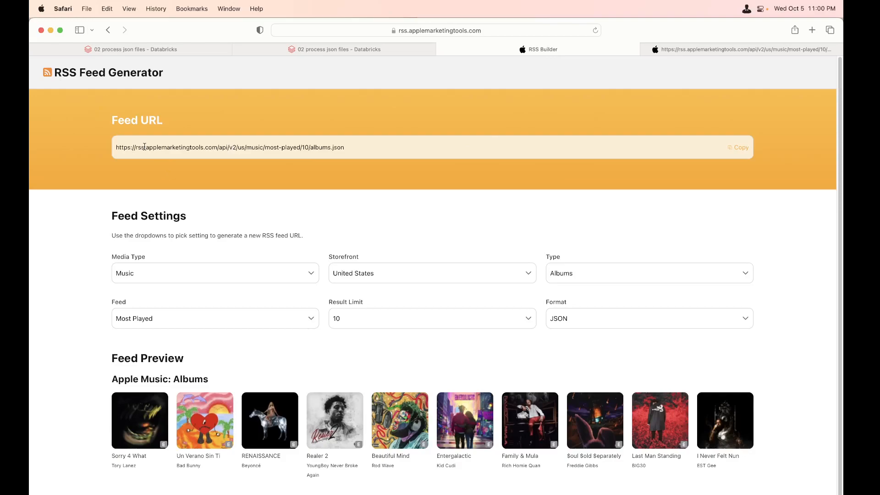
pyautogui.moveTo(176, 171)
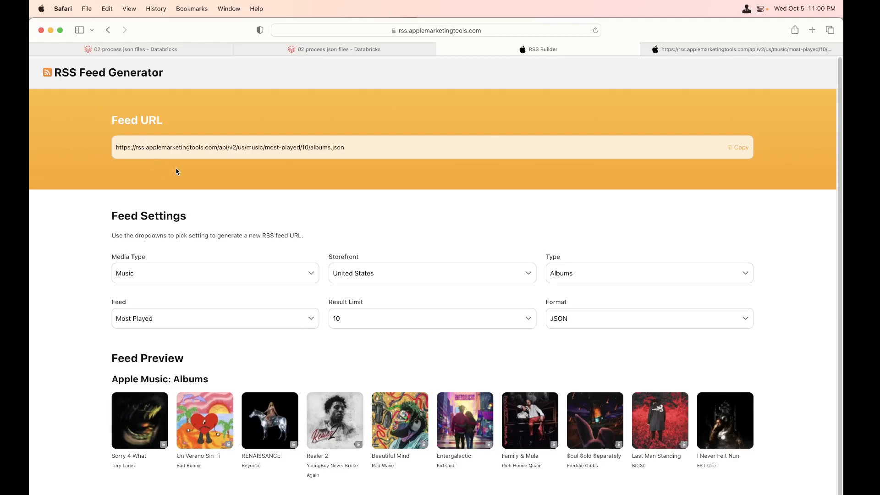
pyautogui.moveTo(503, 244)
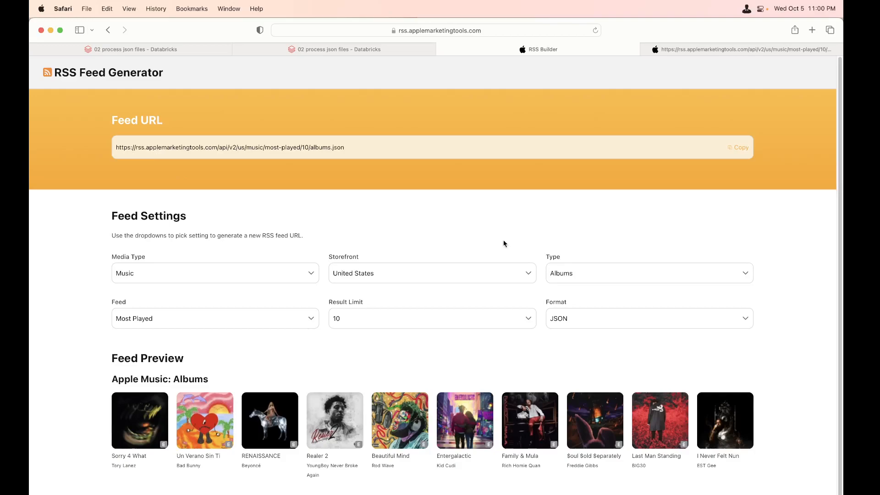
pyautogui.click(648, 273)
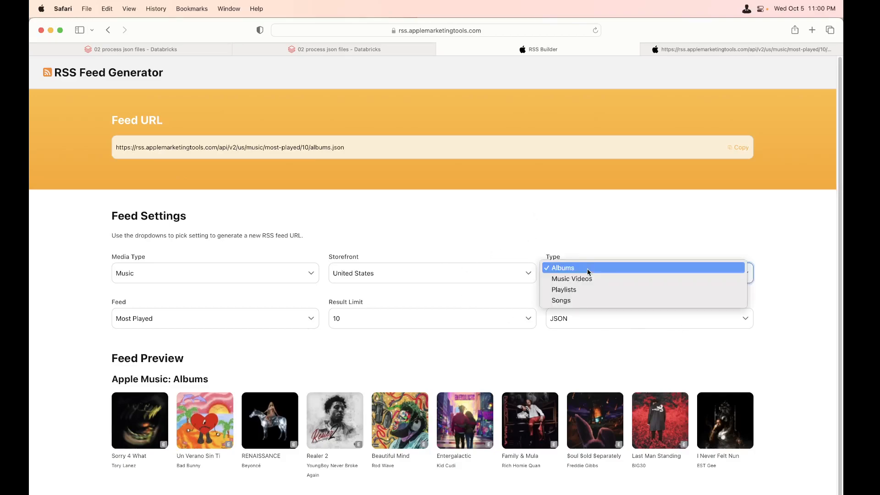
pyautogui.click(562, 268)
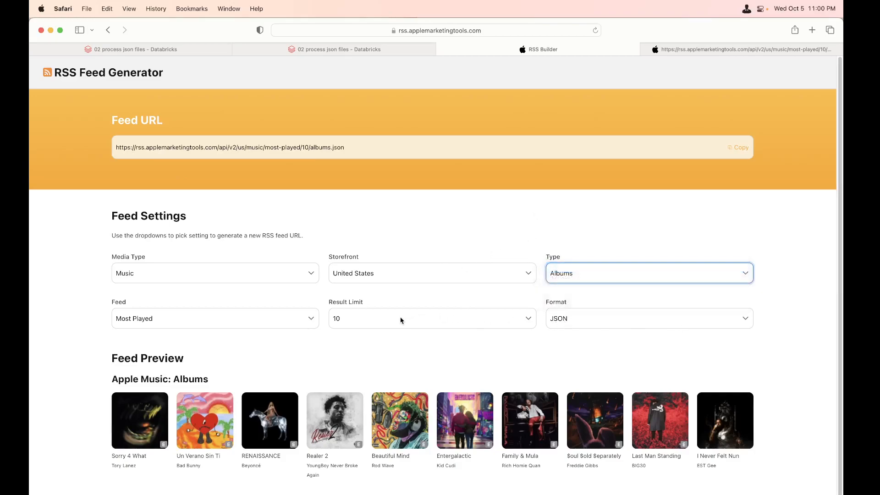
pyautogui.moveTo(334, 235)
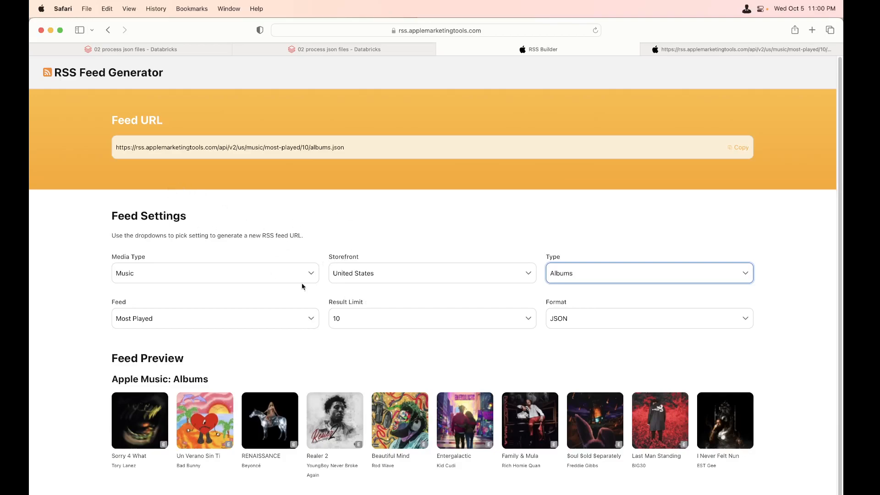
pyautogui.moveTo(605, 350)
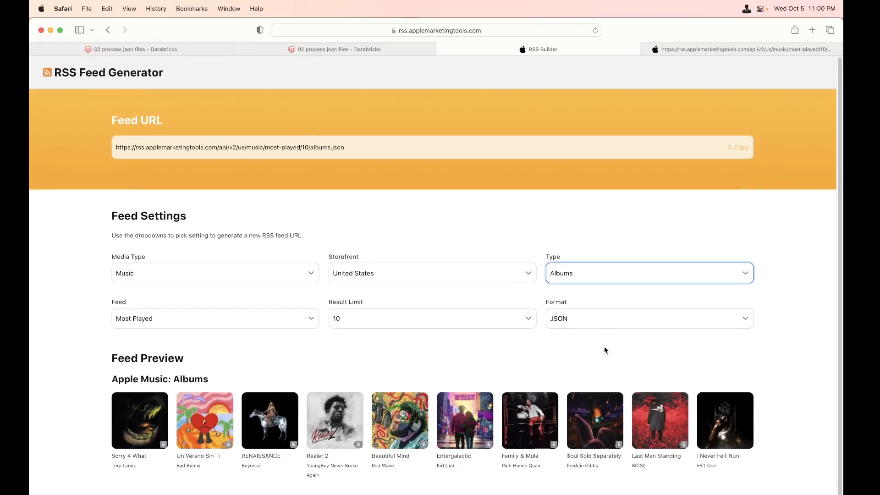
pyautogui.click(737, 147)
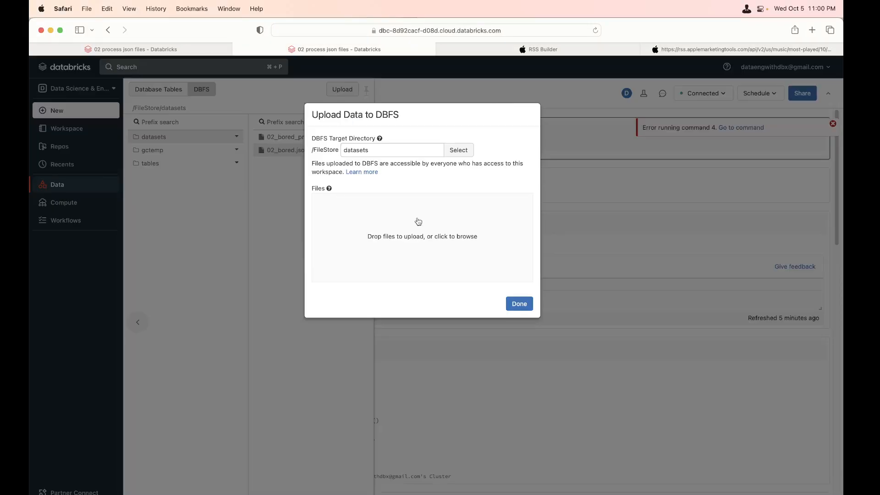
# - Upload 02_albums.json into FileStore/datasets beside the two bored JSON files
pyautogui.click(421, 237)
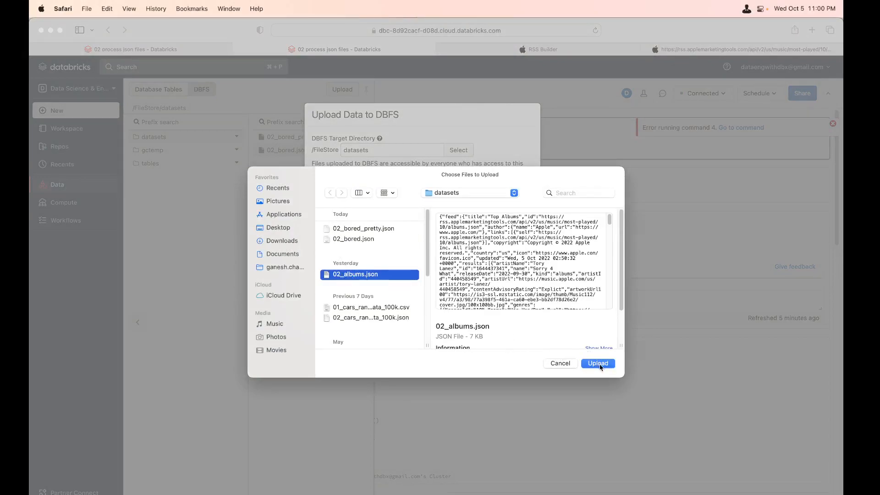
pyautogui.click(596, 362)
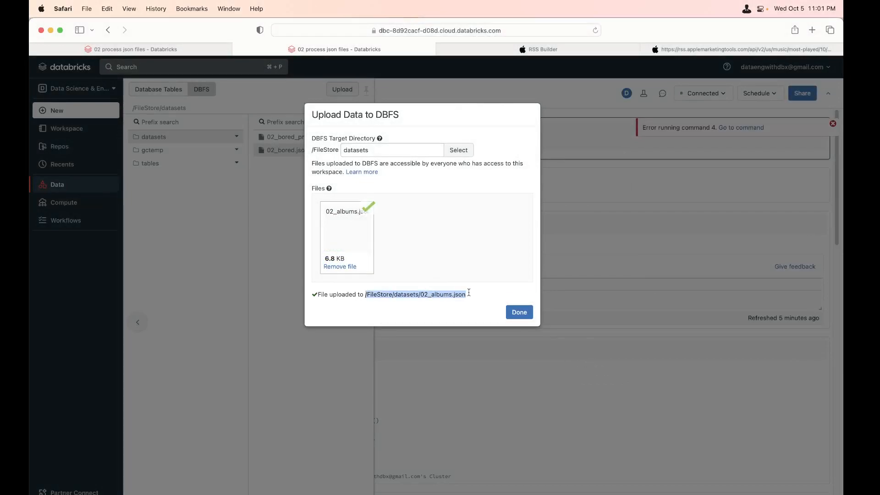
pyautogui.click(518, 311)
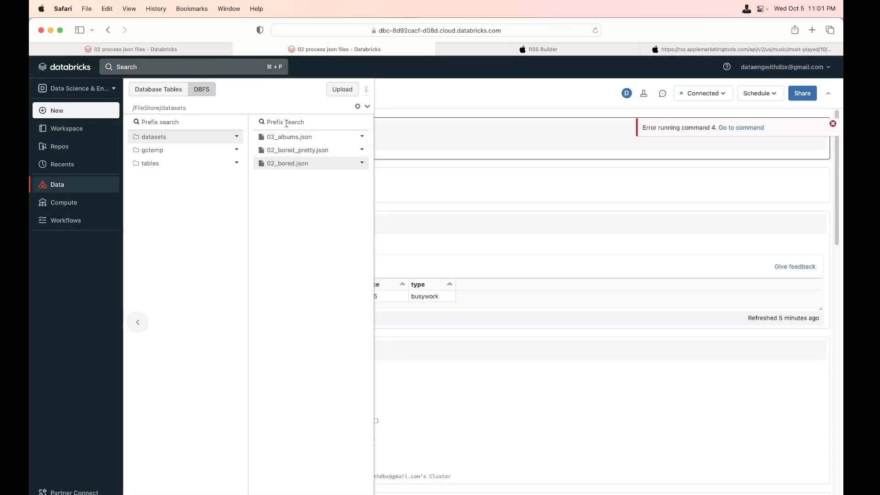
pyautogui.moveTo(289, 136)
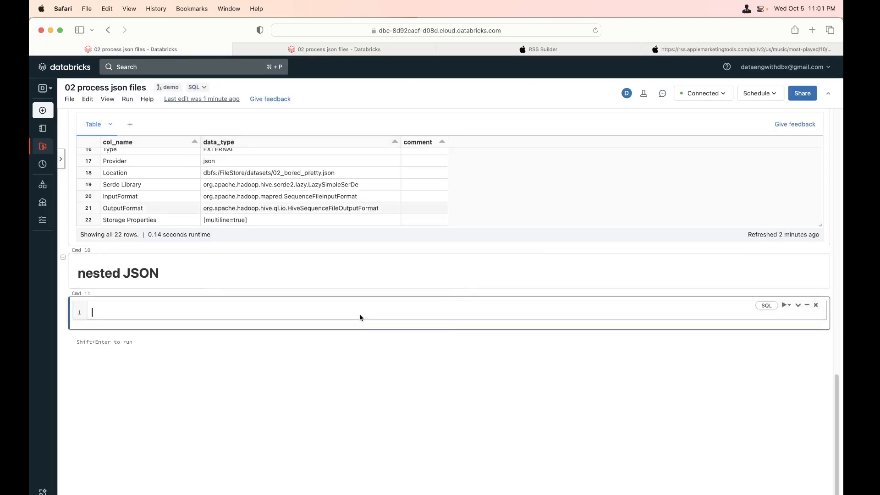
# - Write and run select * from json.`/FileStore/datasets/02_albums.json` under the nested JSON heading
pyautogui.write('select')
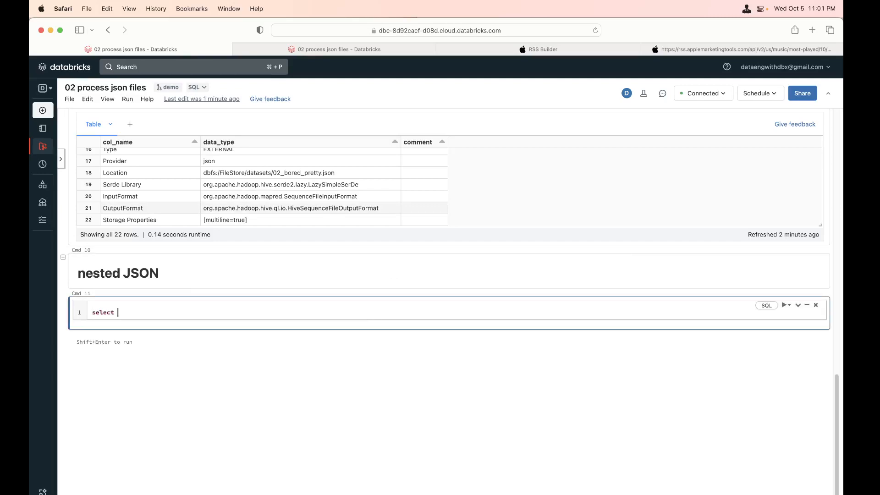
pyautogui.write('* from json.')
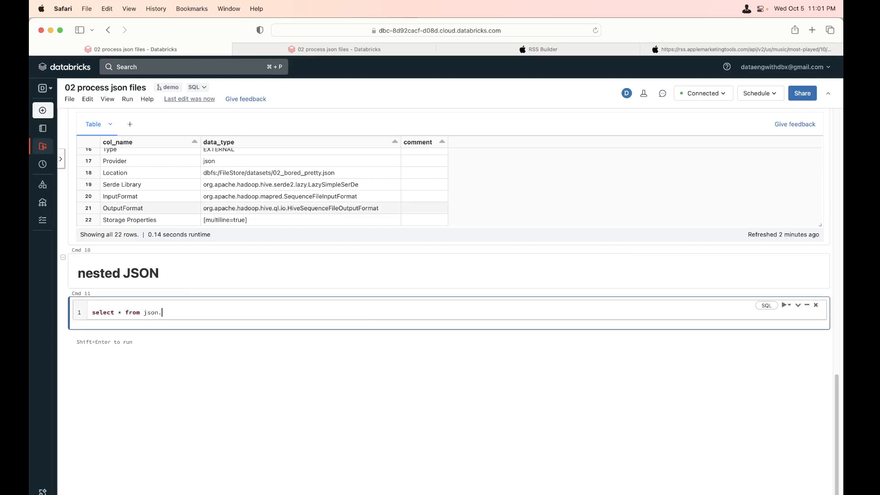
pyautogui.write('`/FileStore/datasets/02_albums.json`')
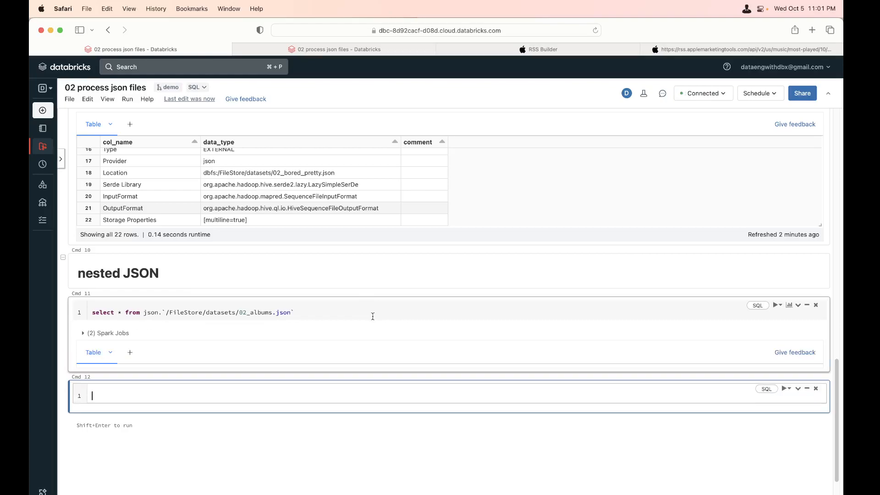
pyautogui.scroll(-3)
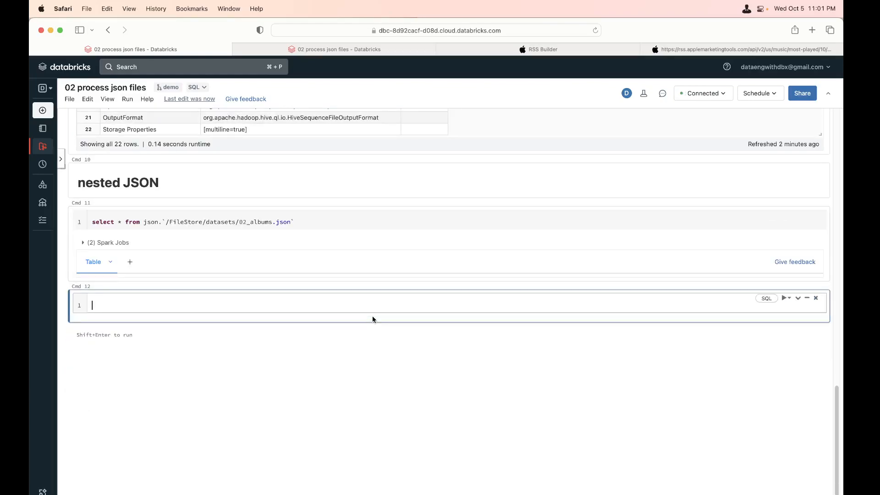
pyautogui.moveTo(127, 276)
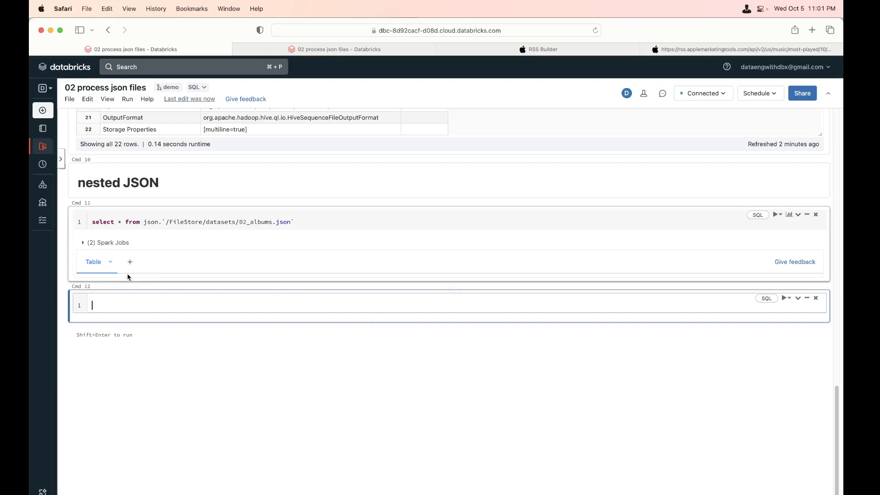
pyautogui.click(129, 261)
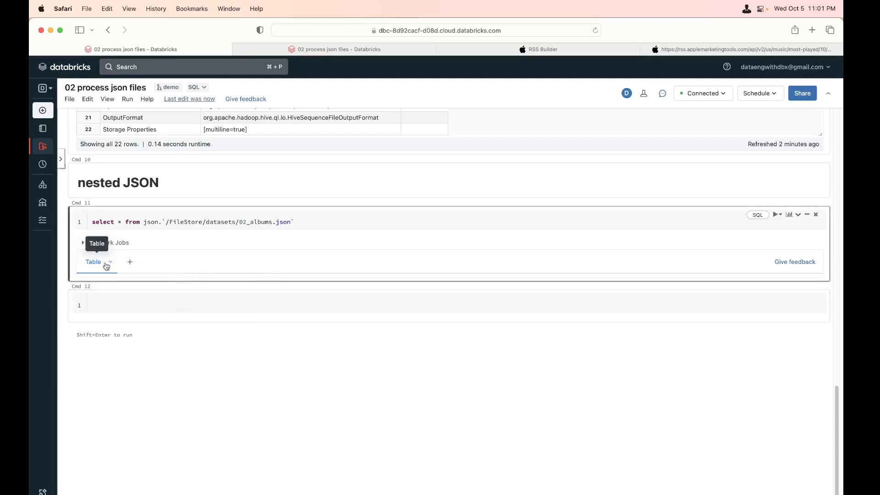
pyautogui.moveTo(242, 268)
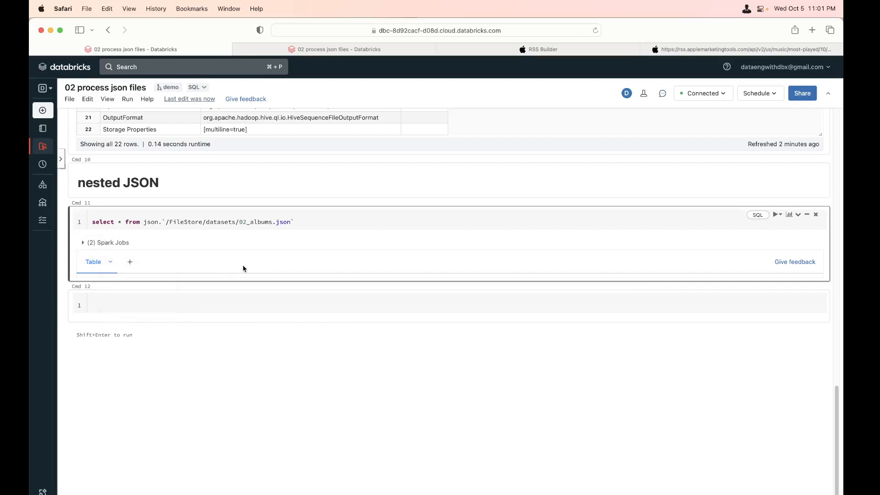
pyautogui.moveTo(272, 218)
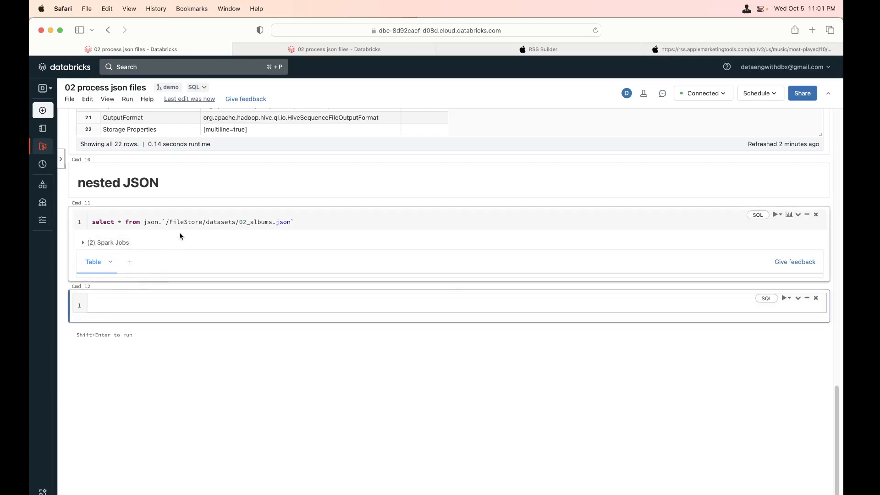
# - Review the single returned row holding the whole nested feed object
pyautogui.click(775, 213)
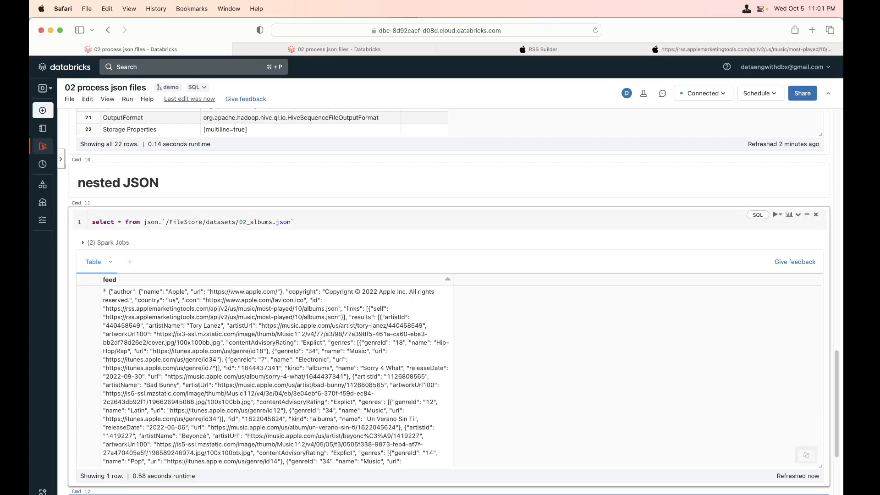
pyautogui.scroll(-3)
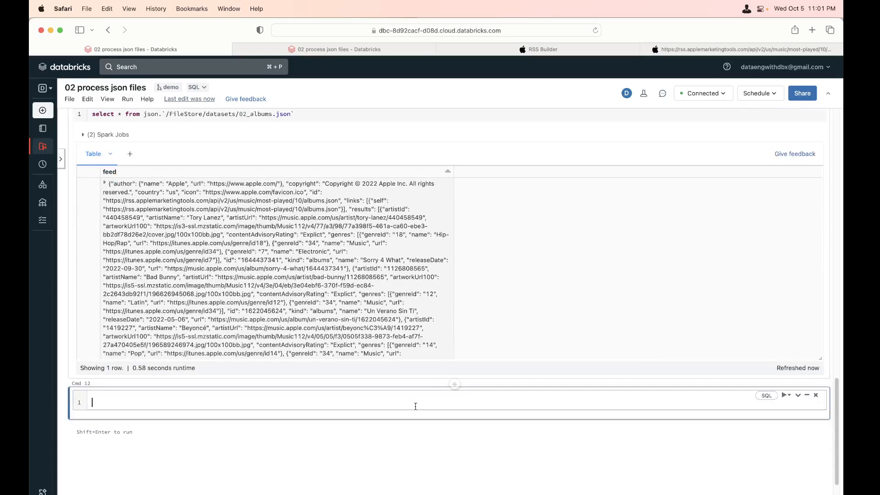
pyautogui.scroll(3)
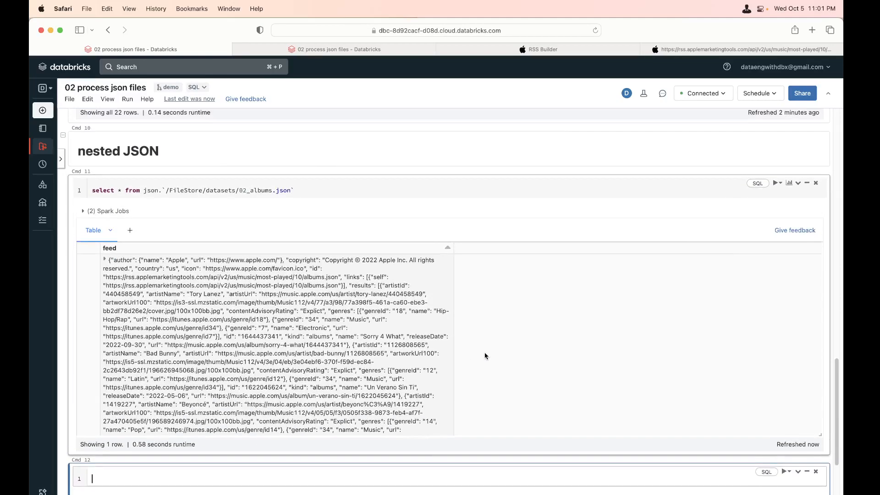
pyautogui.moveTo(496, 361)
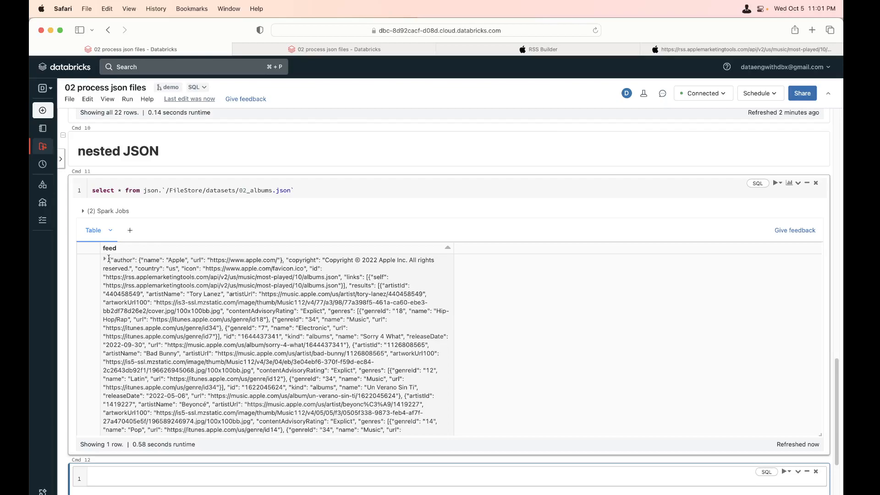
pyautogui.scroll(-3)
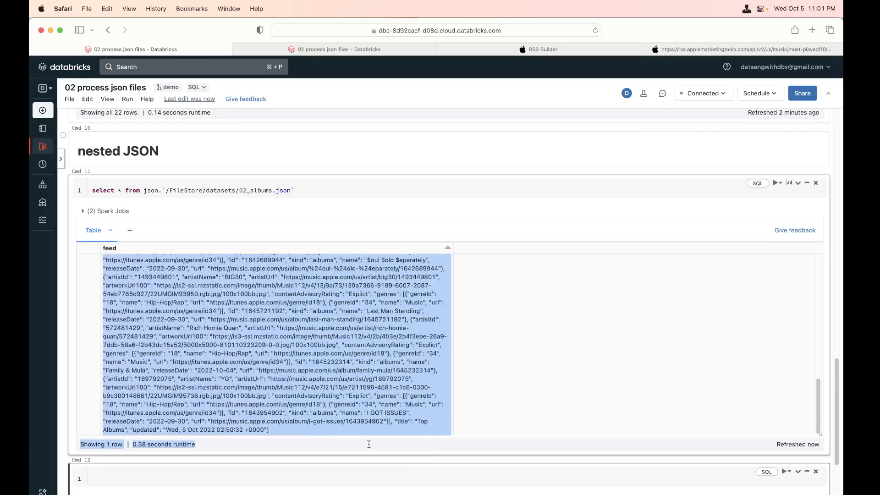
pyautogui.moveTo(304, 428)
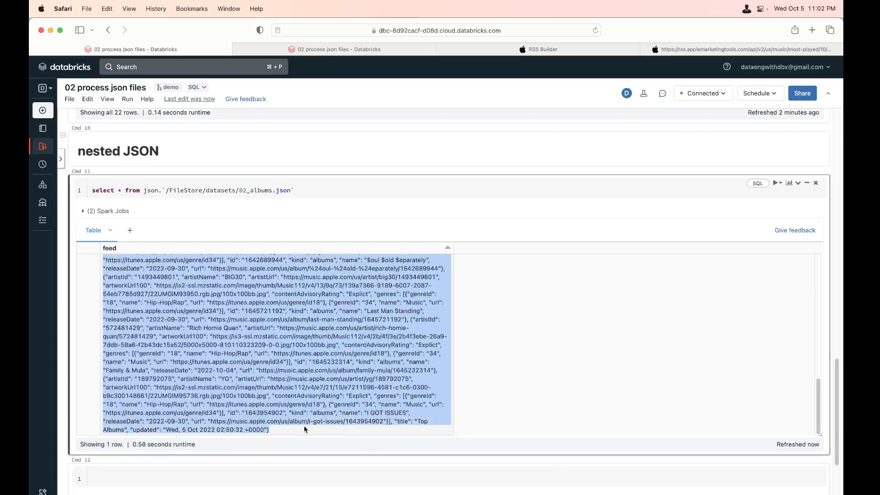
pyautogui.scroll(3)
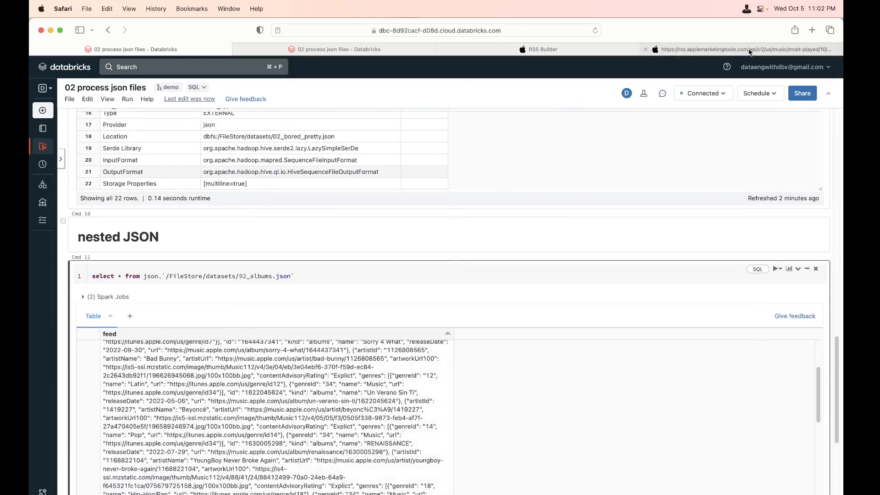
# - Search Google for 'pretty json' and open jsonformatter.org's JSON Pretty Print tool
pyautogui.write('pretty j')
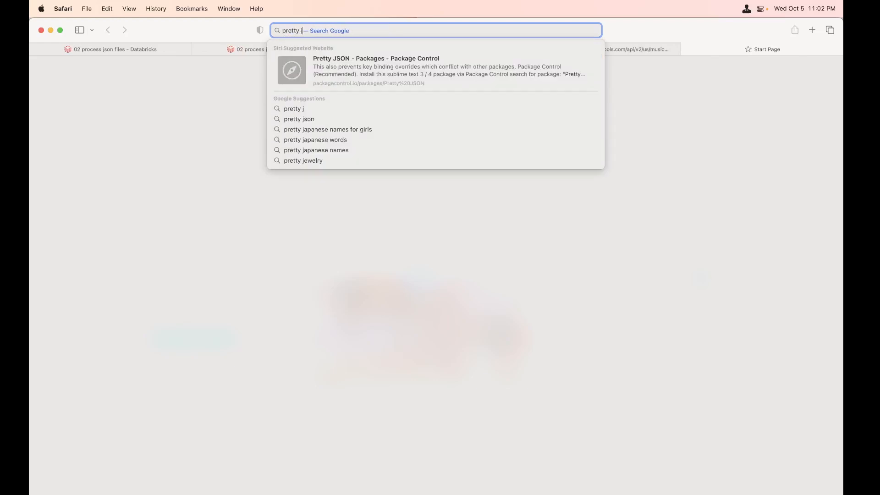
pyautogui.click(299, 118)
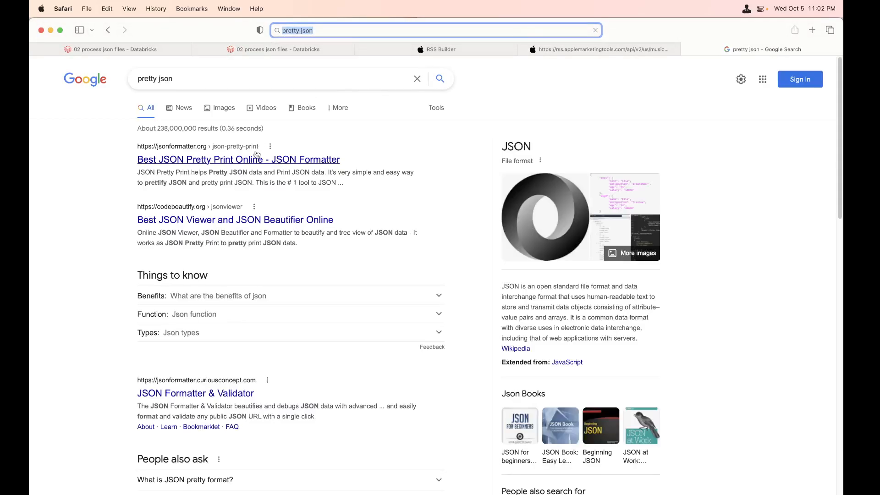
pyautogui.click(238, 158)
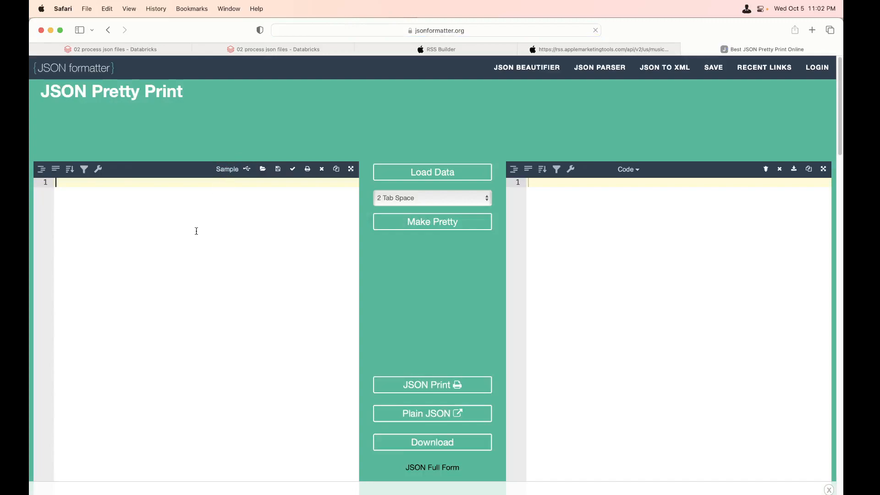
# - Paste the albums feed, Make Pretty, and inspect the nested author, links and results arrays
pyautogui.click(431, 171)
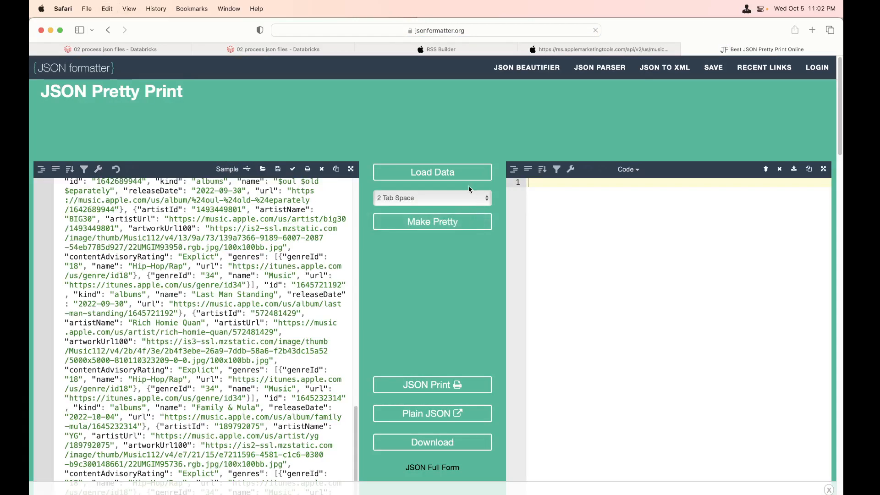
pyautogui.click(432, 221)
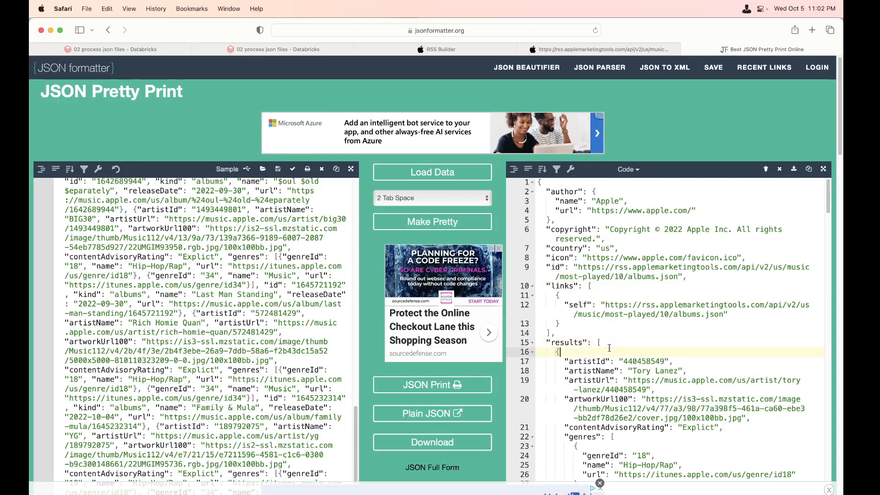
pyautogui.click(598, 342)
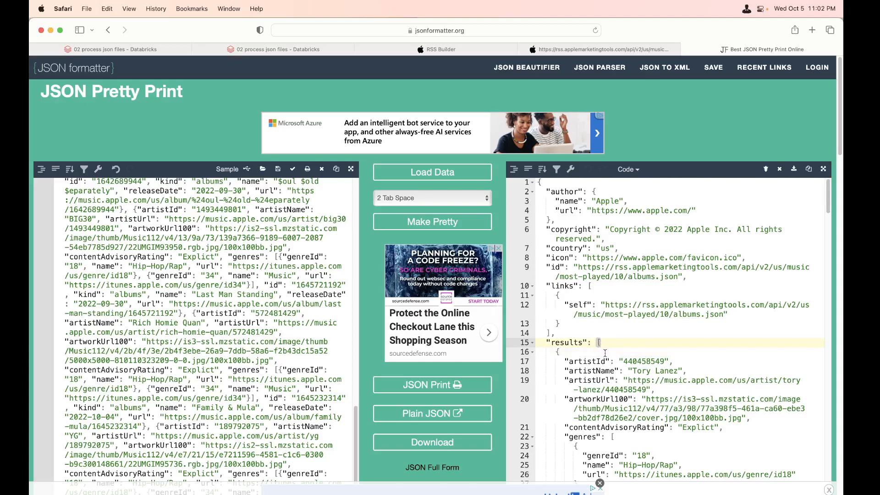
pyautogui.scroll(-3)
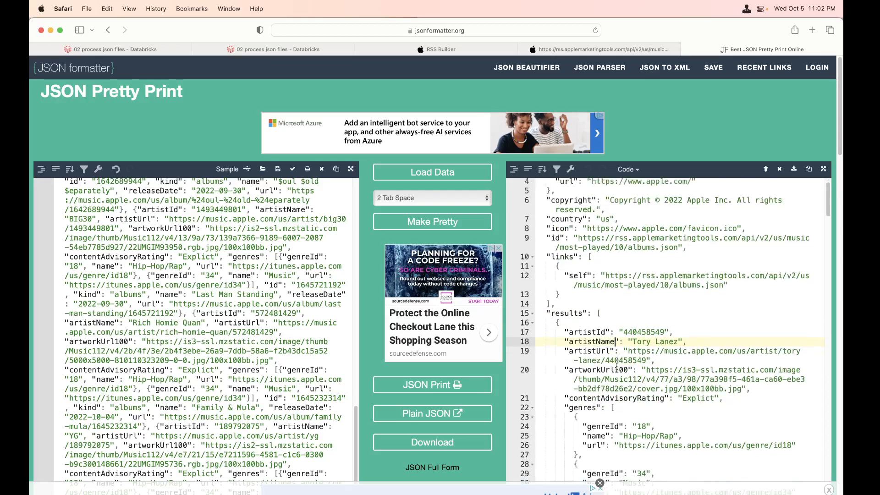
pyautogui.scroll(-3)
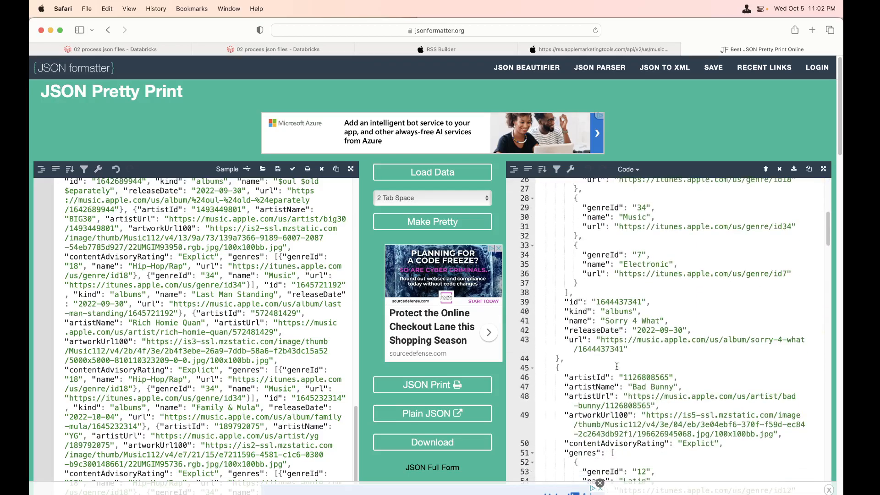
pyautogui.scroll(3)
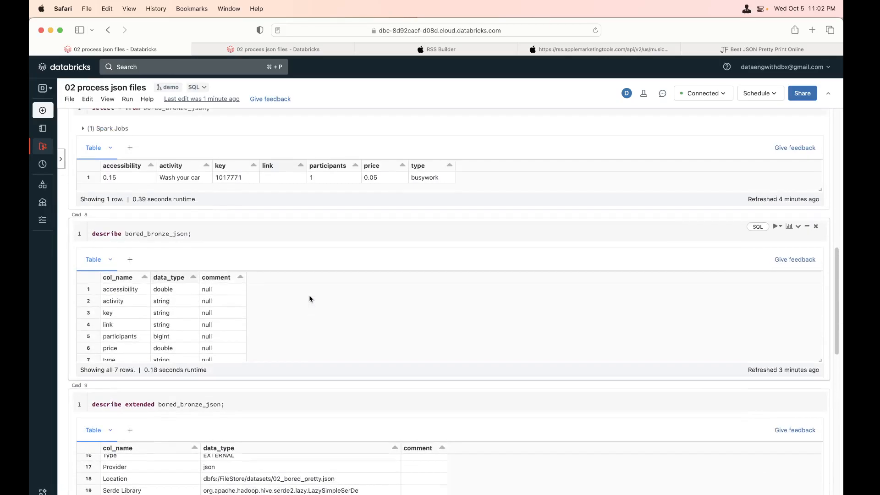
# - Copy the Cmd 6 create table statement, rename it albums_bronze_json and point it at 02_albums.json with multiline=true
pyautogui.scroll(3)
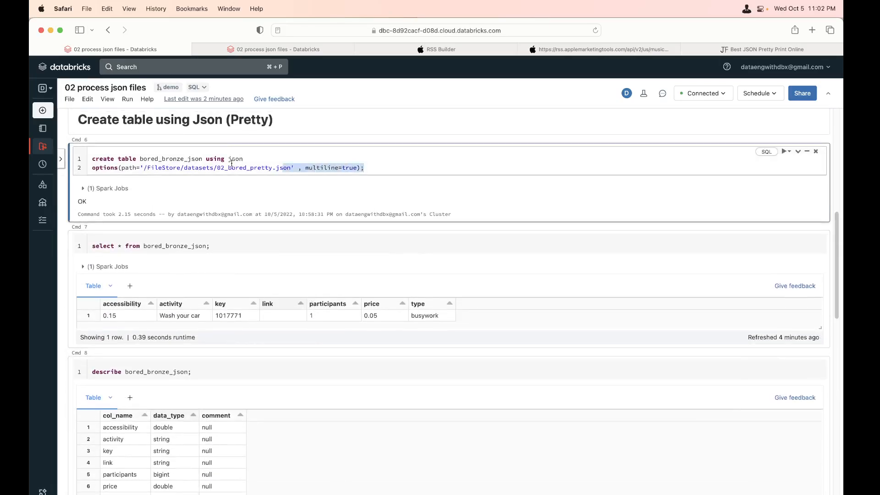
pyautogui.click(90, 159)
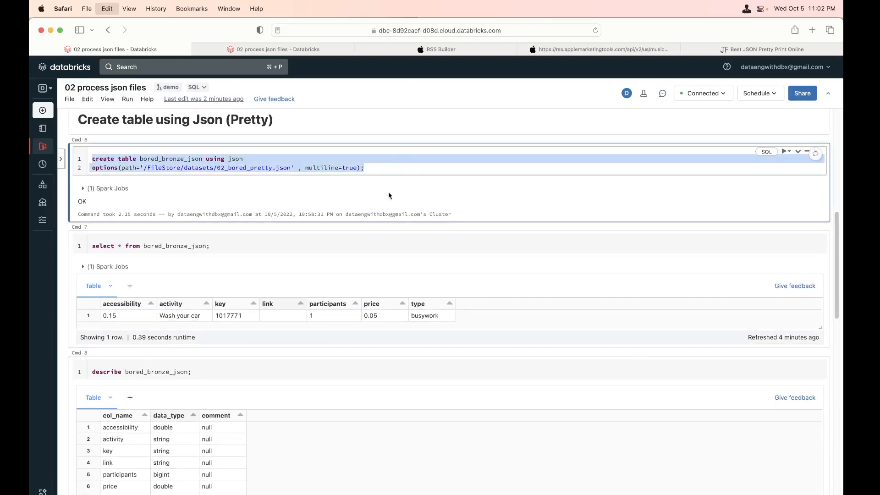
pyautogui.scroll(-3)
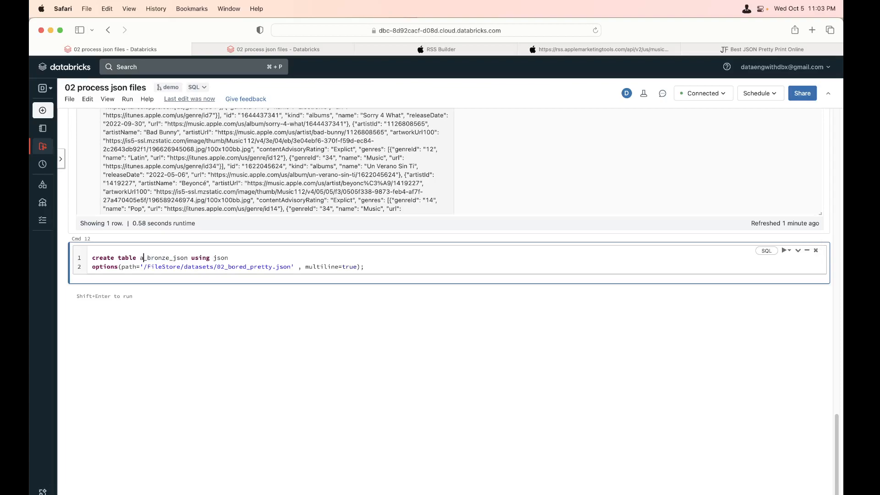
pyautogui.write('lbums')
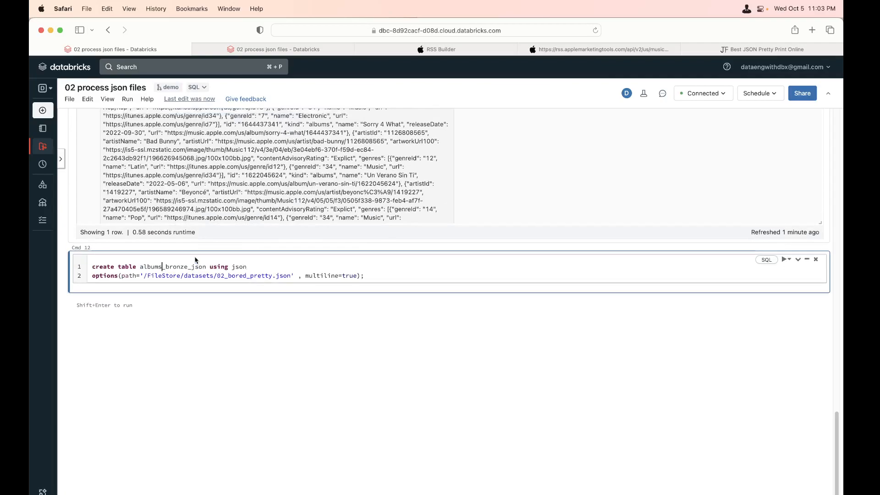
pyautogui.scroll(3)
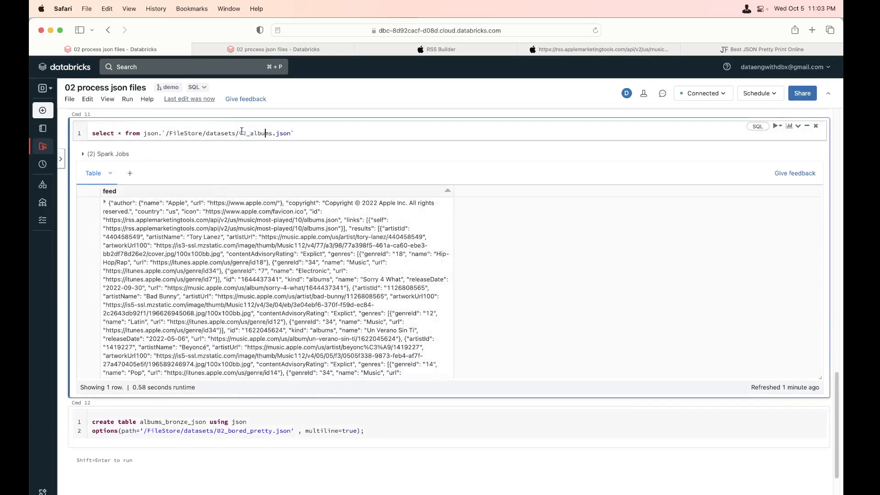
pyautogui.doubleClick(264, 133)
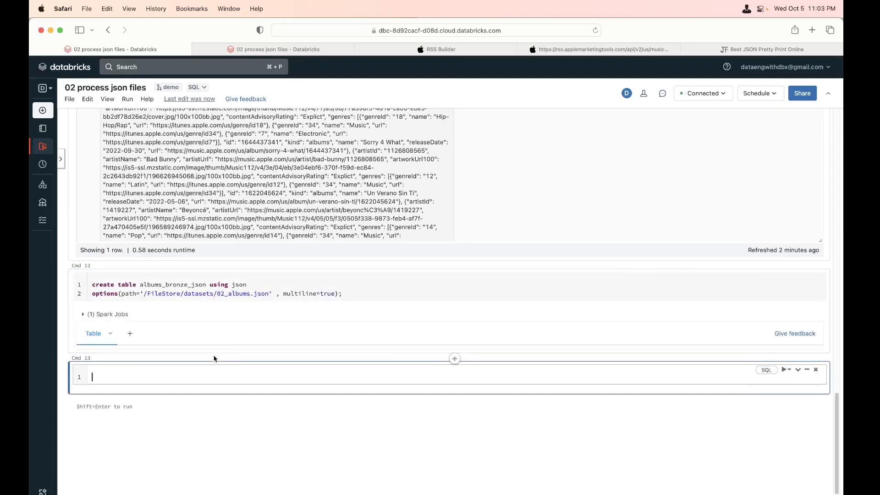
# - Run select * from albums_bronze_json in a new SQL cell
pyautogui.write('sel')
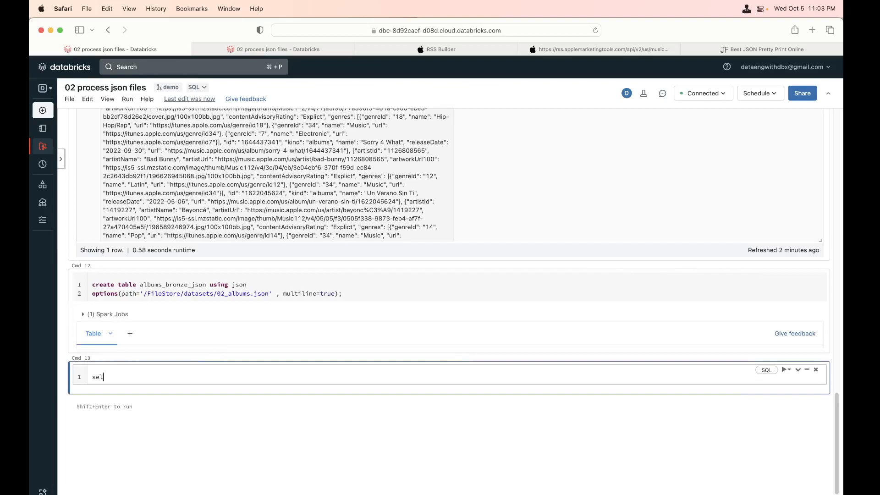
pyautogui.write('ect * from')
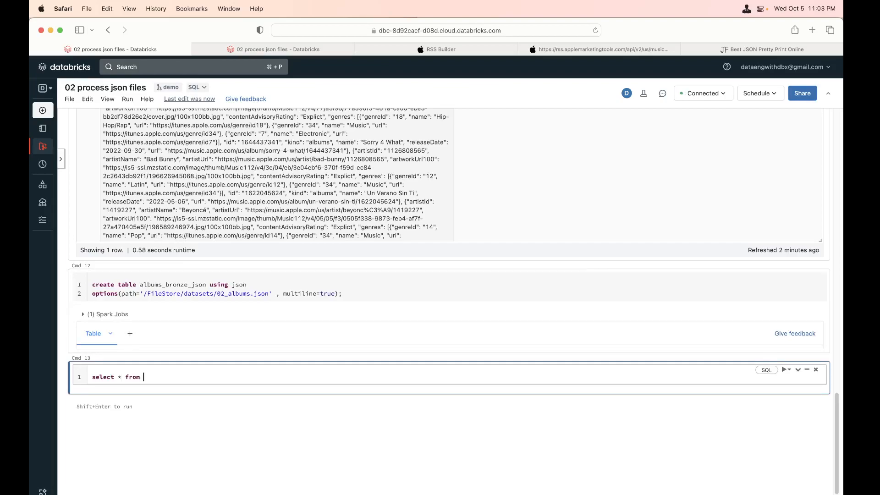
pyautogui.write('albums_br')
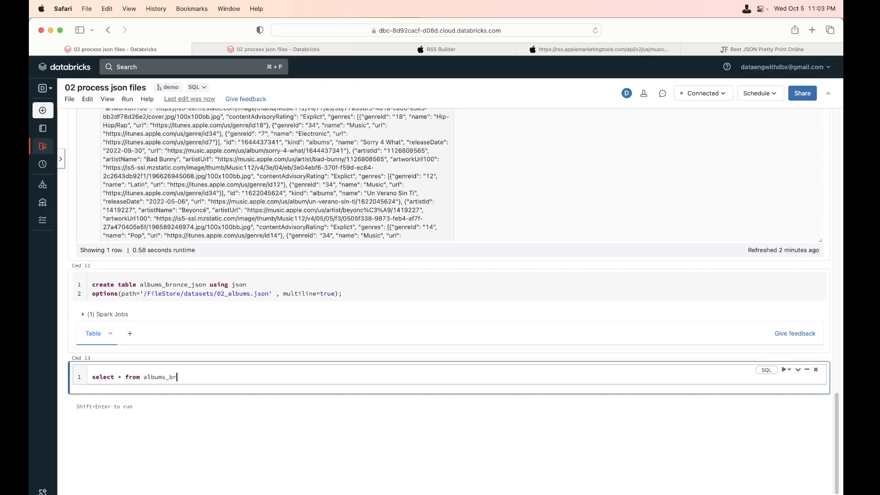
pyautogui.write('onze_json')
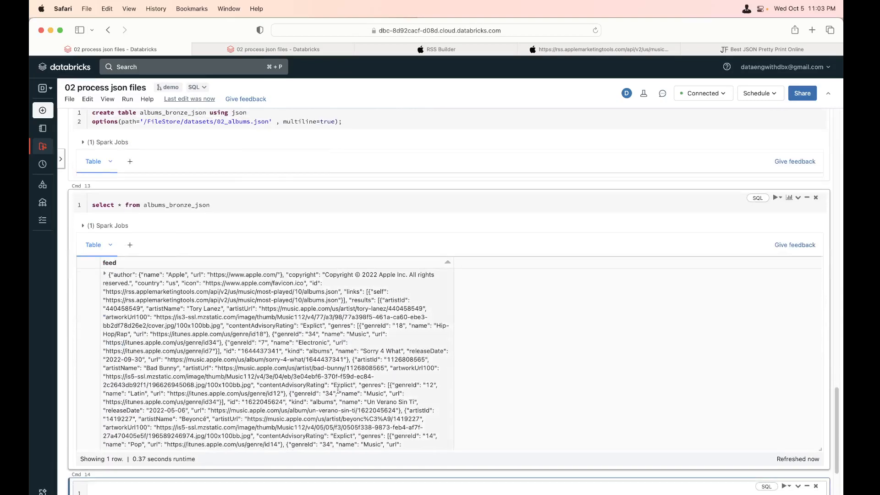
pyautogui.scroll(-3)
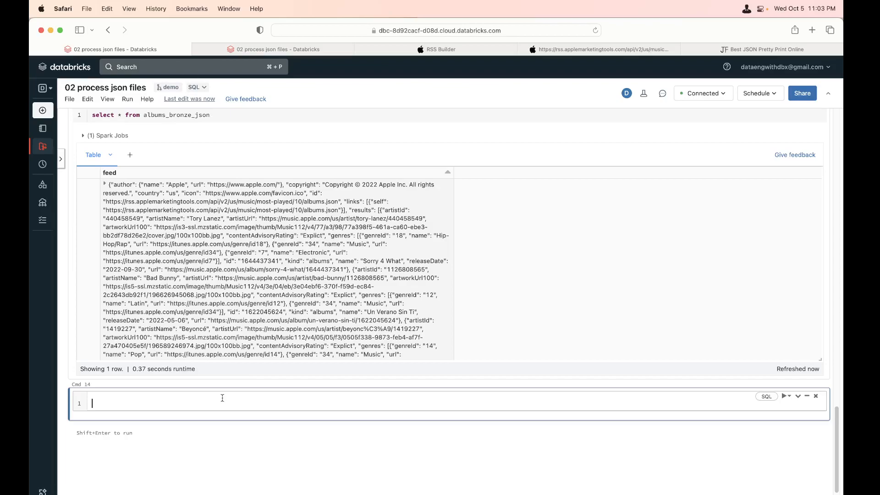
# - Write and run select feed.author from albums_bronze_json, returning Apple's name and URL in one row
pyautogui.write('select')
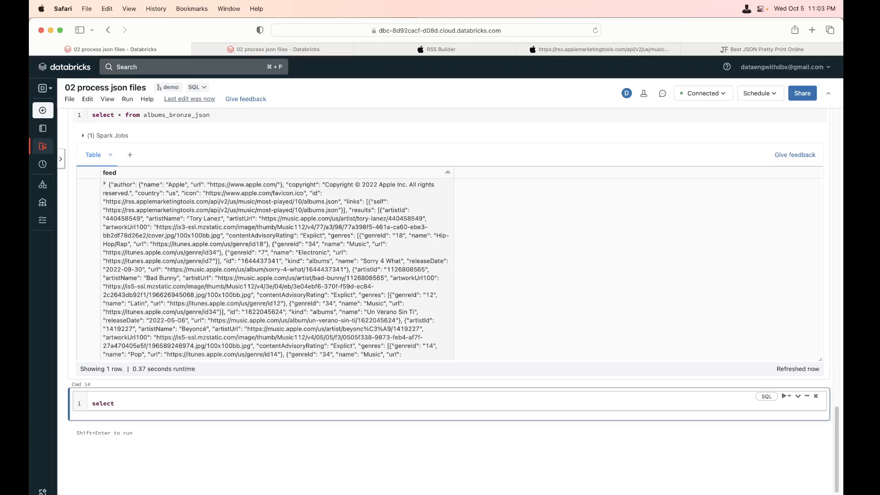
pyautogui.write('author.')
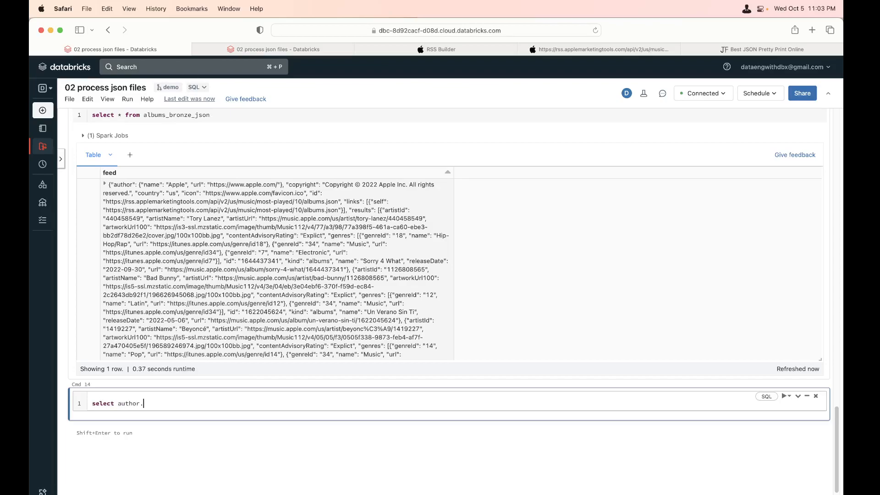
pyautogui.press('Backspace')
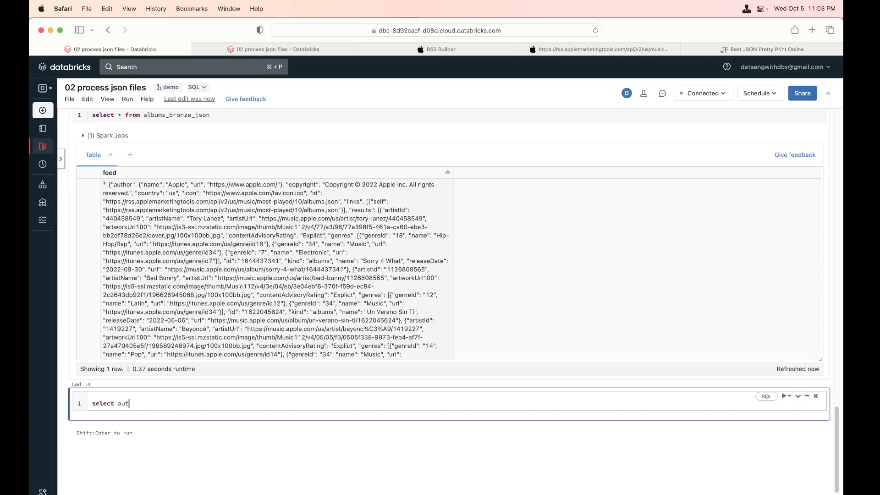
pyautogui.press('Backspace')
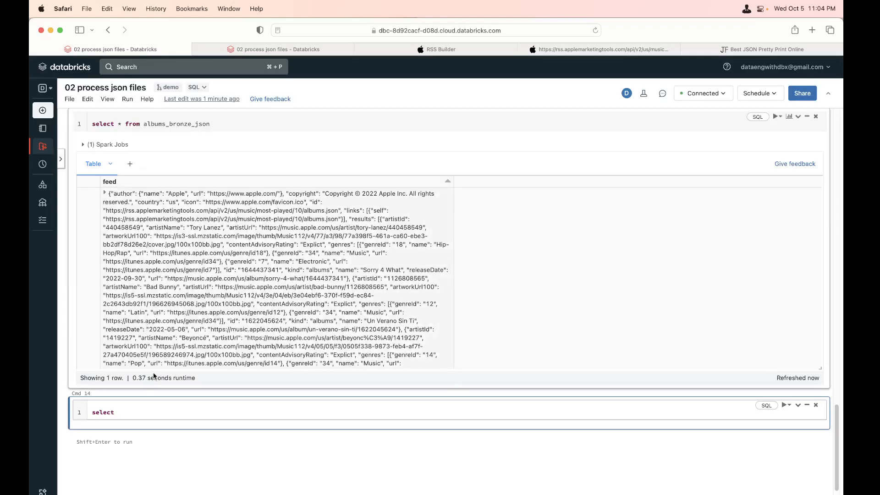
pyautogui.click(119, 411)
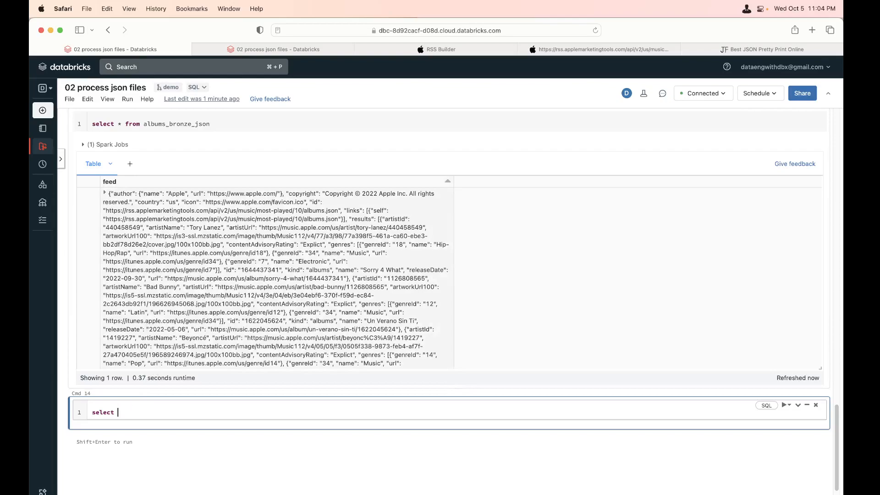
pyautogui.write('feed.a')
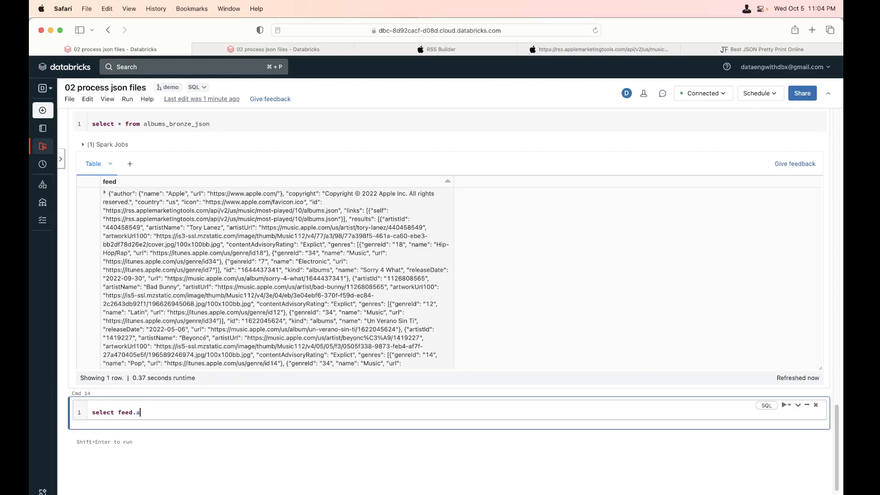
pyautogui.write('uthor from')
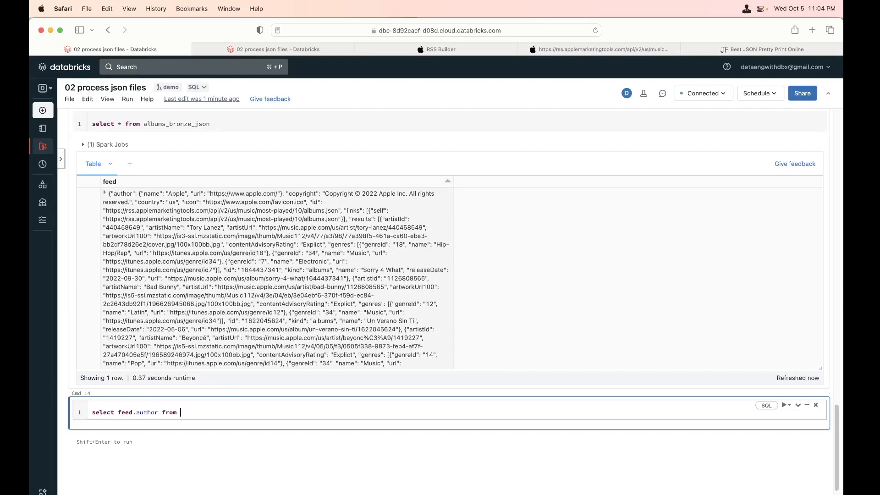
pyautogui.write('02_albums.json')
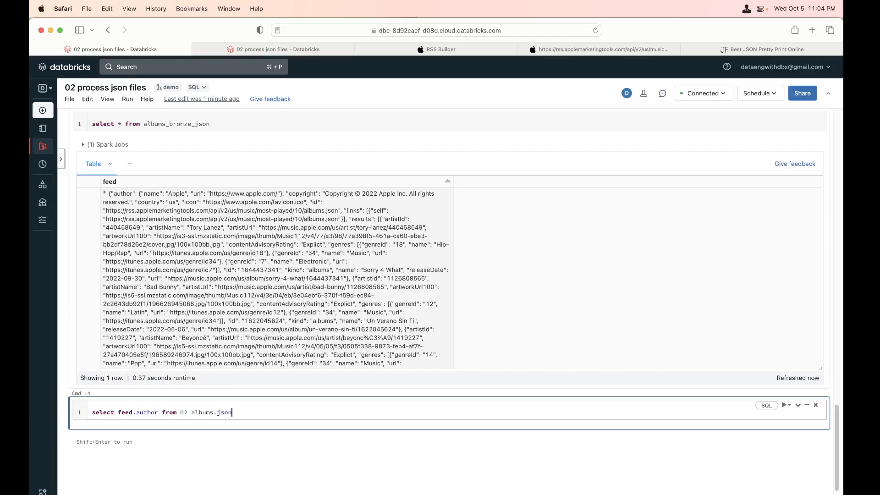
pyautogui.scroll(-3)
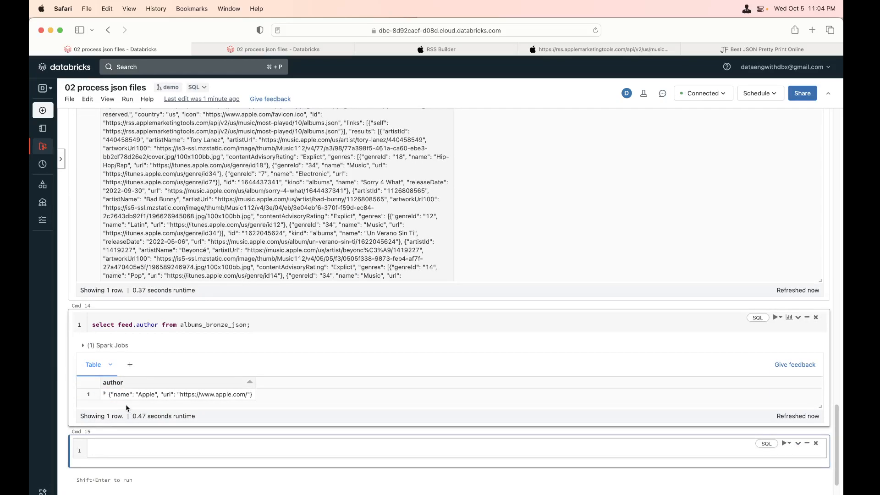
pyautogui.moveTo(171, 394)
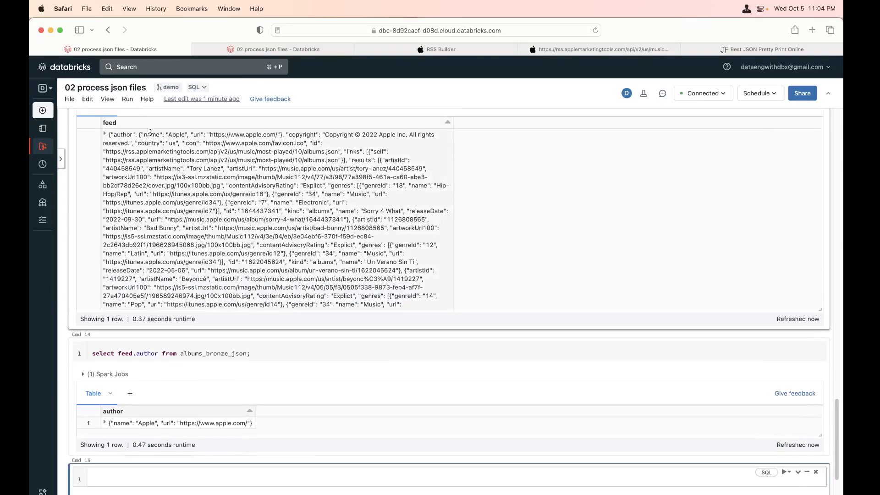
pyautogui.scroll(-3)
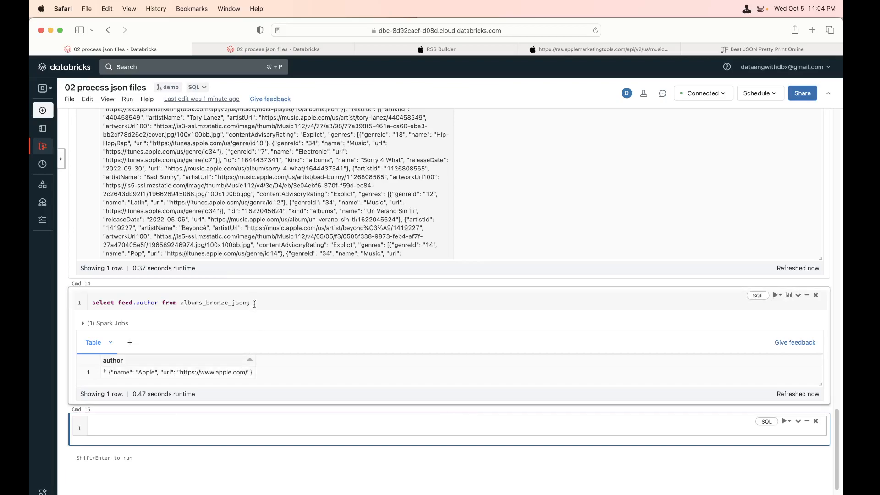
# - Run select feed.author.name, feed.author.url from albums_bronze_json as separate columns
pyautogui.click(208, 428)
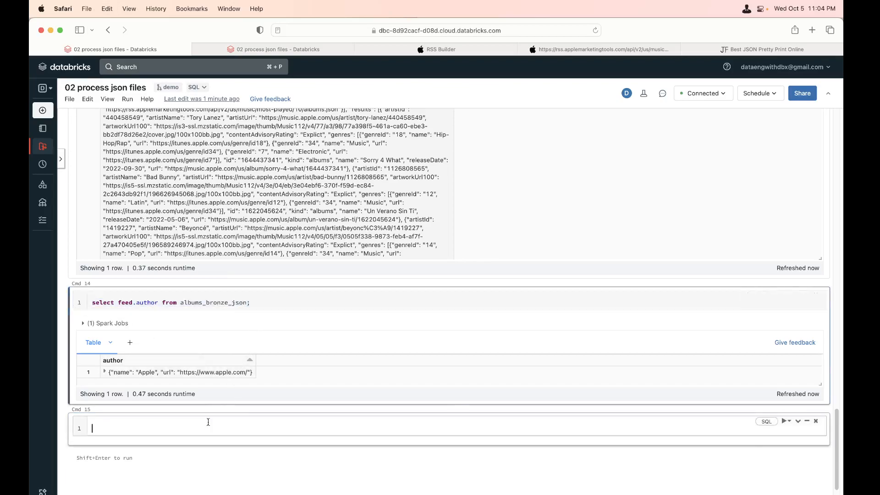
pyautogui.write('select feed.author from albums_bronze_json;')
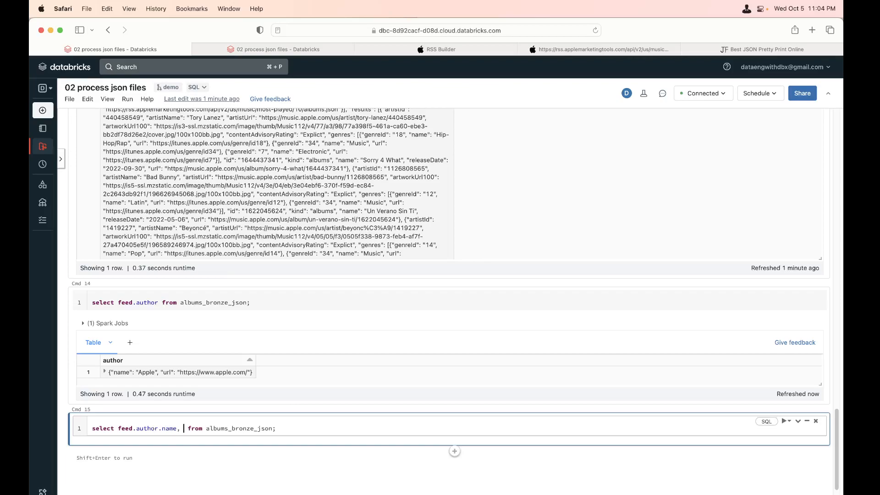
pyautogui.write('feed.aut')
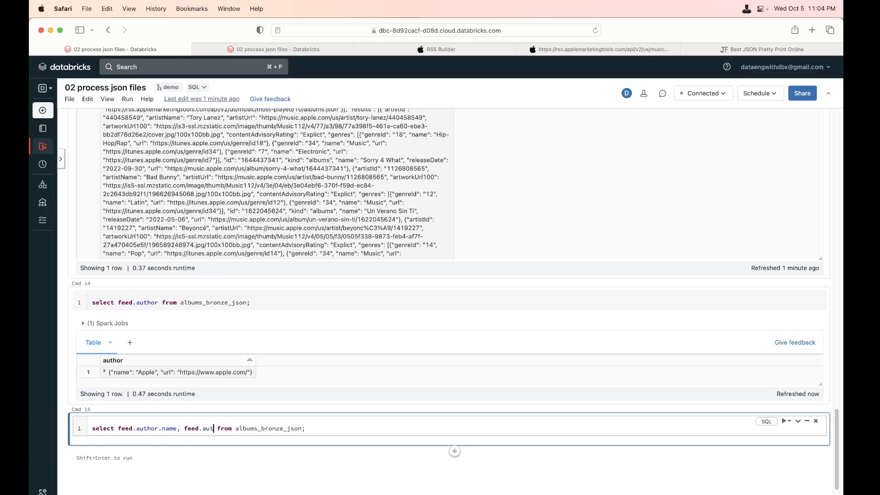
pyautogui.write('hor.url')
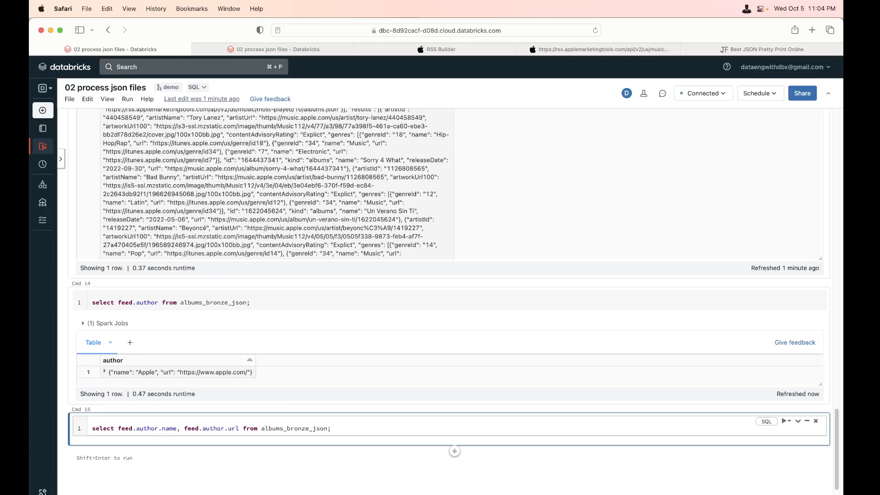
pyautogui.click(784, 428)
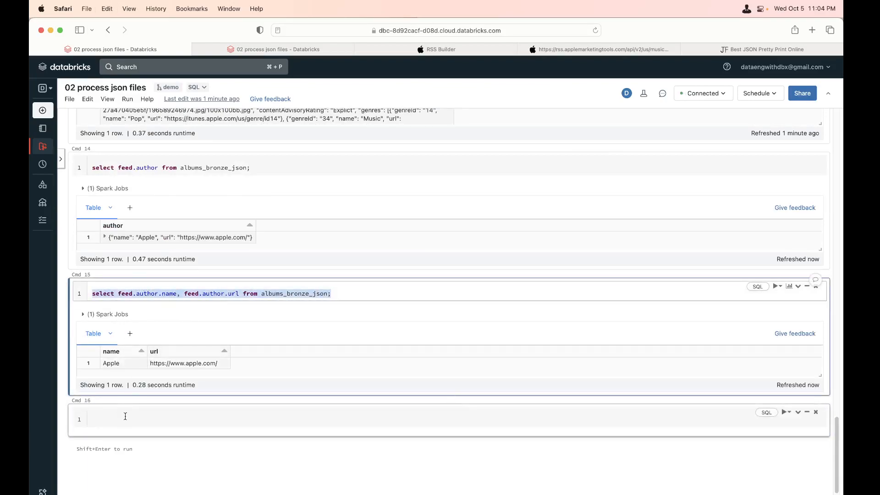
# - Run the same query with the columns aliased as author_name and author_url
pyautogui.write('select feed.author.name, feed.author.url from albums_bronze_json;')
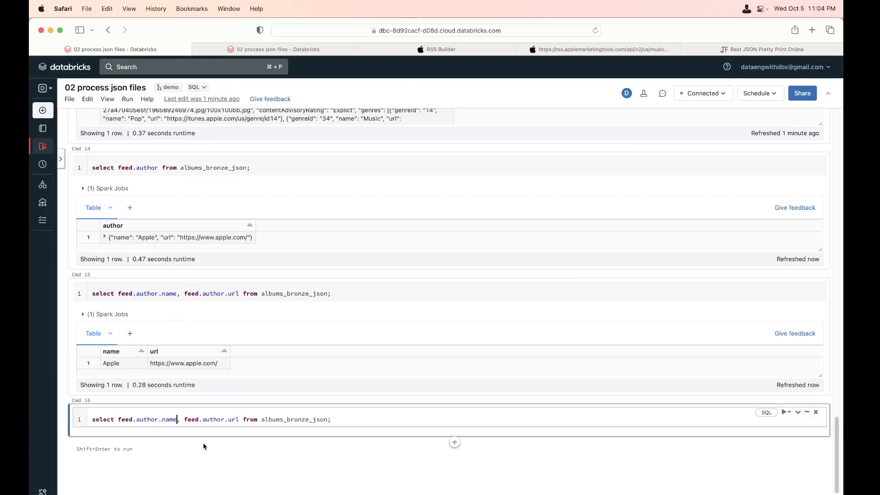
pyautogui.write('as author')
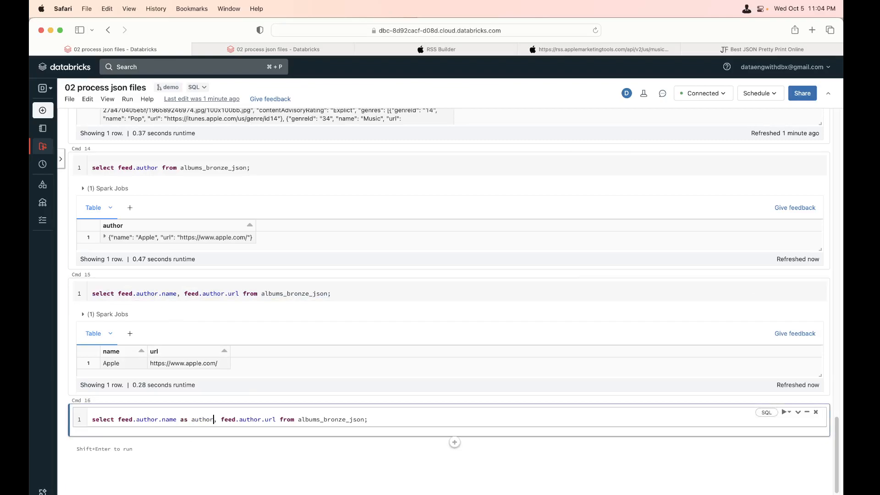
pyautogui.write('_name')
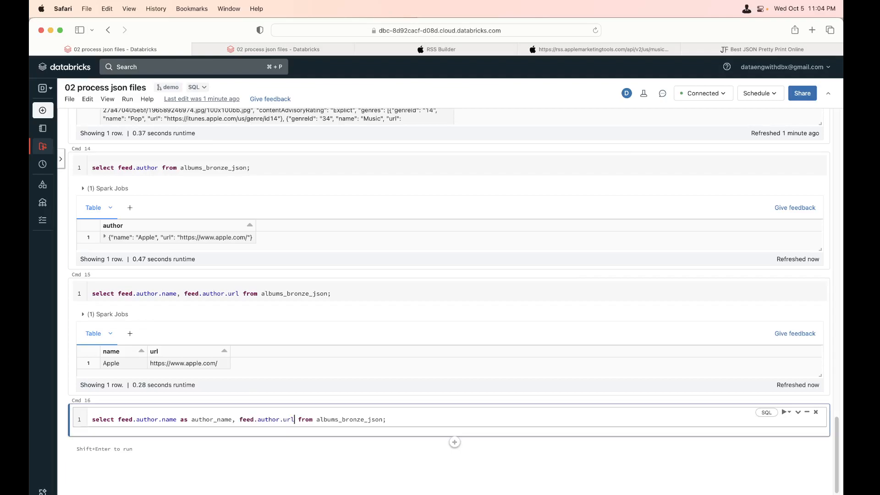
pyautogui.write('as author')
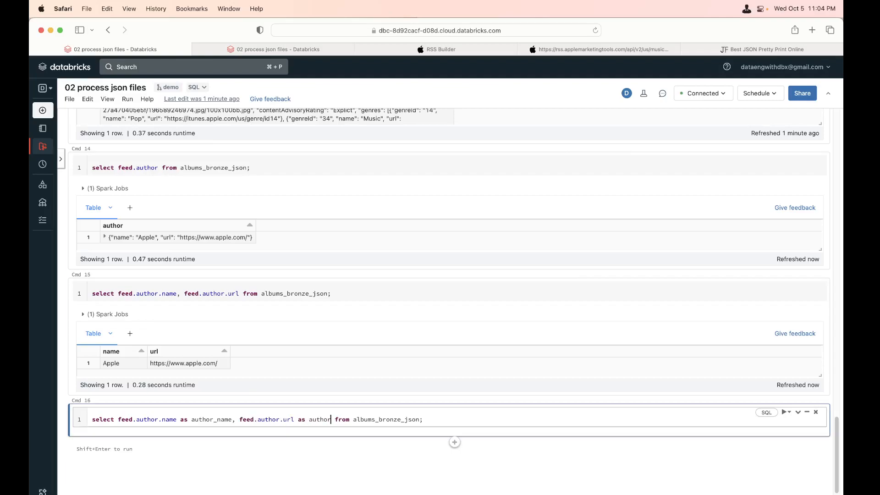
pyautogui.press('shift+enter')
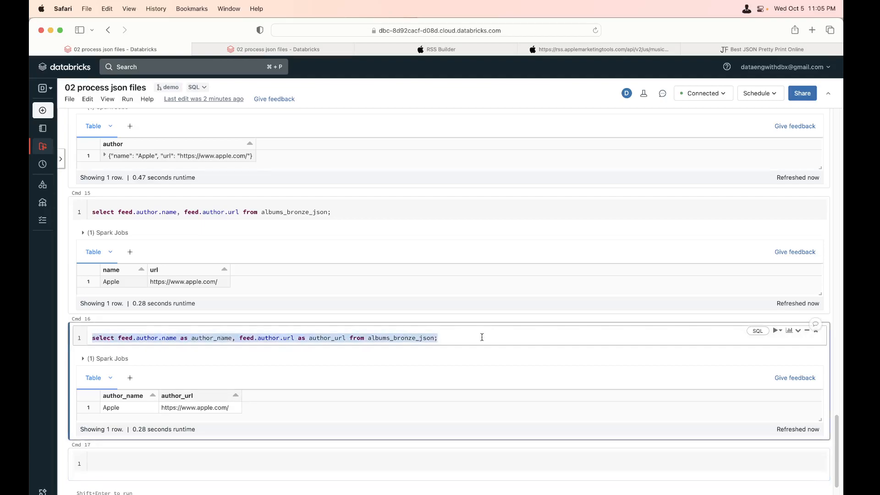
pyautogui.click(172, 464)
pyautogui.write('select feed.author from albums_bronze_json;')
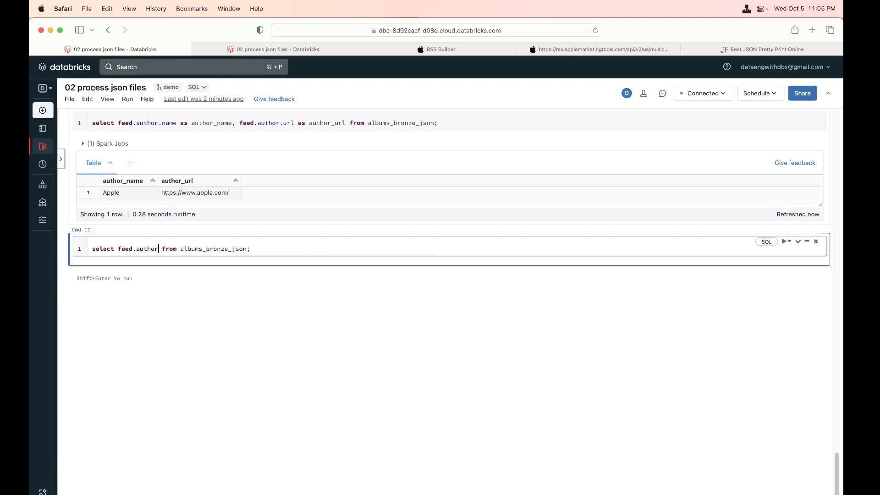
pyautogui.write('.*')
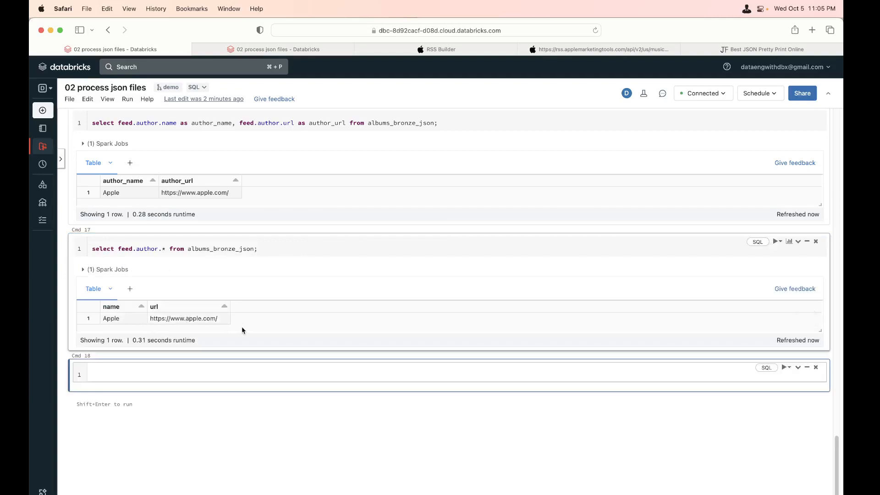
pyautogui.scroll(-3)
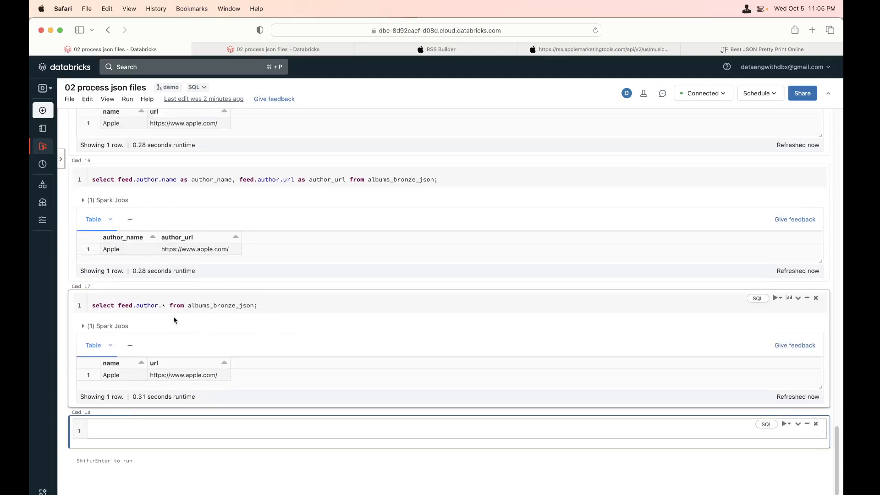
pyautogui.moveTo(213, 344)
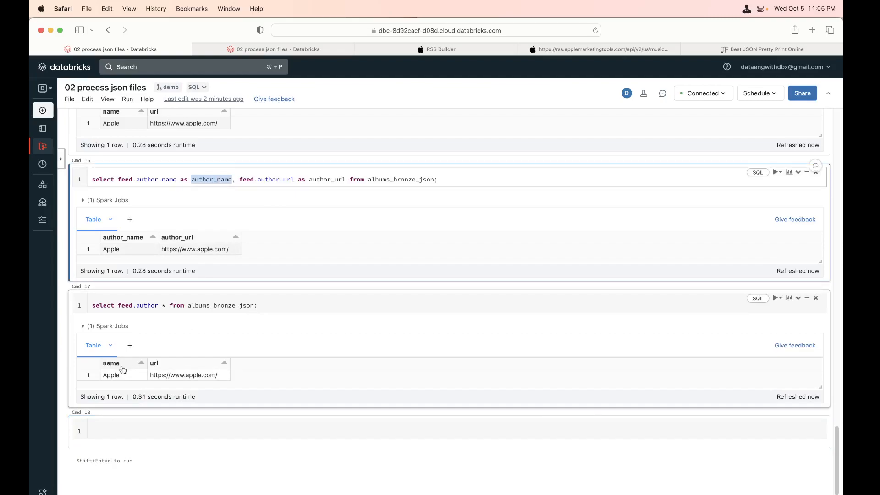
pyautogui.moveTo(187, 375)
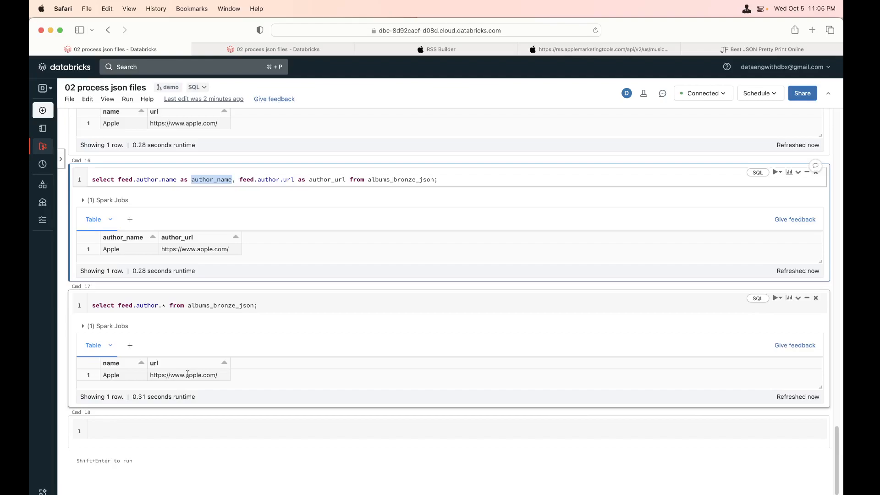
pyautogui.scroll(3)
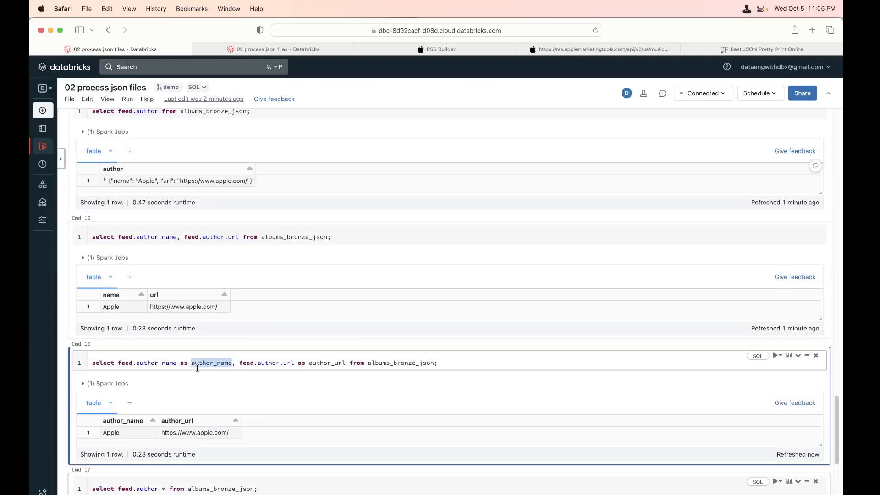
pyautogui.scroll(3)
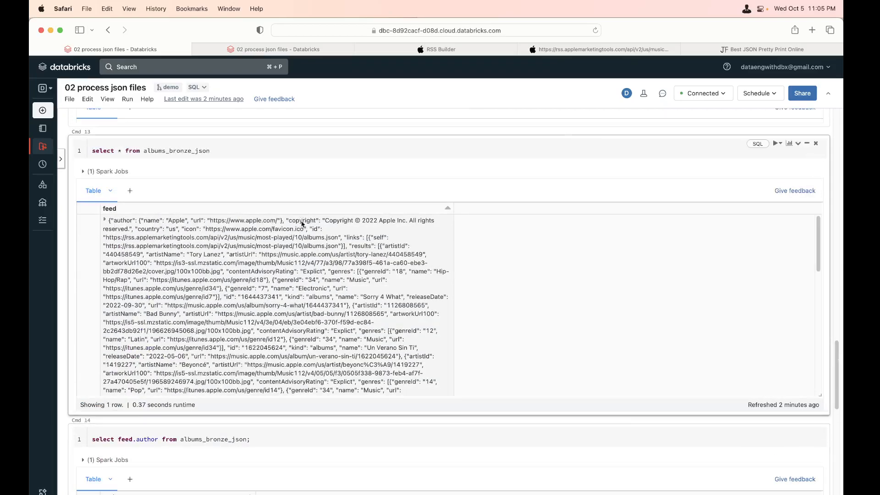
pyautogui.scroll(-3)
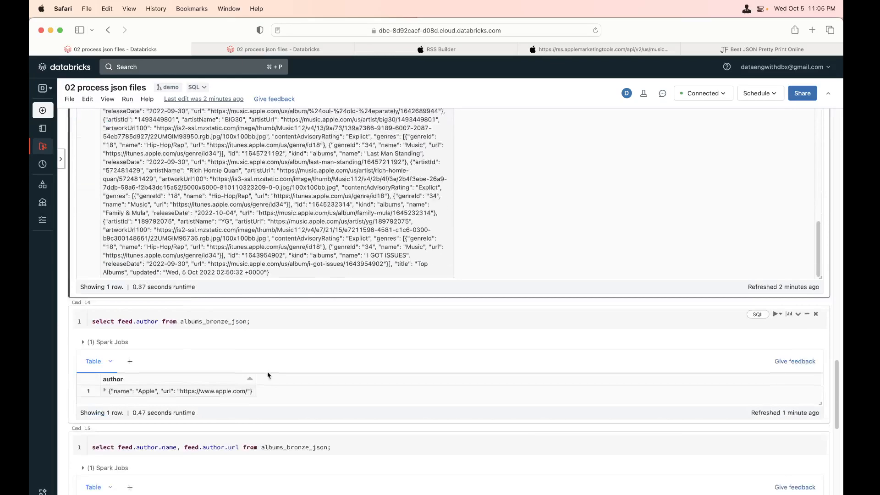
pyautogui.scroll(-3)
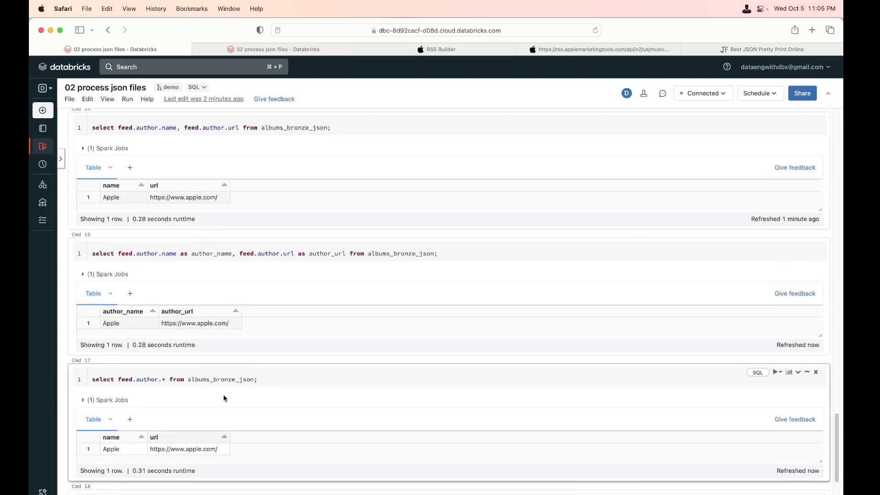
# - Add feed.country to the aliased author query, returning us, and leave a comma for another column
pyautogui.click(348, 253)
pyautogui.write(', ')
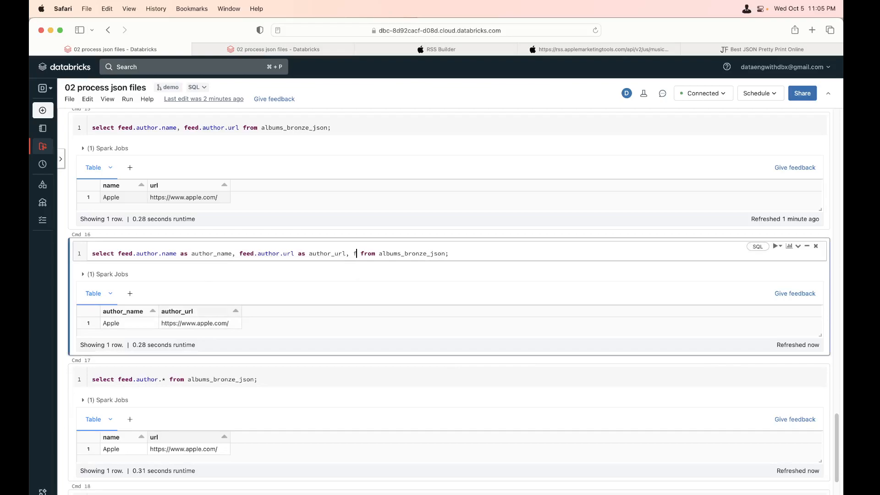
pyautogui.write('feed.country')
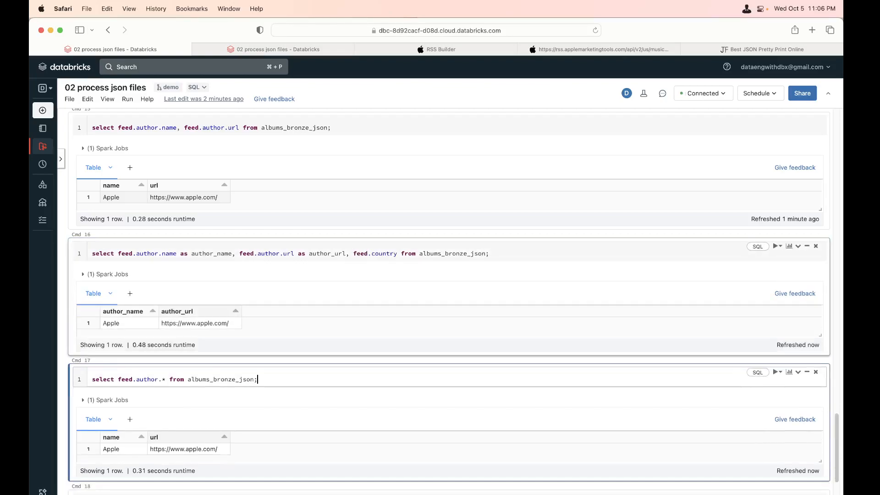
pyautogui.scroll(3)
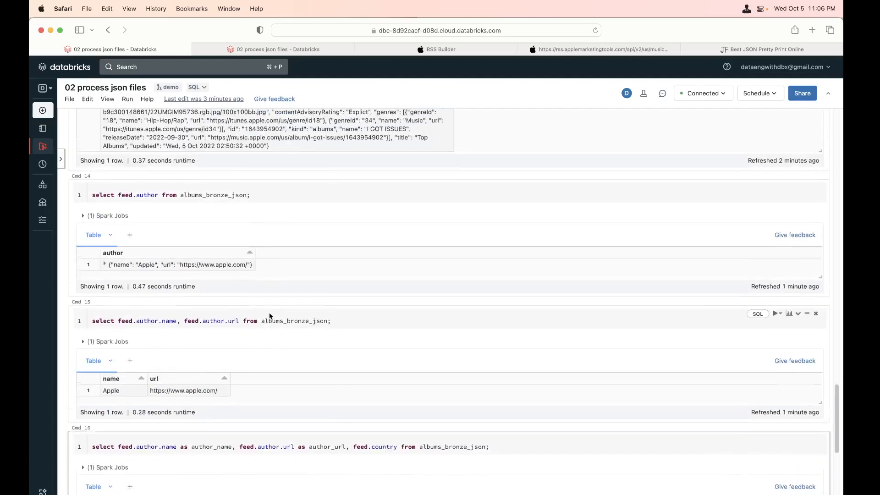
pyautogui.scroll(3)
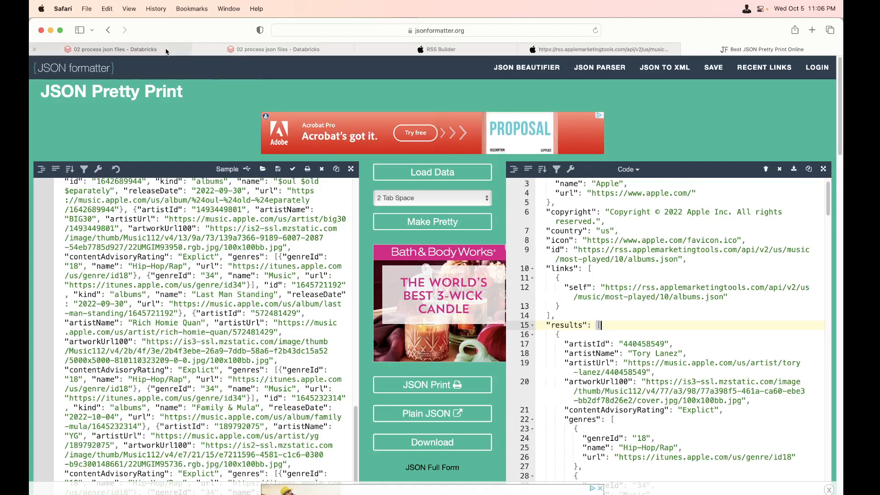
pyautogui.click(112, 49)
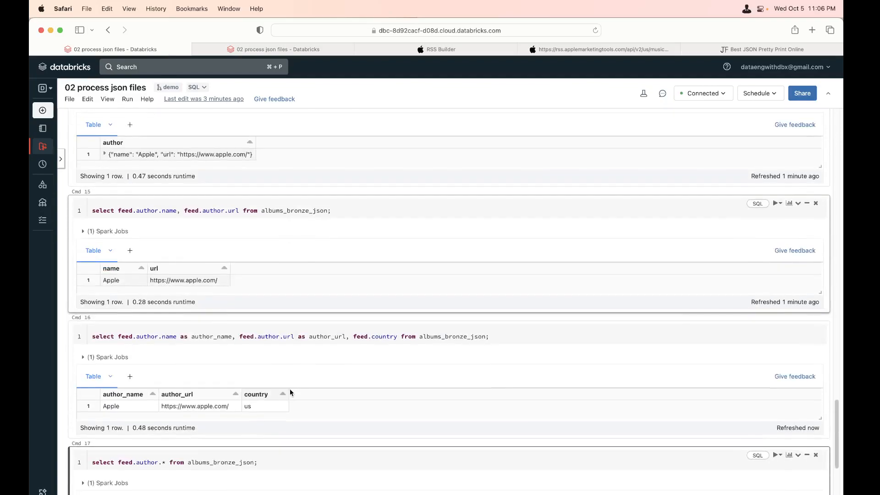
pyautogui.scroll(-3)
pyautogui.write(', ')
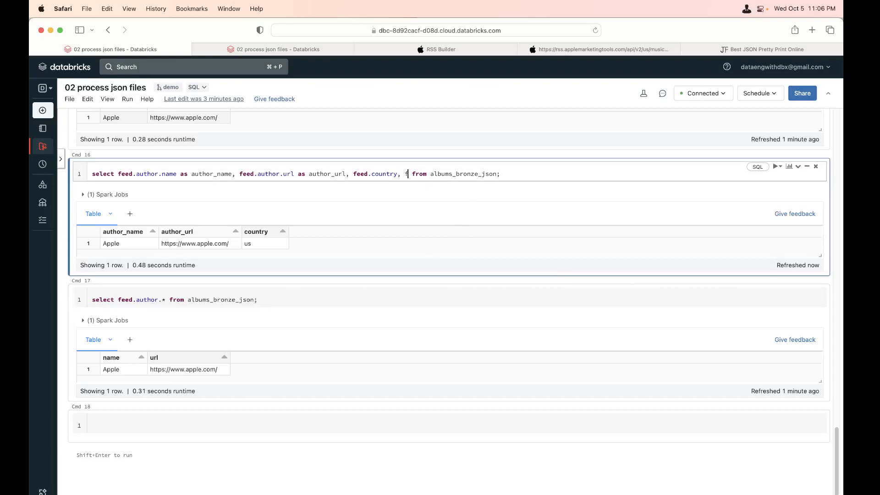
# - Add feed.results to the query, run it, and expand the array to inspect the first album record
pyautogui.write('feed.results')
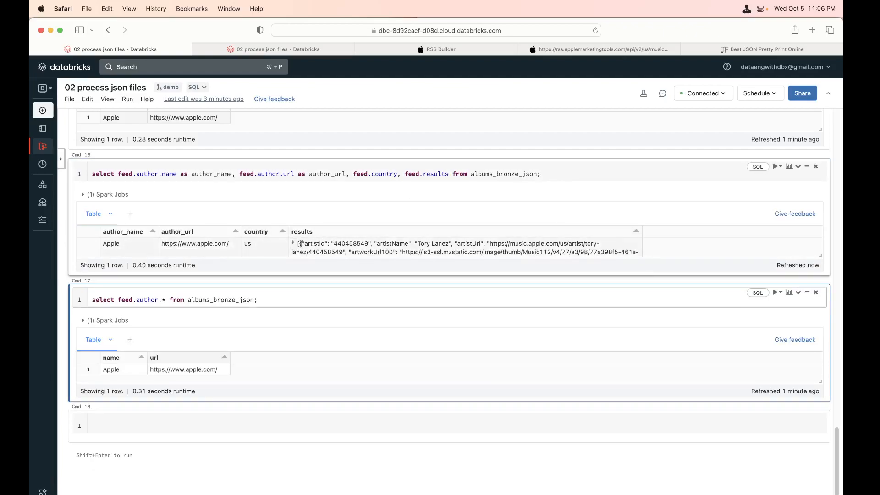
pyautogui.click(292, 243)
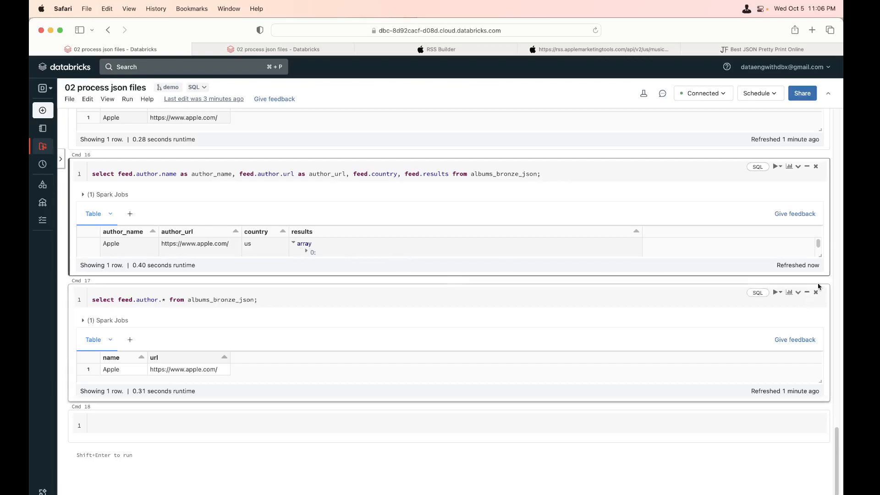
pyautogui.click(306, 252)
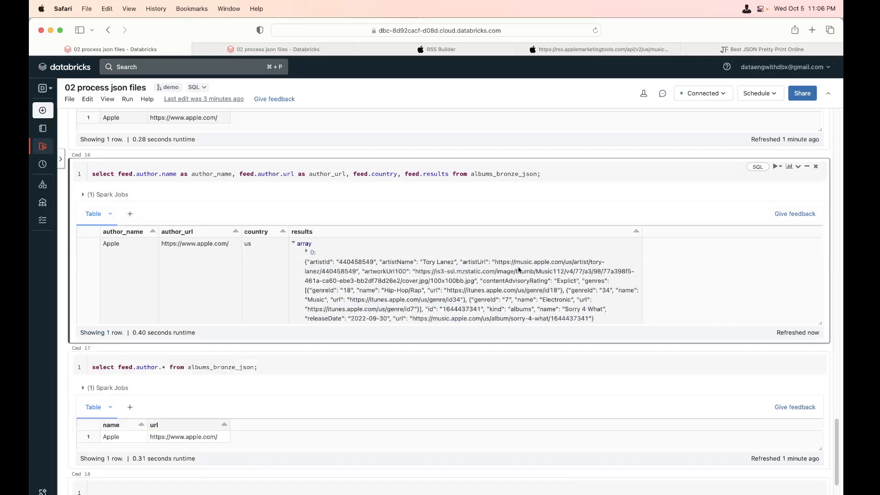
pyautogui.scroll(-3)
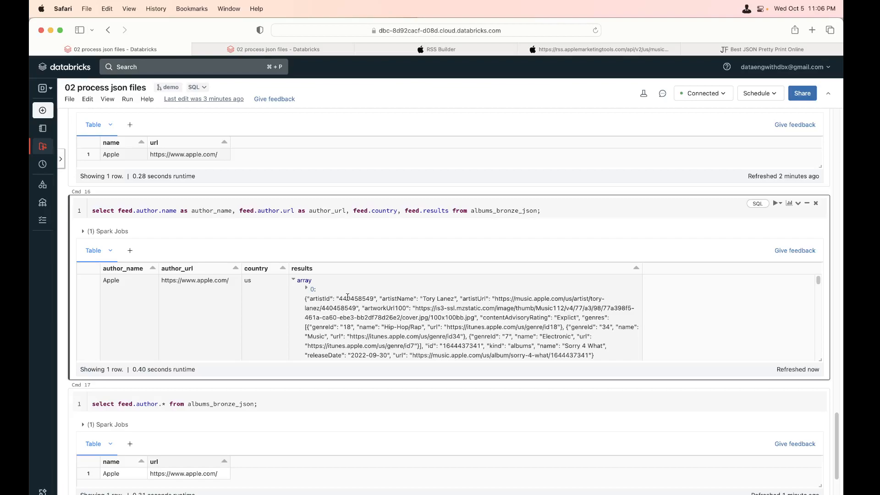
pyautogui.moveTo(205, 296)
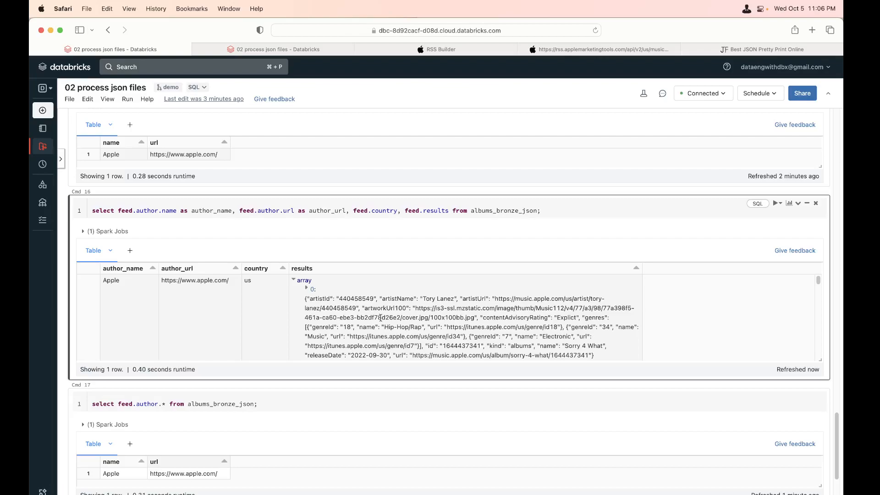
pyautogui.scroll(-3)
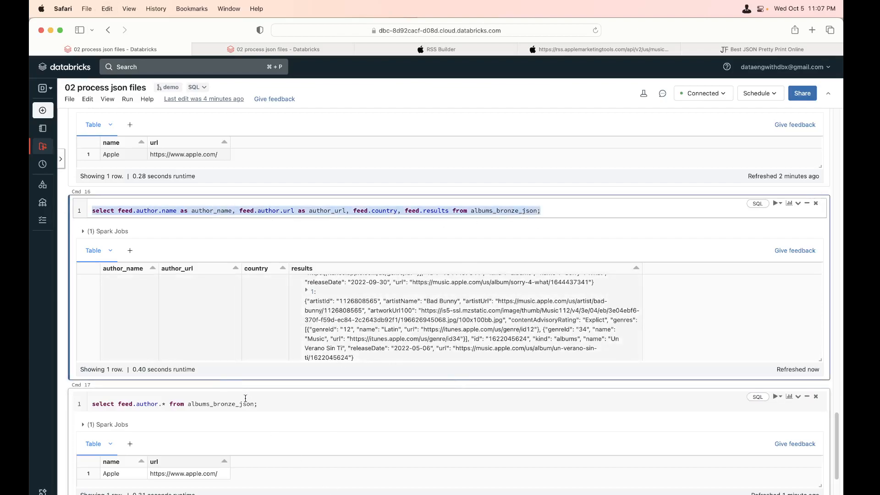
pyautogui.scroll(-3)
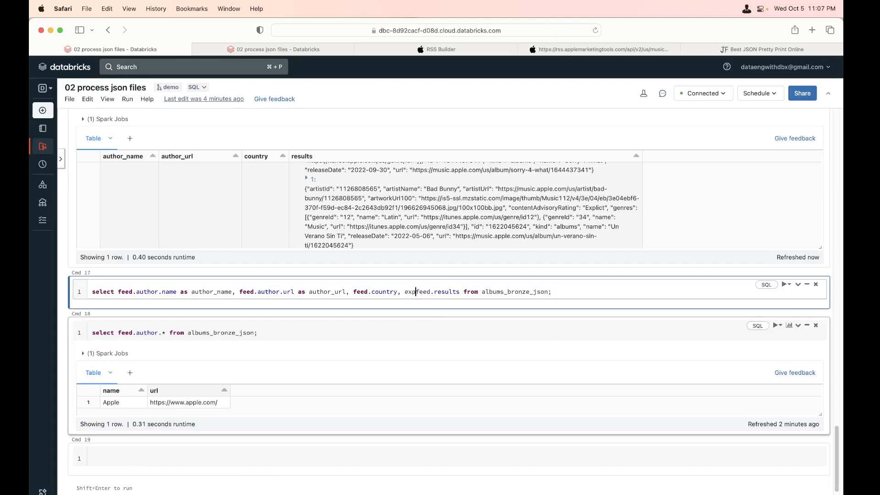
# - Run the author query with explode(feed.results) so it returns 10 album rows
pyautogui.write('lode(')
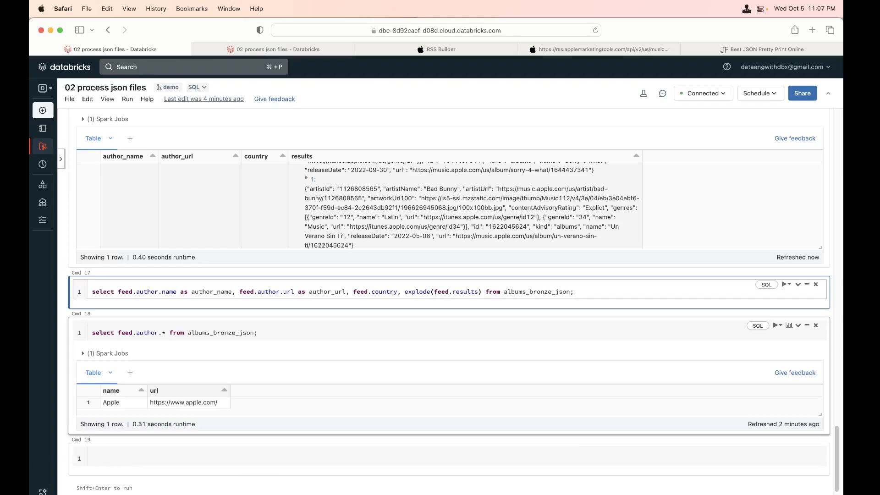
pyautogui.click(784, 284)
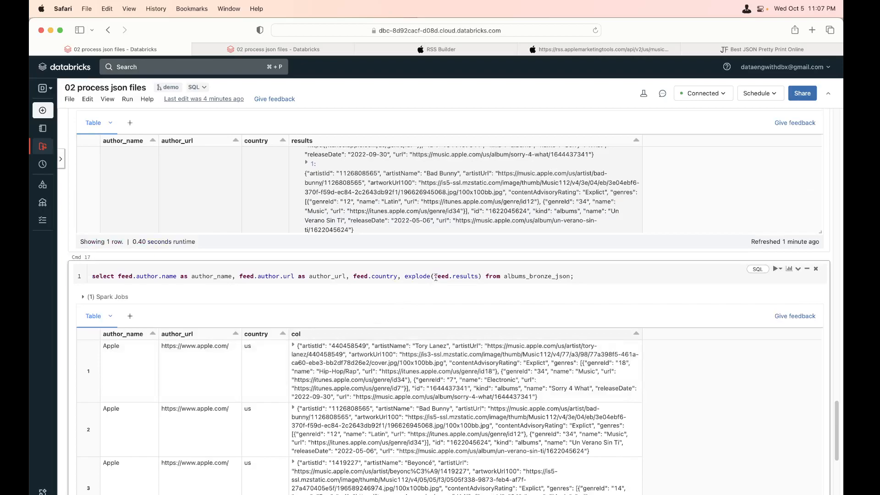
pyautogui.scroll(-3)
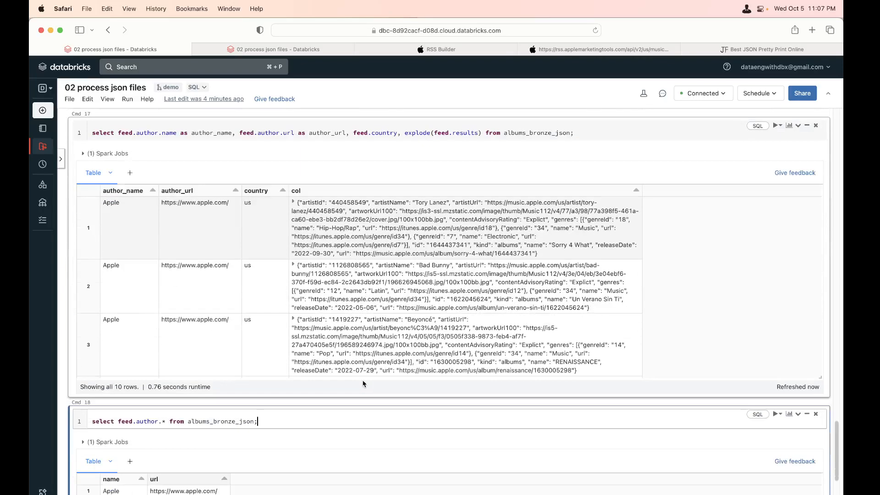
pyautogui.scroll(-3)
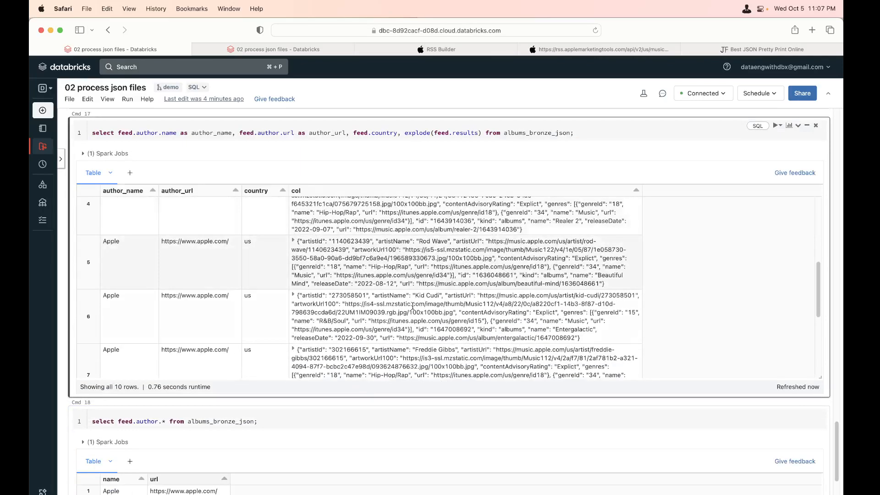
pyautogui.scroll(-3)
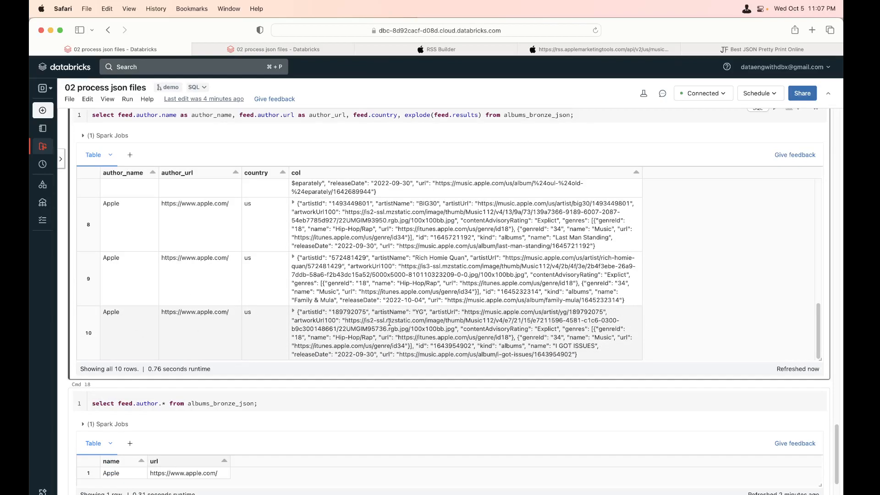
pyautogui.scroll(3)
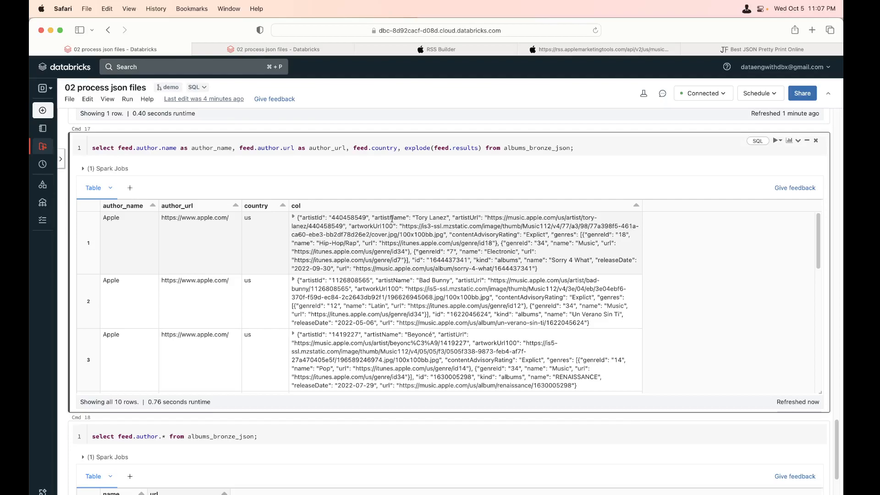
pyautogui.moveTo(523, 209)
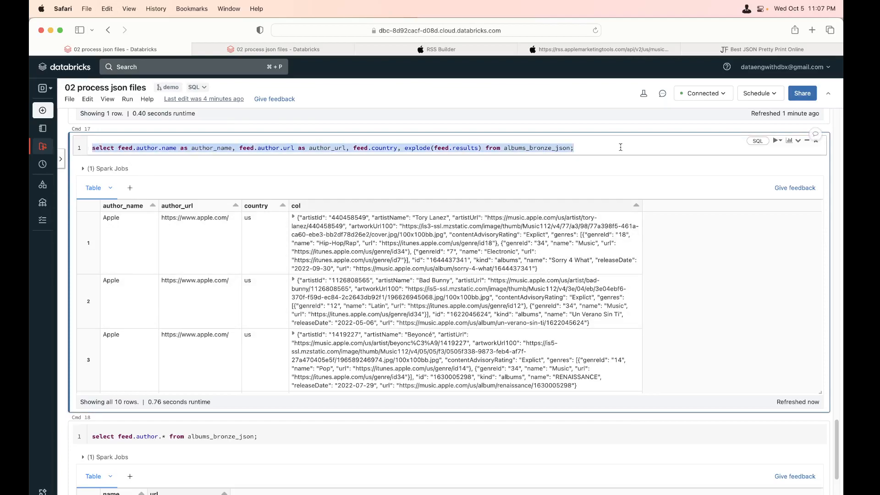
pyautogui.moveTo(511, 240)
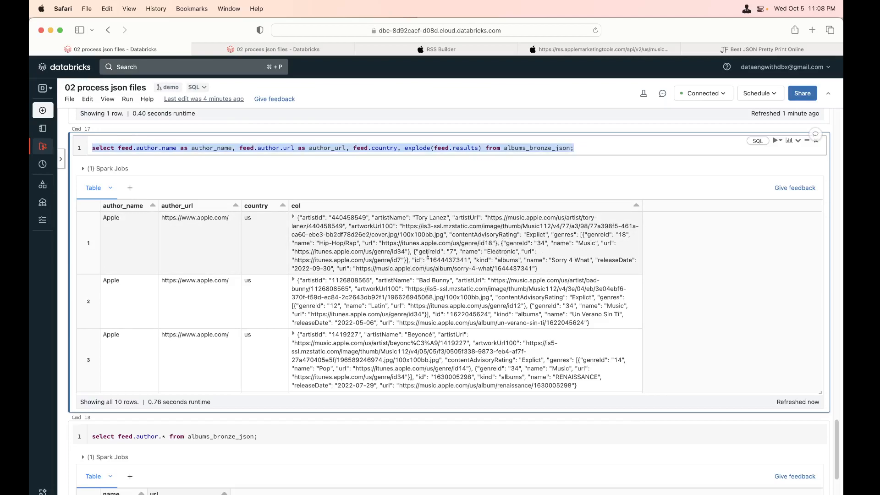
pyautogui.scroll(-3)
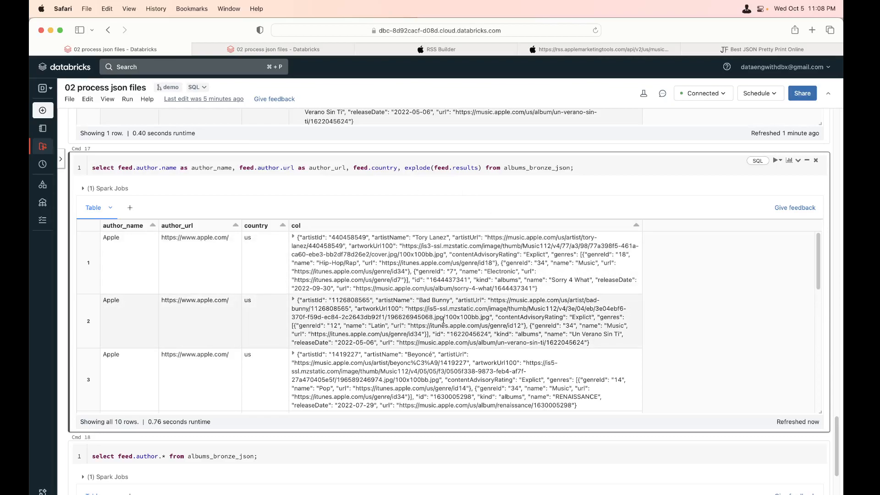
pyautogui.scroll(-3)
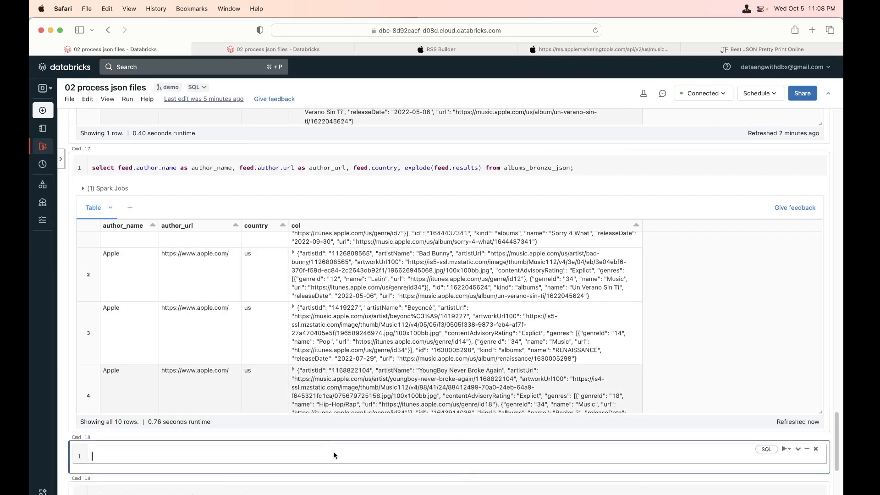
# - Select feed.author.name as author_name, feed.author.url as author_url and feed.country from albums_bronze_json
pyautogui.write('select feed.author.name as author_name, feed.author.url as author_url, feed.country, explode(feed.results) from albums_bronze_json')
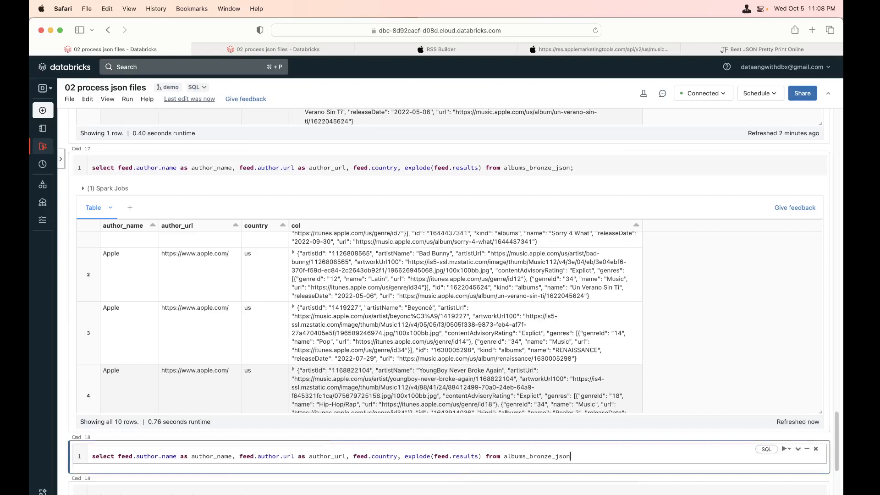
pyautogui.press('Return')
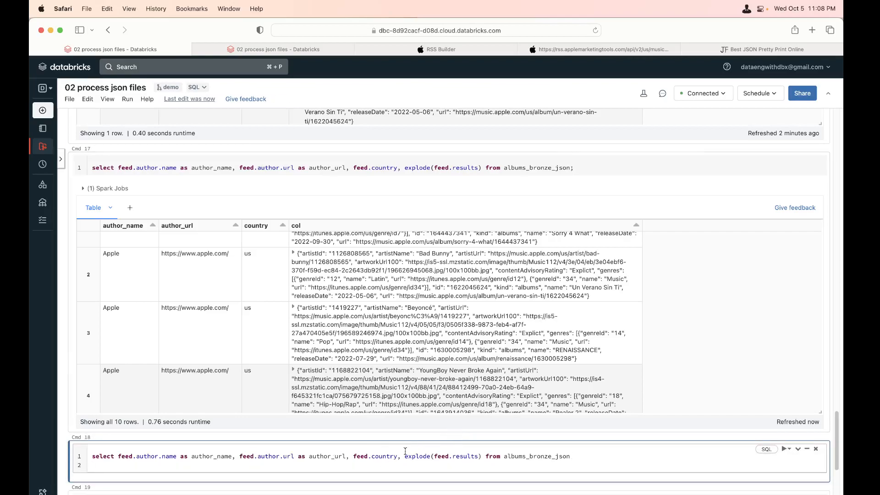
pyautogui.doubleClick(442, 455)
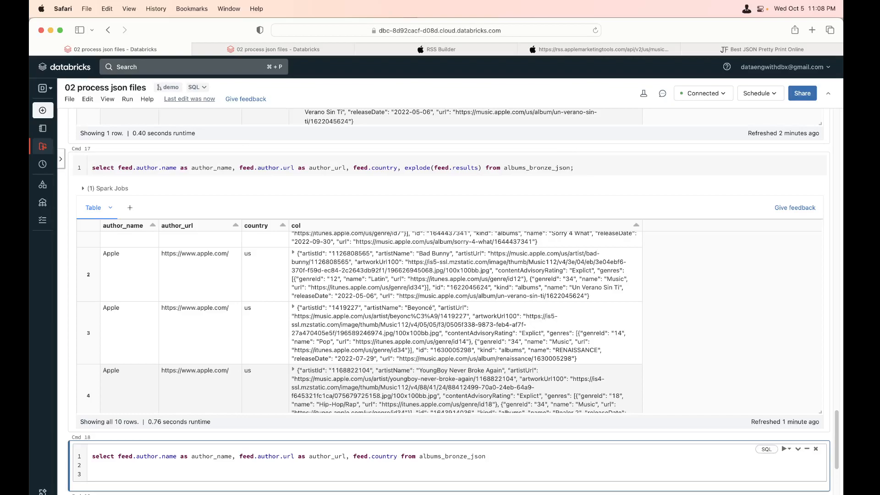
# - Add LATERAL VIEW explode(feed.results) AS lv_results, select lv_results, and run it for 10 album rows
pyautogui.write('late')
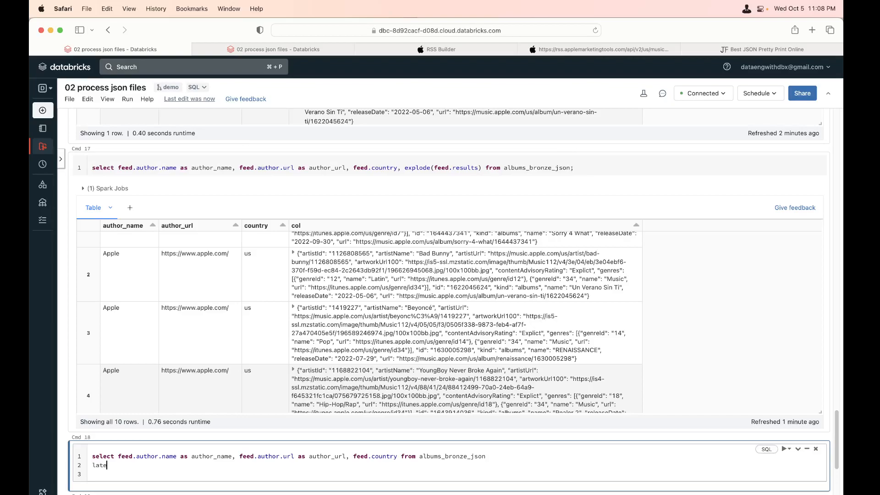
pyautogui.write('ral view')
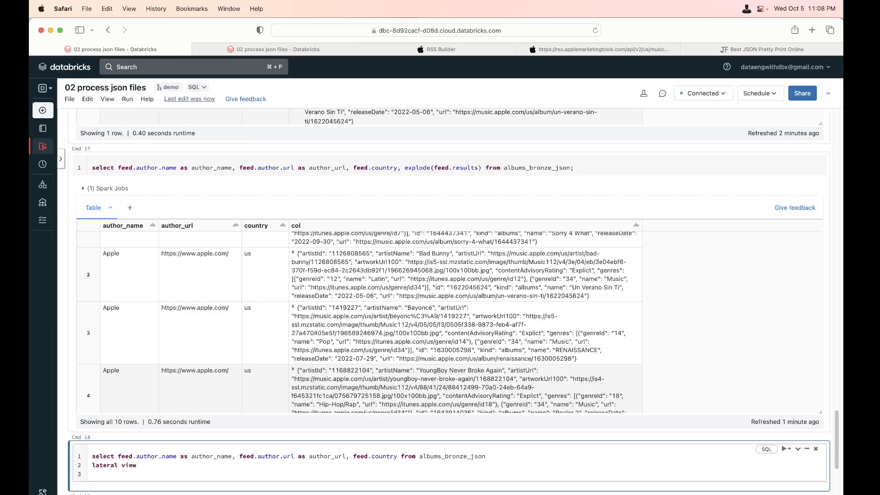
pyautogui.write('explode(feed.results) as l')
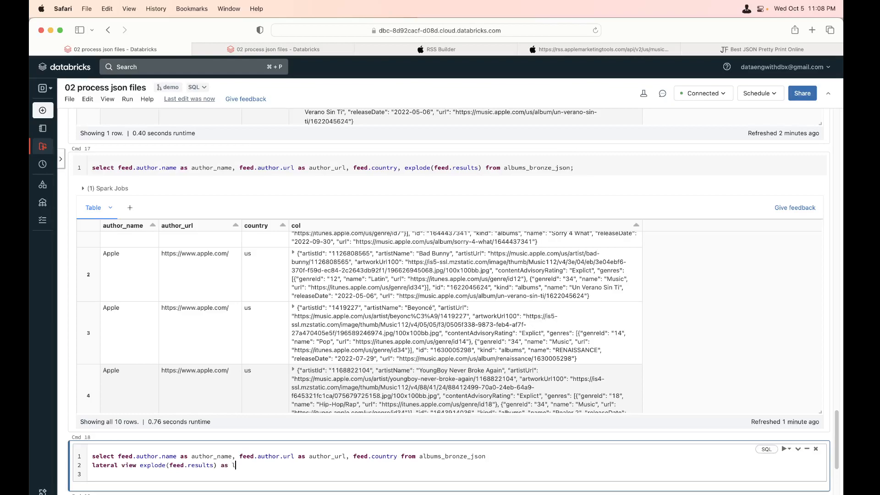
pyautogui.write('v)')
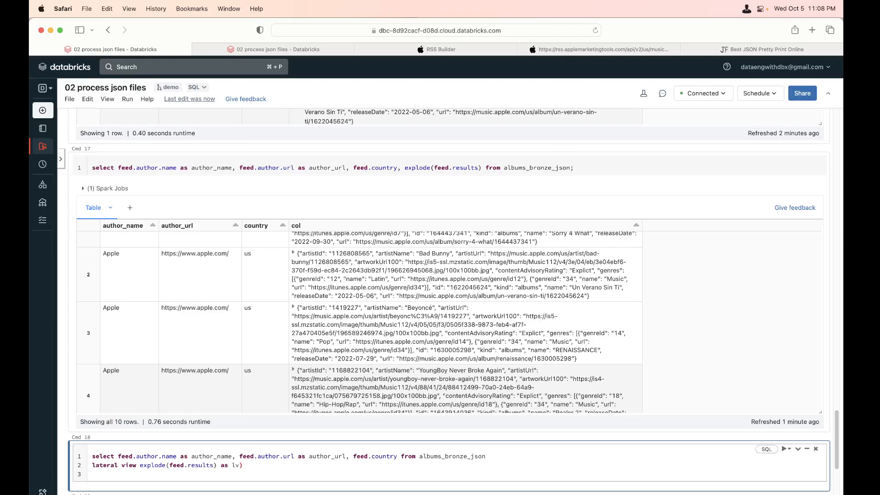
pyautogui.write('_resu')
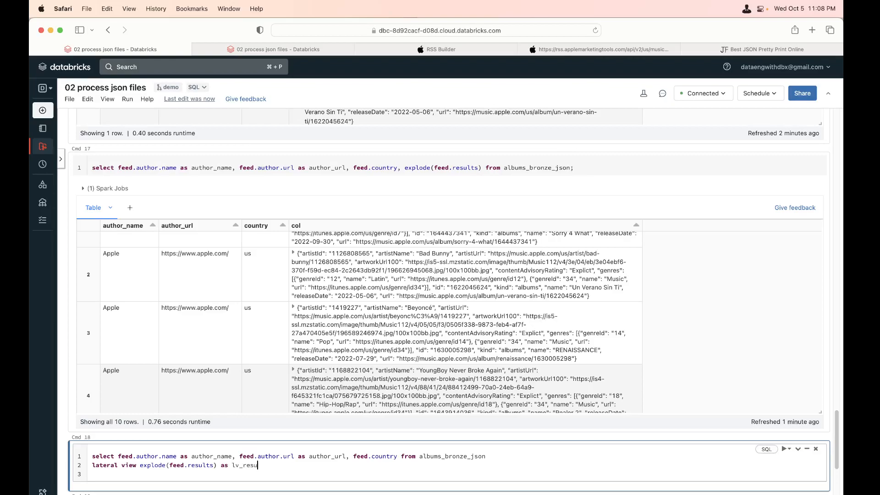
pyautogui.write('lts;')
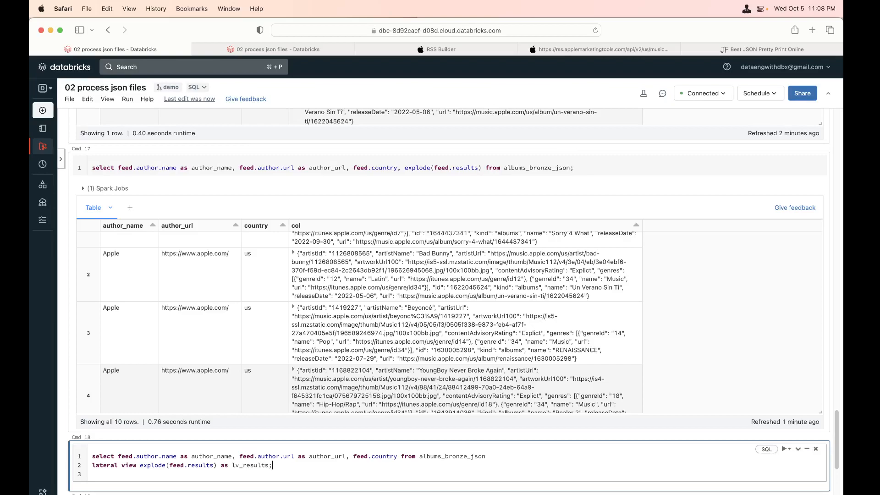
pyautogui.doubleClick(249, 465)
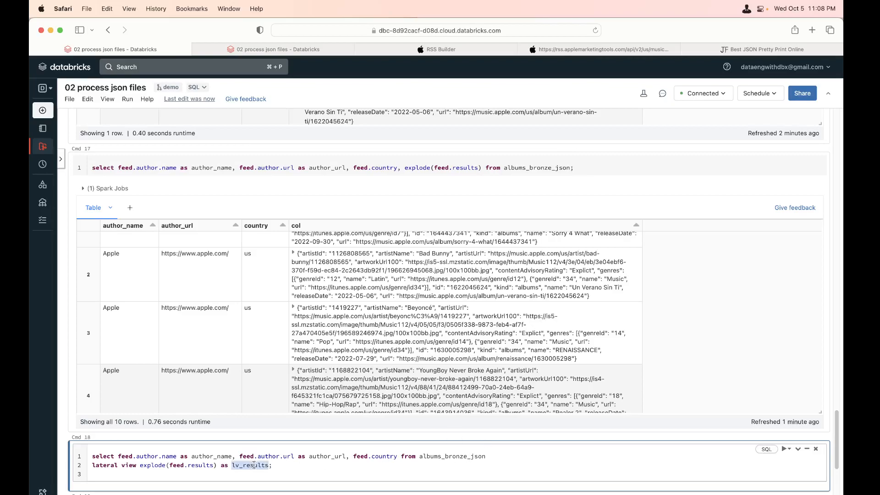
pyautogui.moveTo(399, 456)
pyautogui.write(', ')
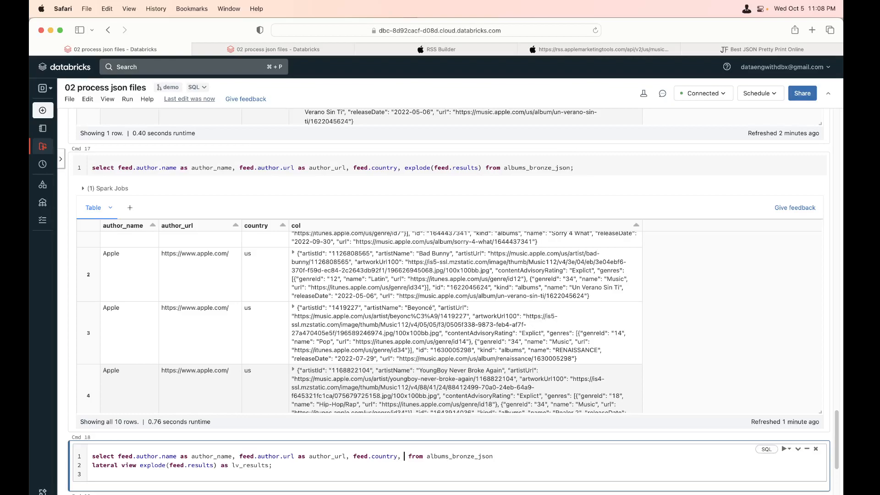
pyautogui.write('lv_results')
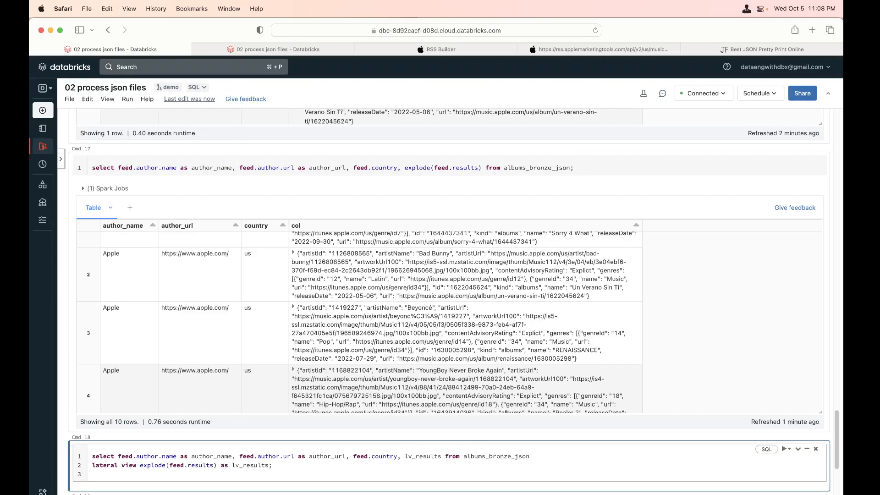
pyautogui.scroll(-3)
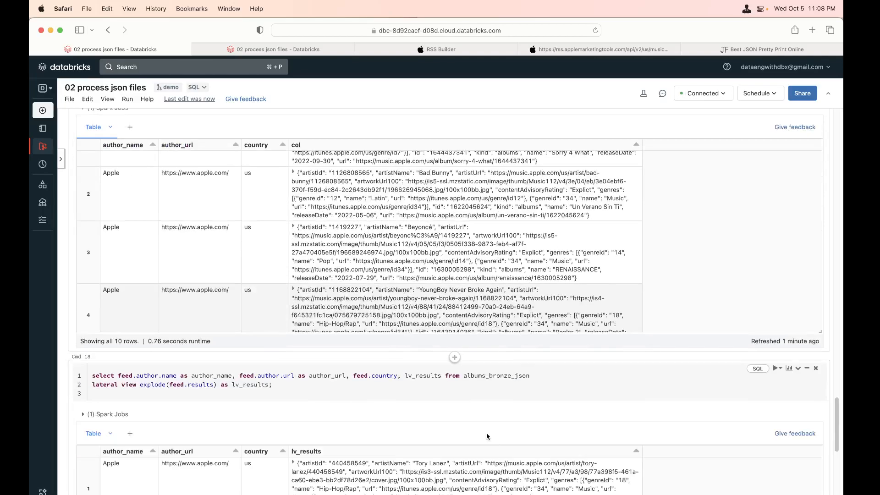
pyautogui.scroll(-3)
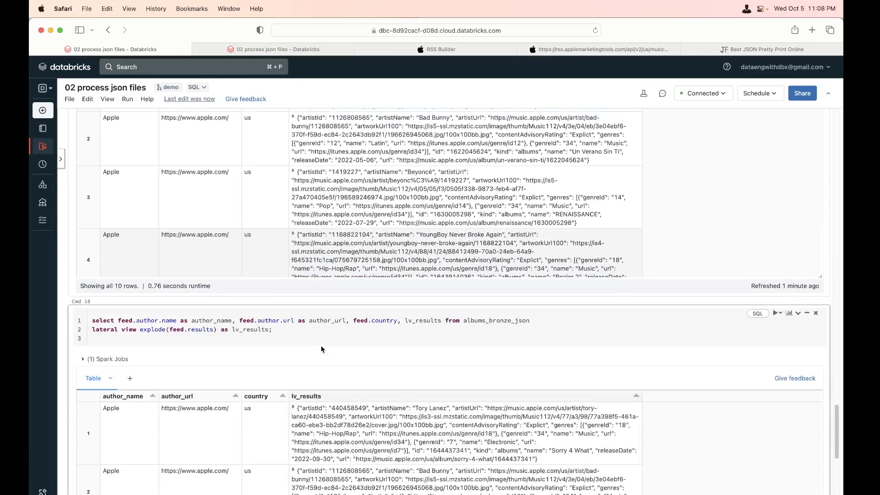
pyautogui.scroll(-3)
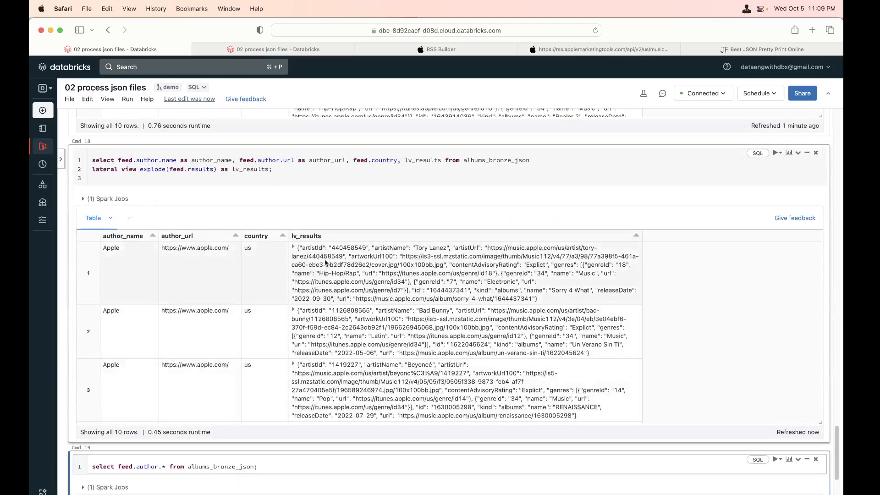
# - Run the lateral view query selecting lv_results.* to get artistId, artistName, genres as separate columns
pyautogui.click(271, 169)
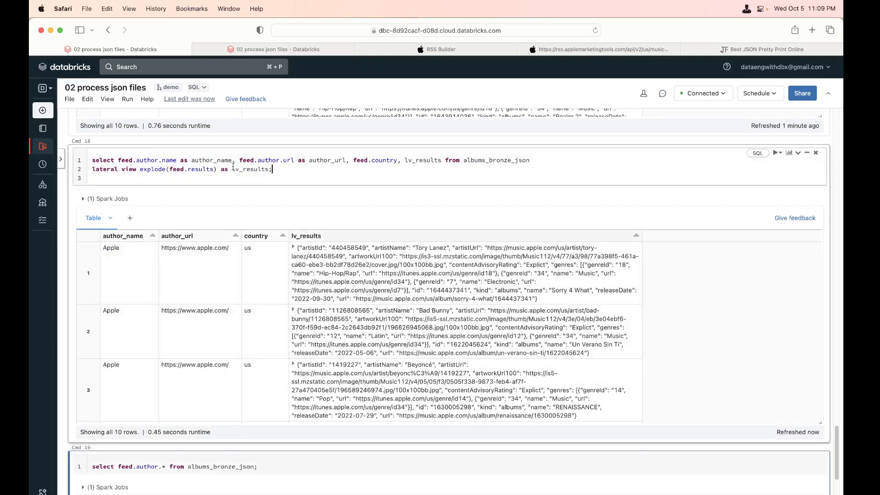
pyautogui.scroll(-3)
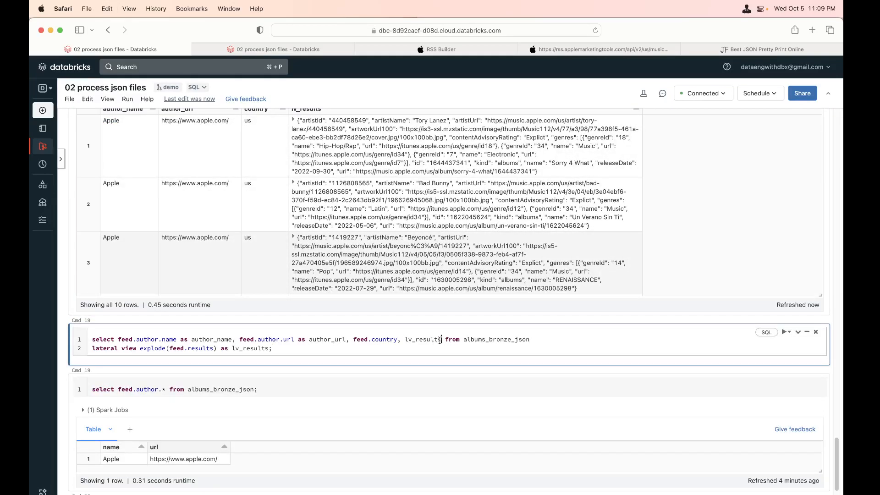
pyautogui.write('.*')
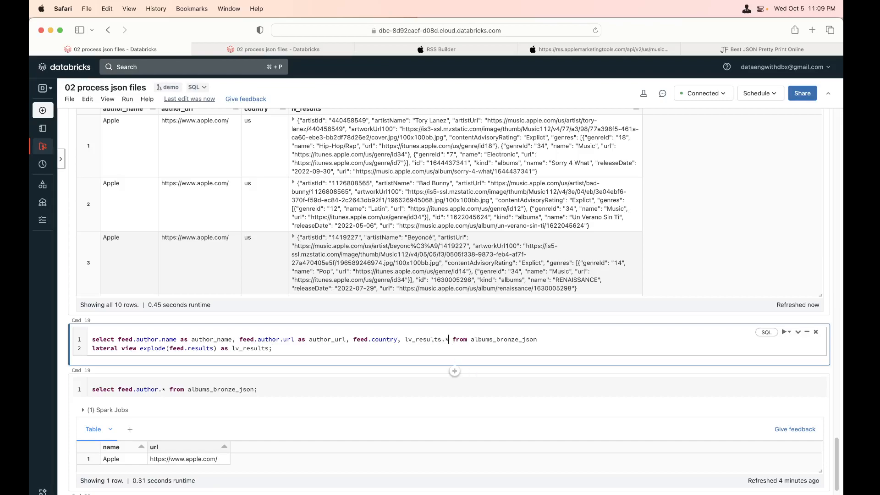
pyautogui.click(786, 332)
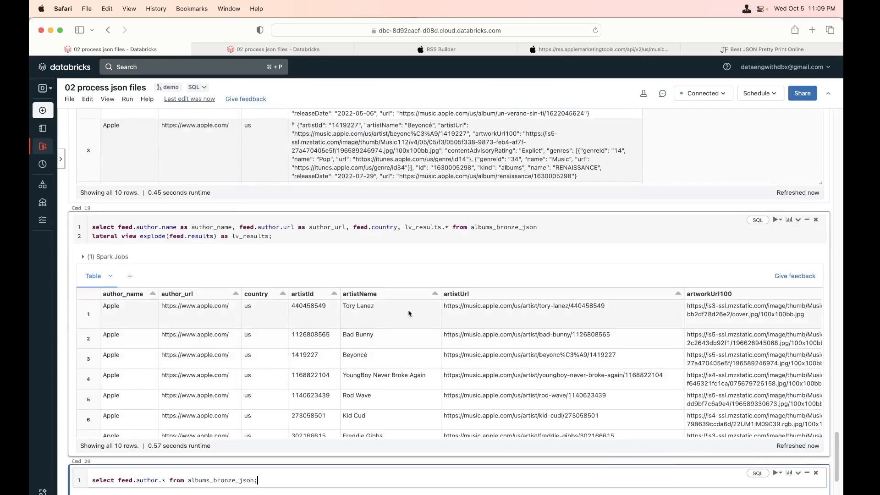
pyautogui.scroll(3)
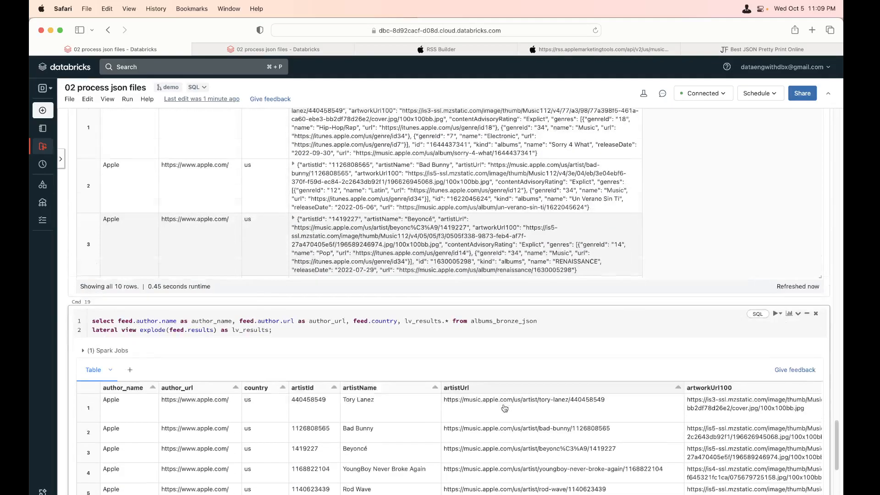
pyautogui.scroll(-3)
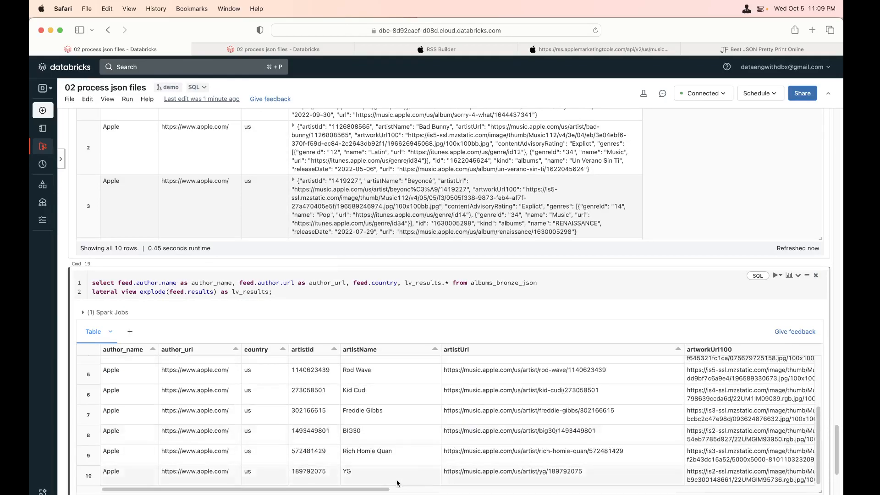
pyautogui.hscroll(3)
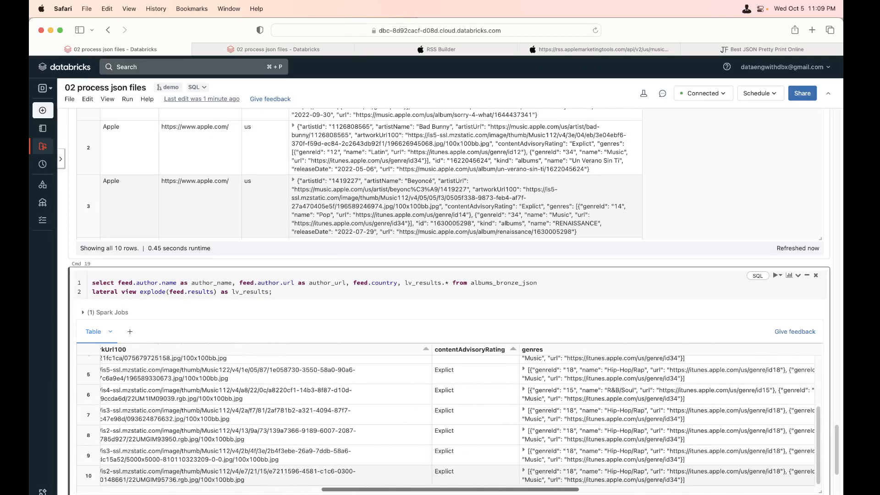
pyautogui.scroll(-3)
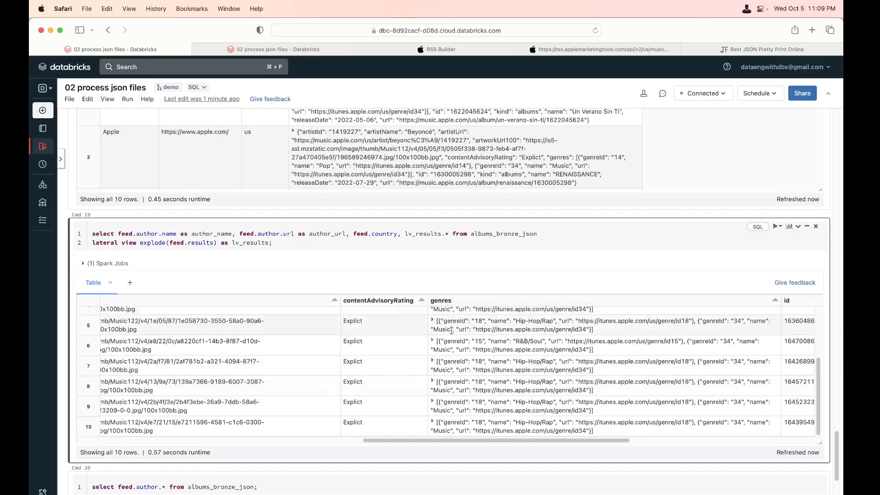
pyautogui.scroll(3)
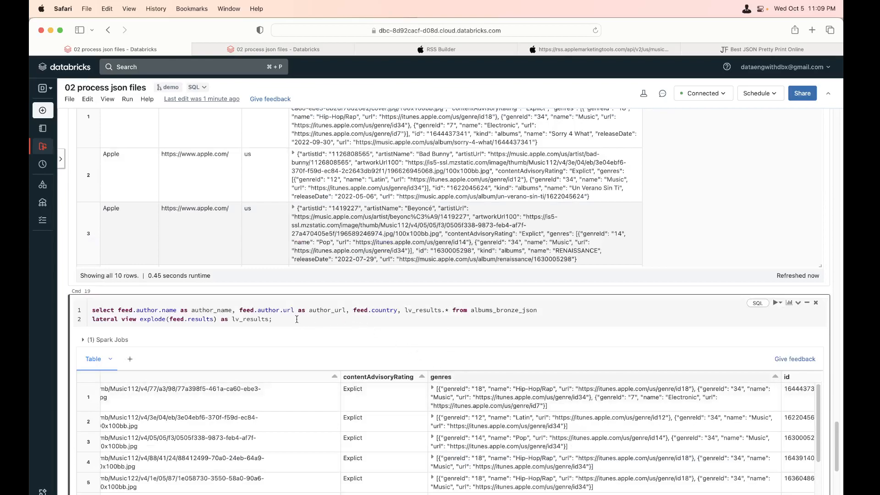
pyautogui.scroll(-3)
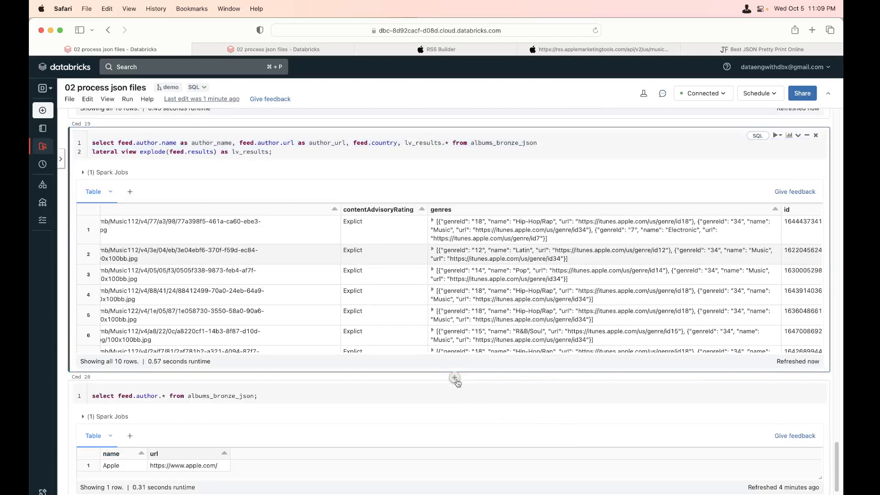
# - Add LATERAL VIEW explode(lv_results.genres) AS lv_genres to a new copy of the query and run it
pyautogui.click(455, 376)
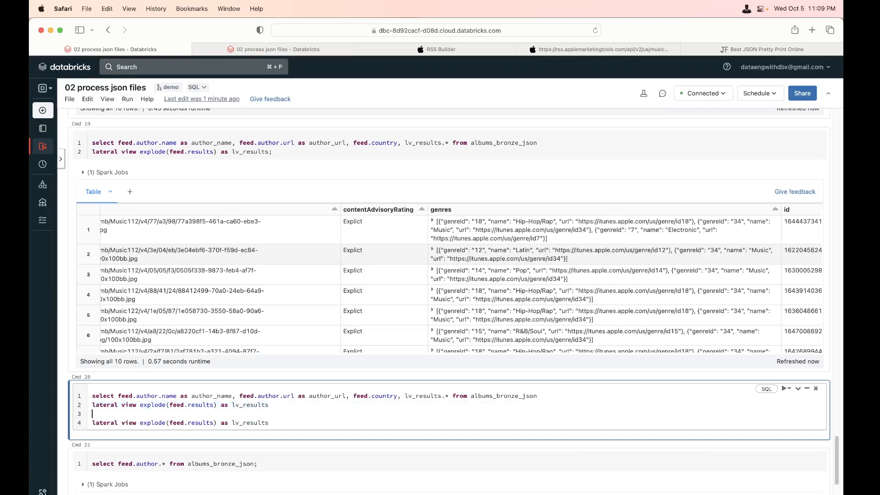
pyautogui.press('Backspace')
pyautogui.write('lv_results.g')
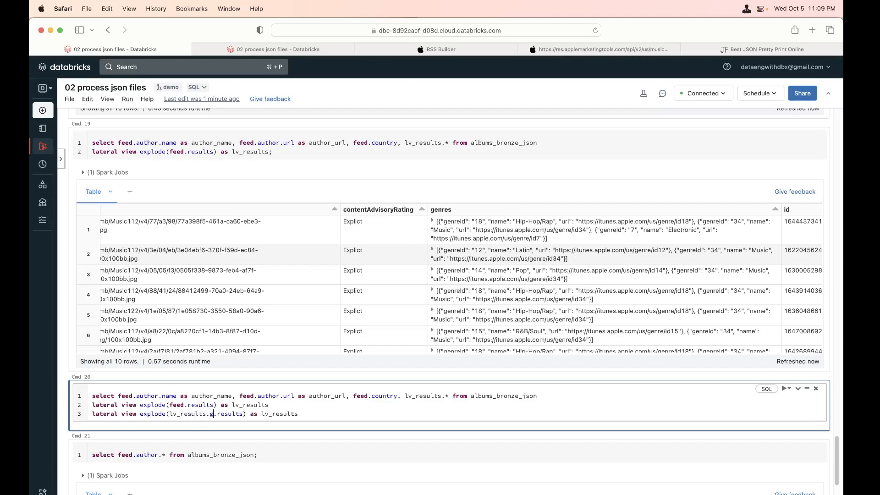
pyautogui.write('enres')
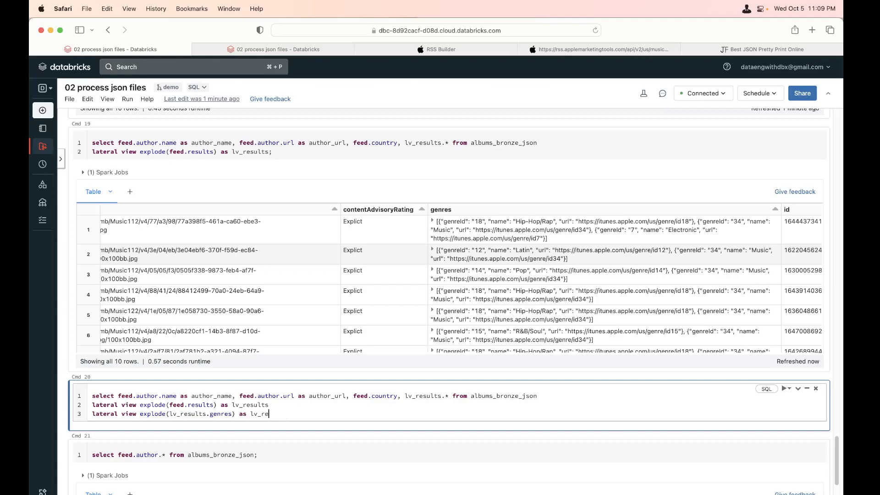
pyautogui.write('nres')
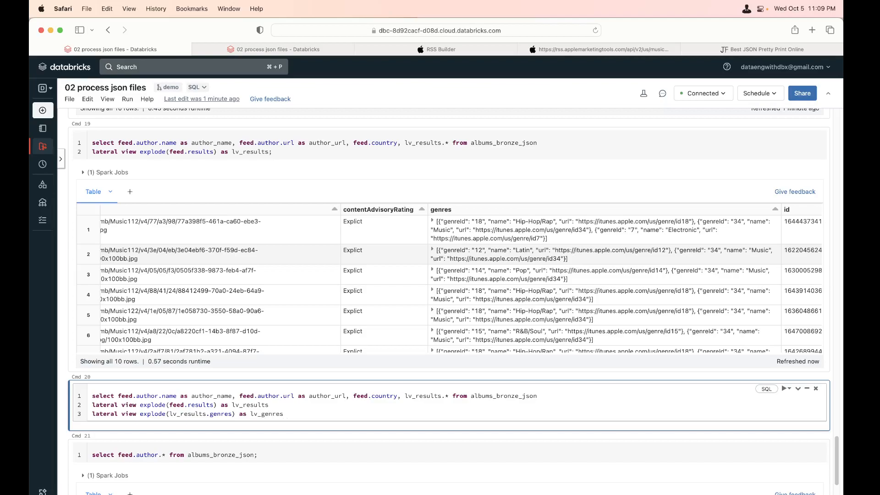
pyautogui.click(784, 389)
pyautogui.write(', genres')
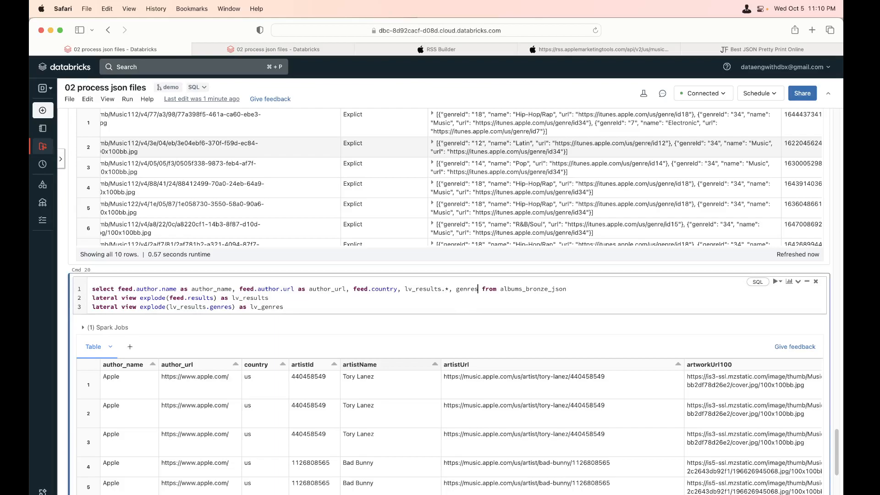
# - Fix the unresolved genres reference by selecting lv_genres.* and rerun, returning 21 rows
pyautogui.write('.*')
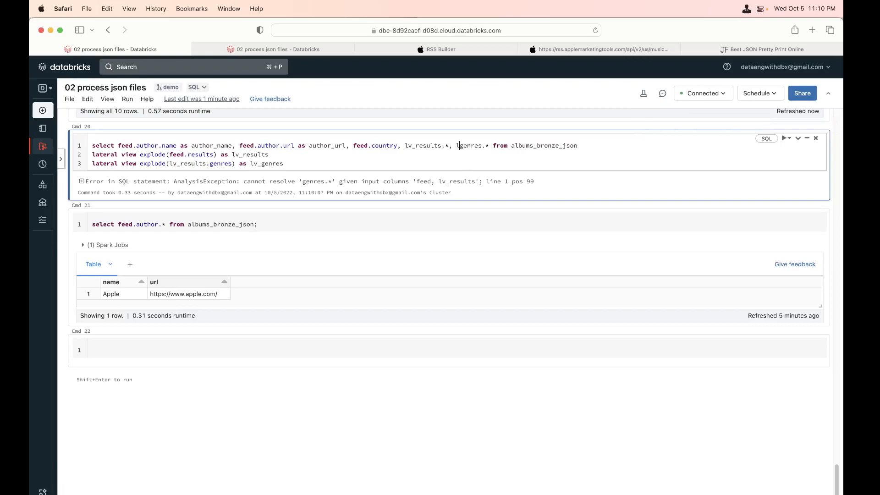
pyautogui.click(785, 138)
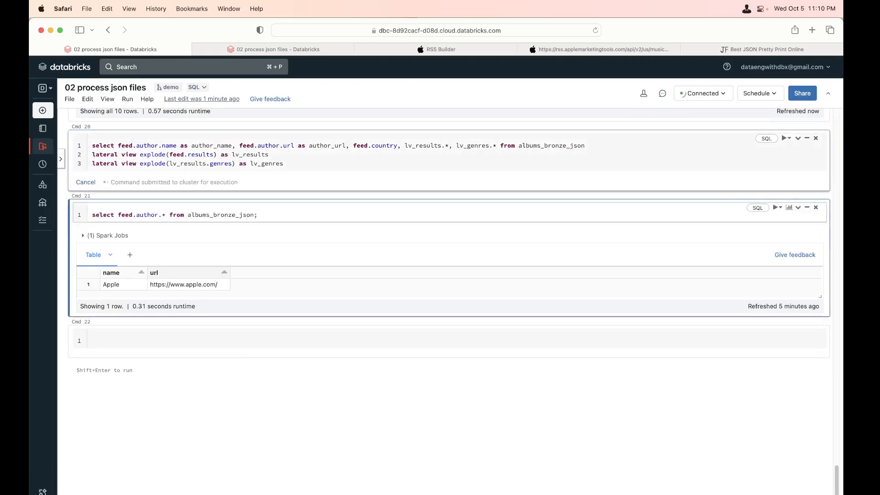
pyautogui.click(787, 139)
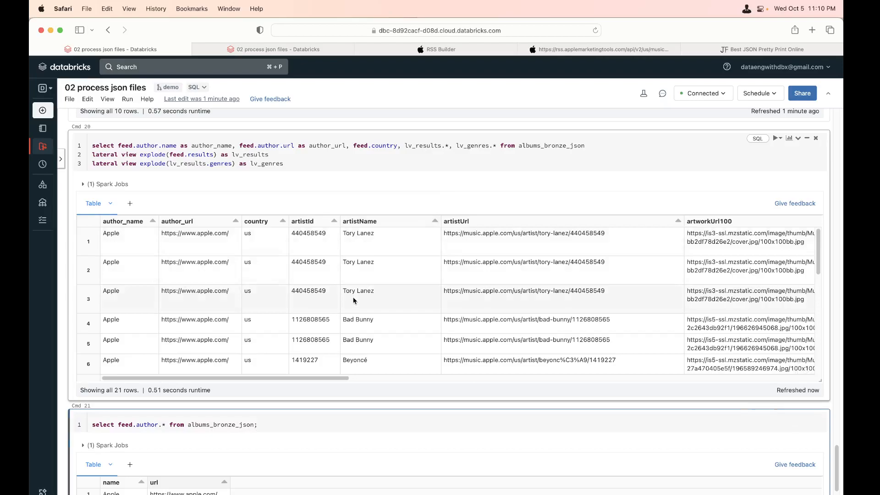
pyautogui.scroll(-3)
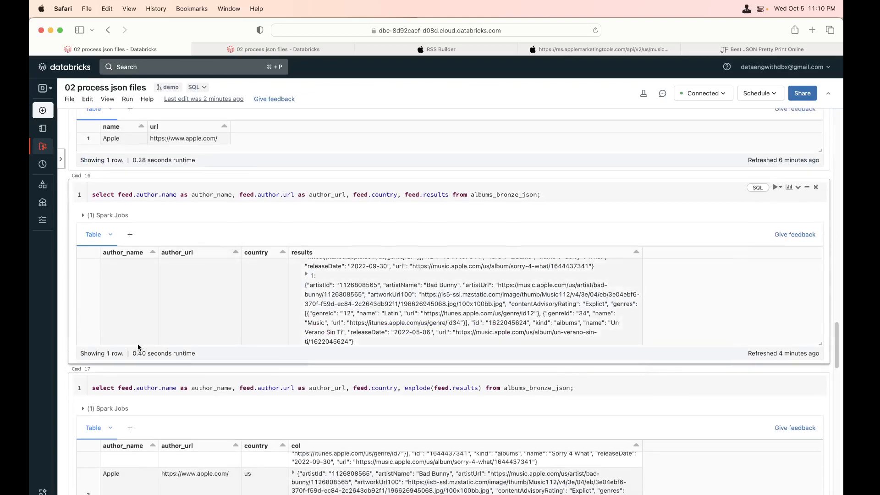
pyautogui.moveTo(291, 289)
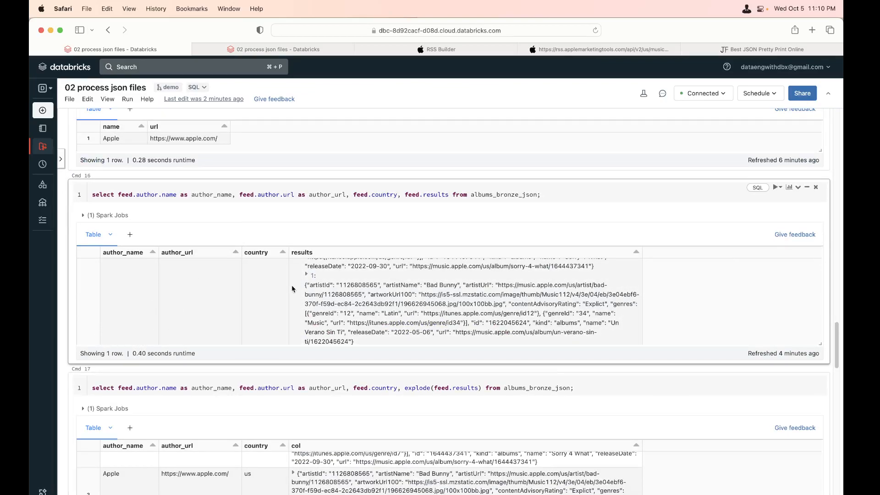
pyautogui.scroll(-3)
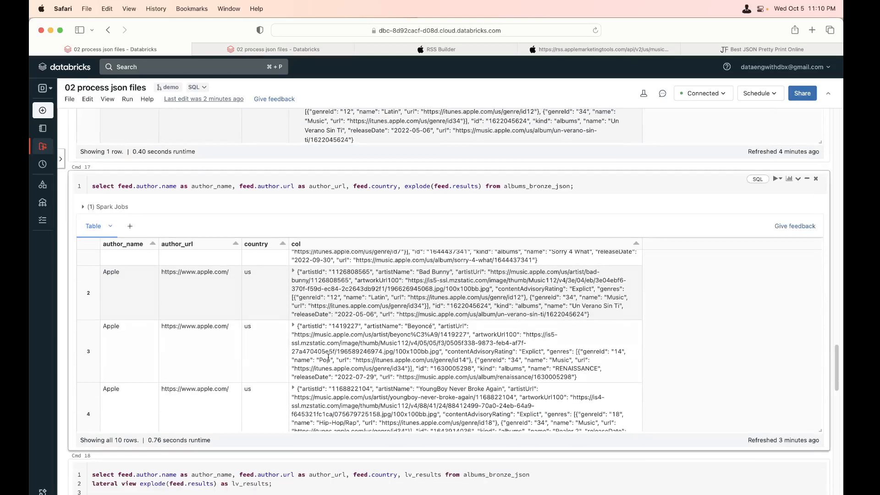
pyautogui.scroll(-3)
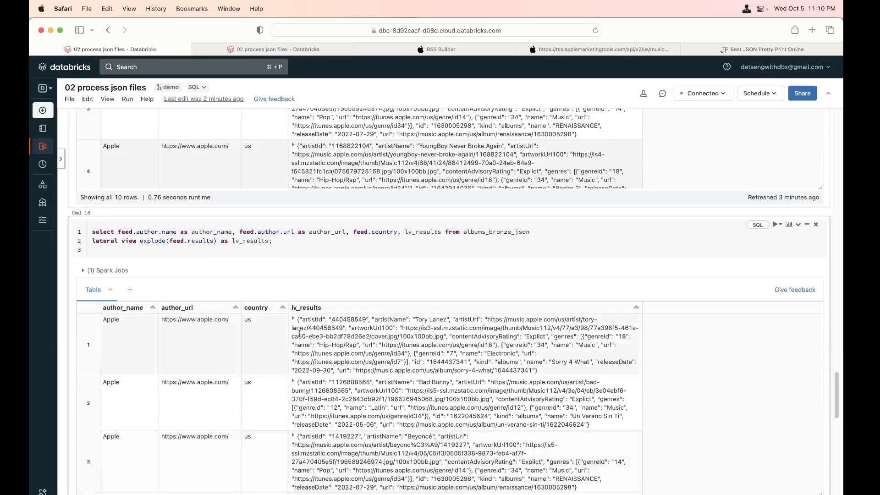
pyautogui.scroll(-3)
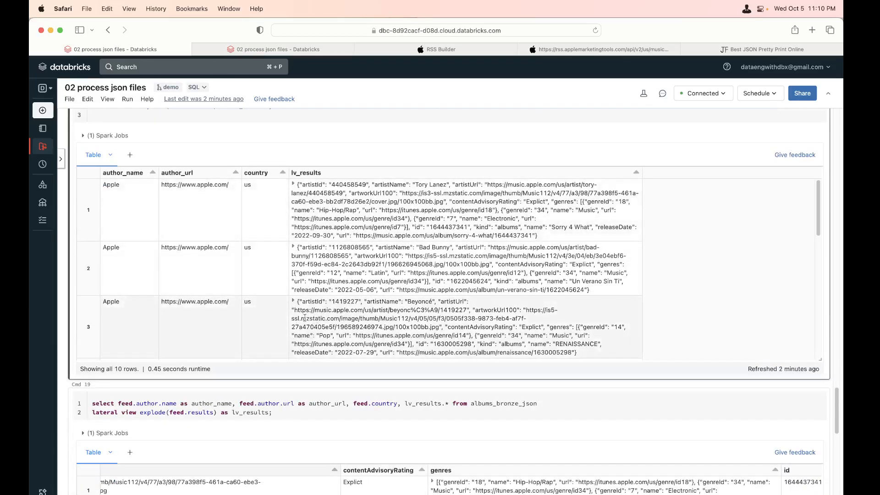
pyautogui.scroll(-3)
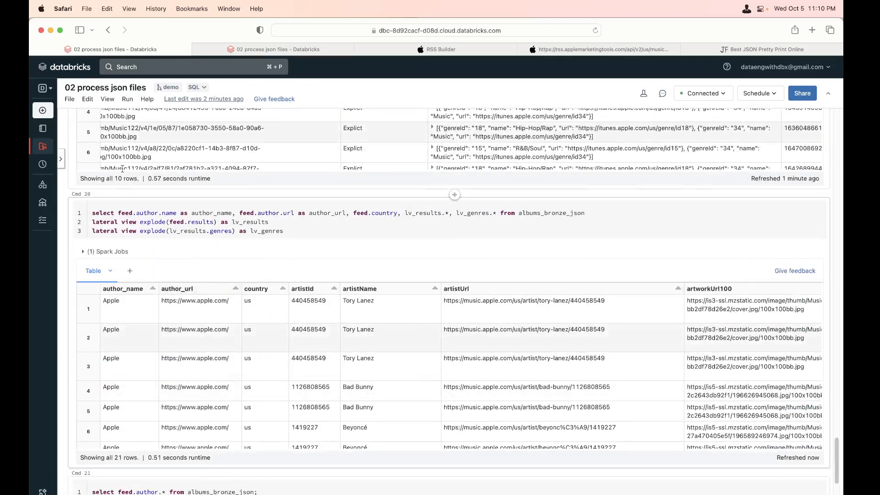
pyautogui.scroll(-3)
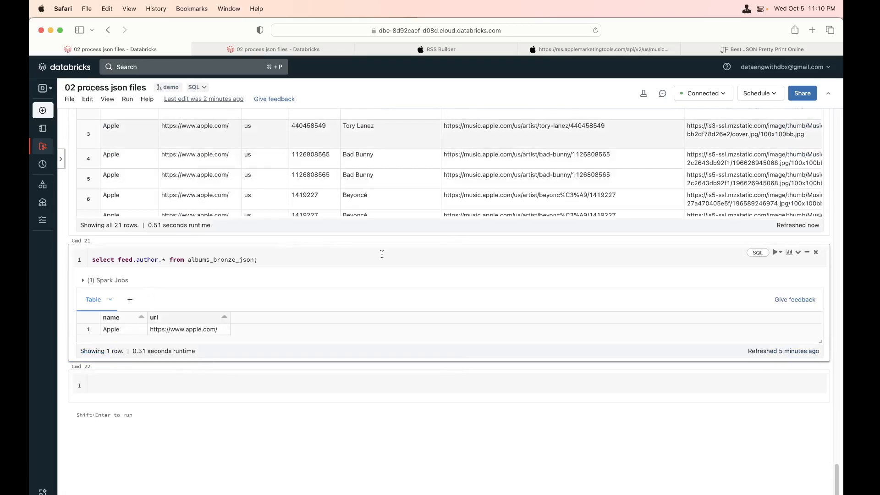
pyautogui.scroll(3)
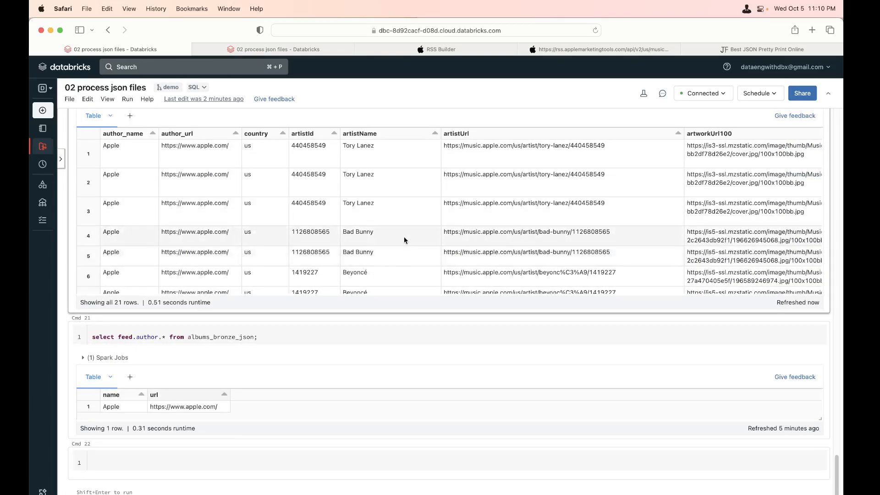
pyautogui.moveTo(393, 246)
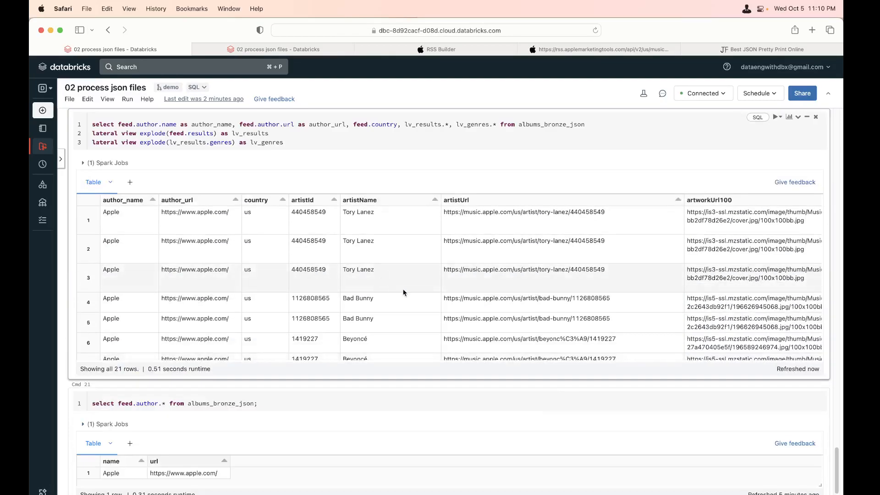
pyautogui.hscroll(3)
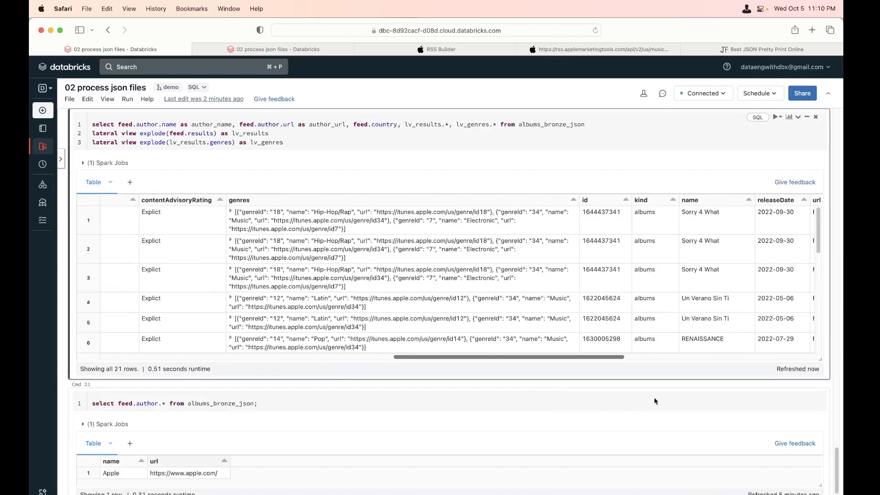
pyautogui.hscroll(3)
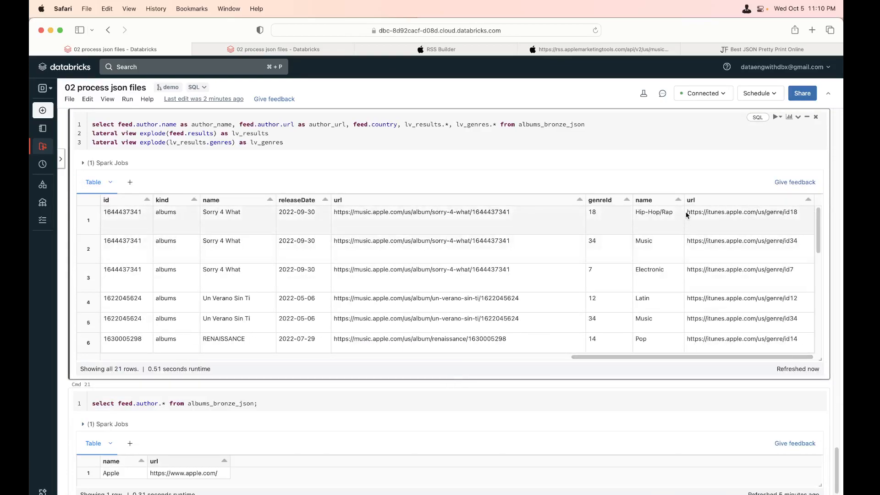
pyautogui.moveTo(381, 206)
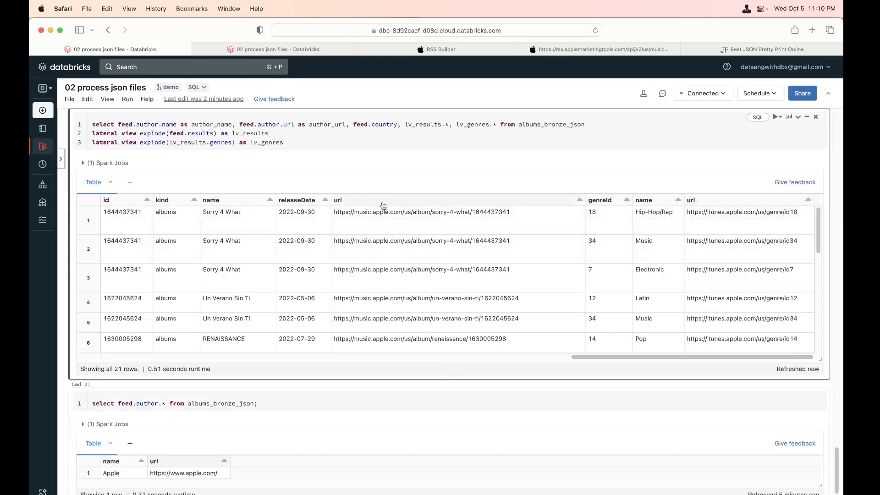
pyautogui.moveTo(235, 354)
pyautogui.write('url as ')
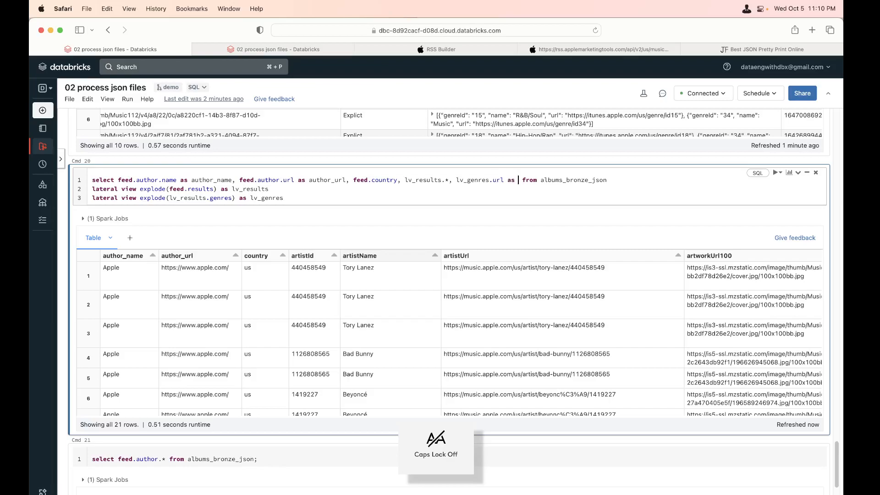
# - Alias the exploded genre URL as gen_url and rerun the query, still returning 21 rows
pyautogui.write('gen')
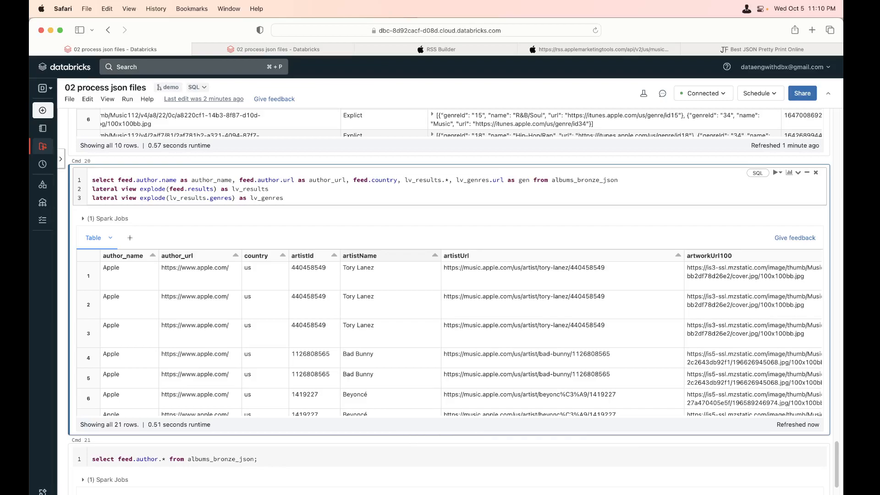
pyautogui.write('_url')
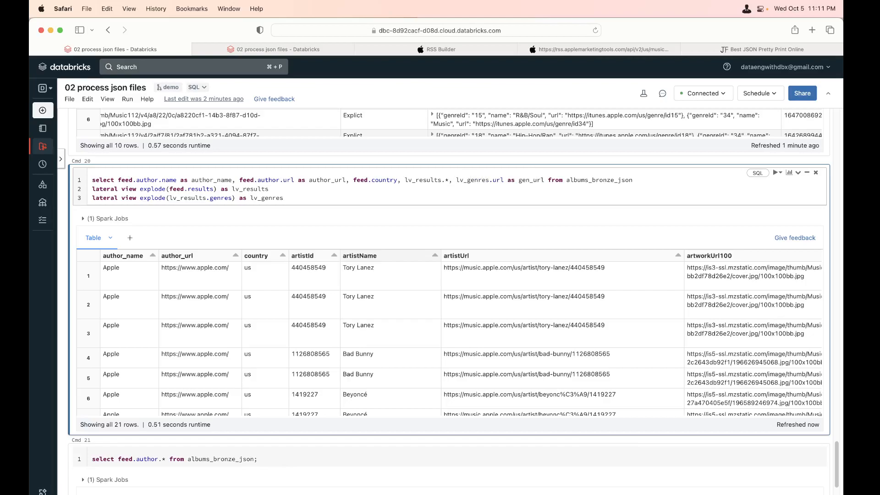
pyautogui.click(257, 458)
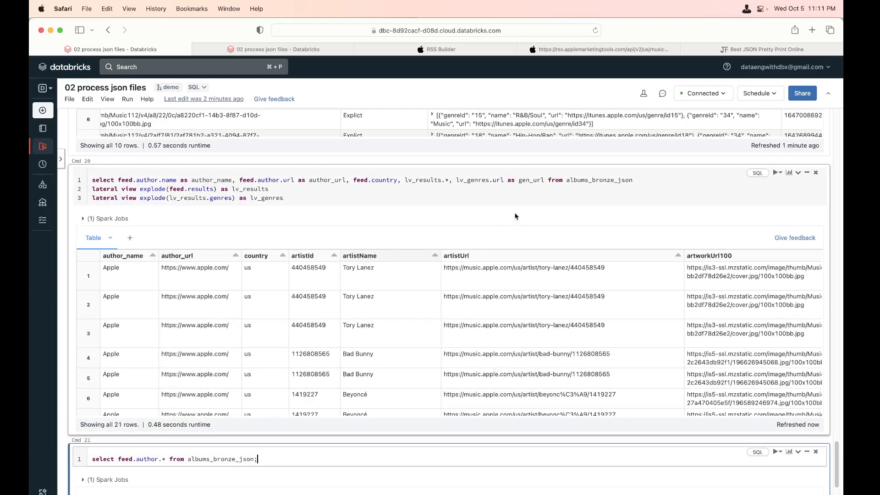
pyautogui.hscroll(3)
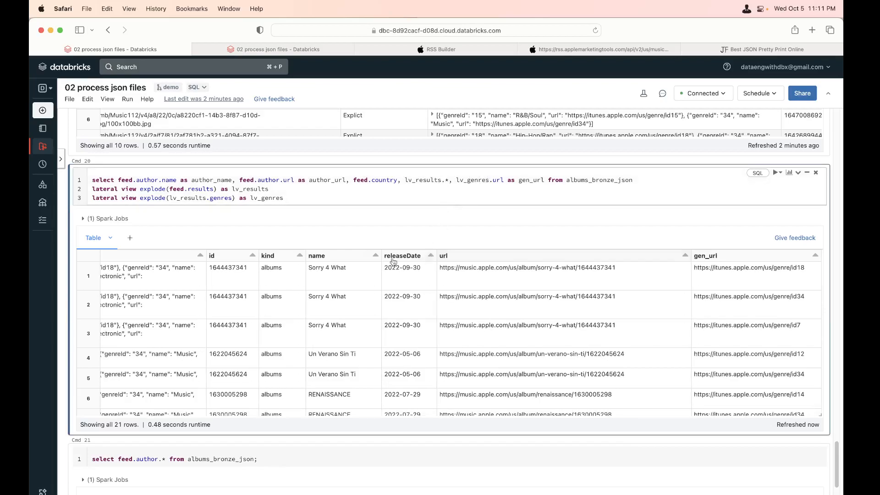
pyautogui.moveTo(336, 296)
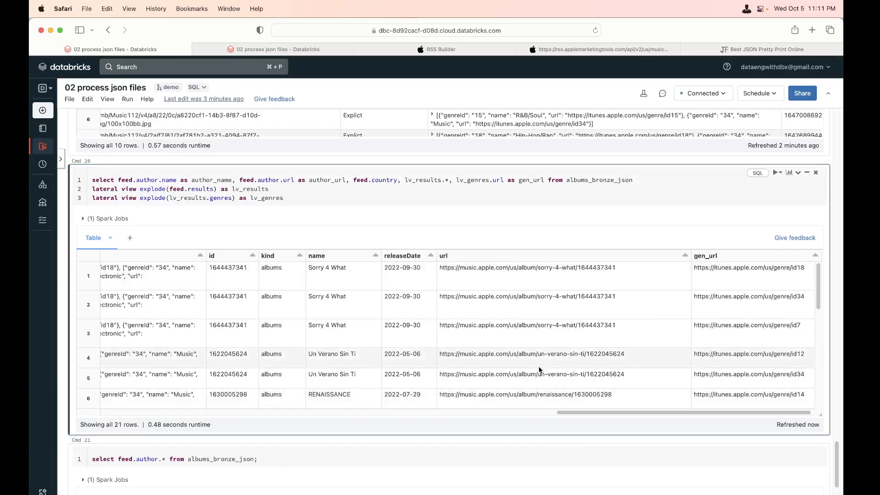
pyautogui.scroll(-3)
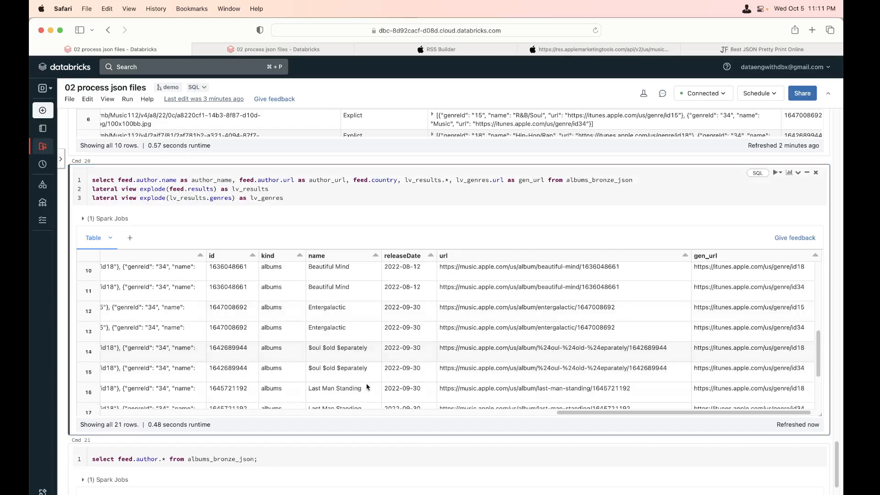
pyautogui.scroll(3)
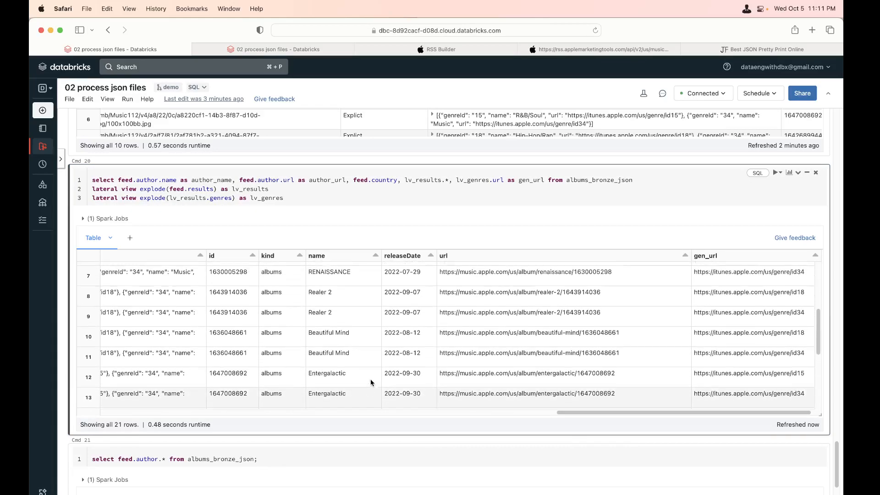
pyautogui.scroll(3)
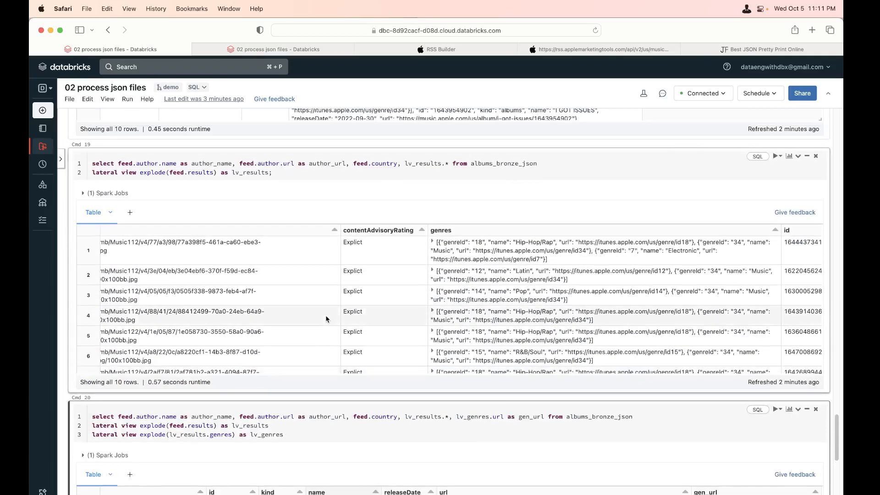
pyautogui.scroll(-3)
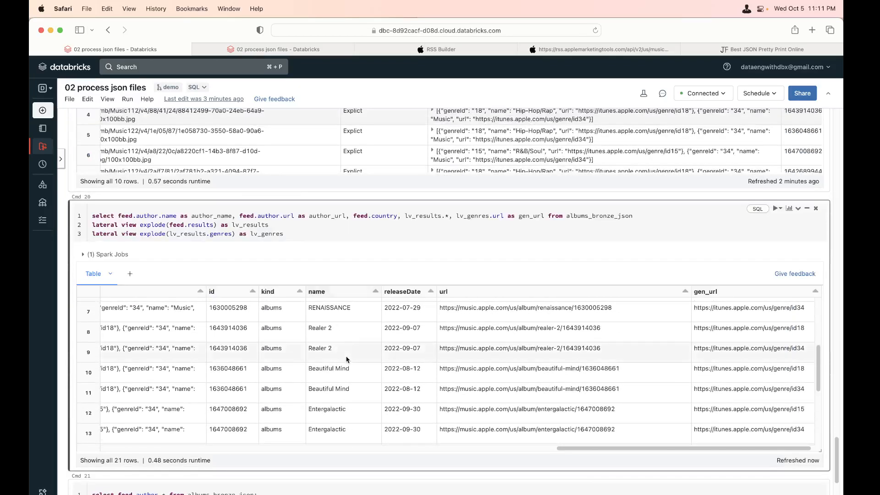
pyautogui.scroll(-3)
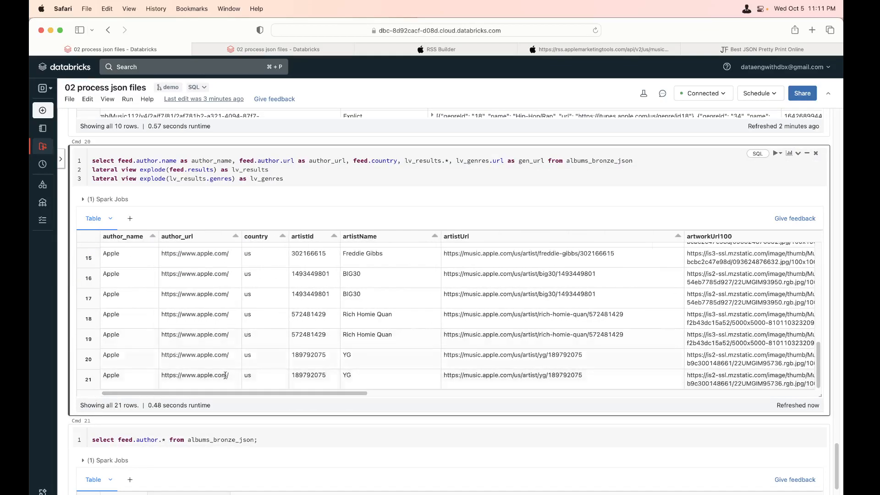
pyautogui.scroll(3)
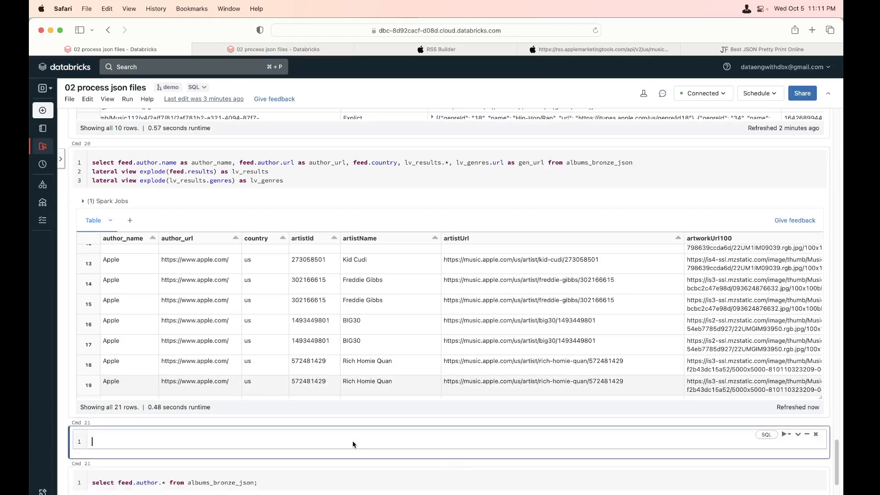
# - Write 'create table albums_bronze_delta as' before the two-explode select query and run it
pyautogui.write('create ta')
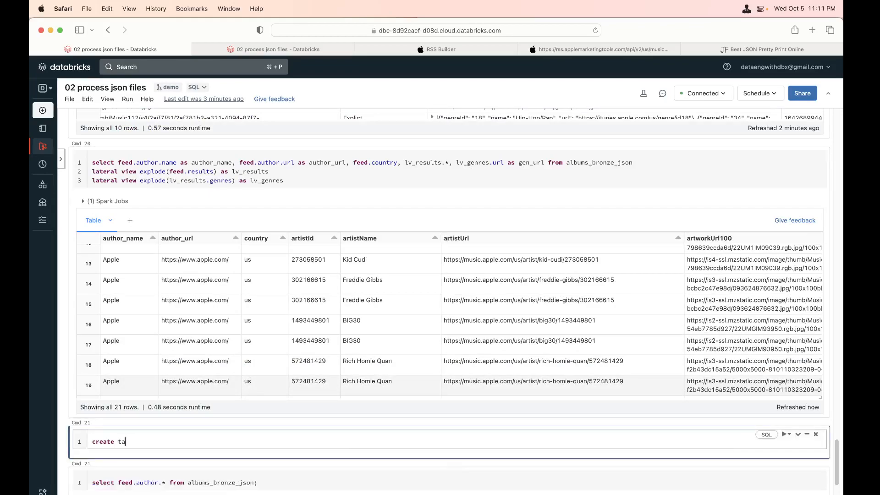
pyautogui.press('Backspace')
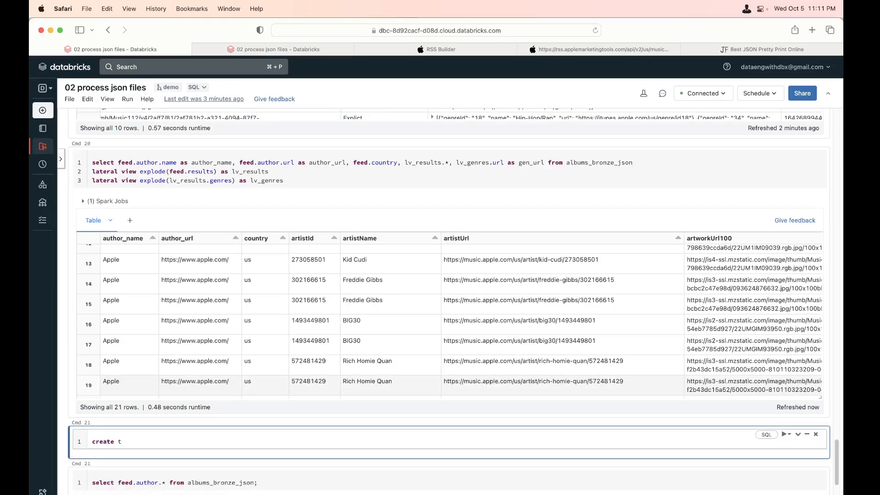
pyautogui.write('able')
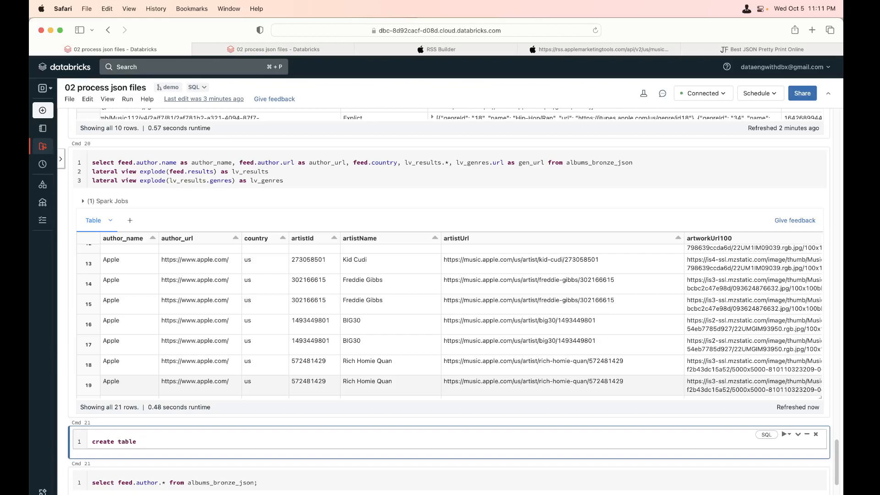
pyautogui.write('albums_')
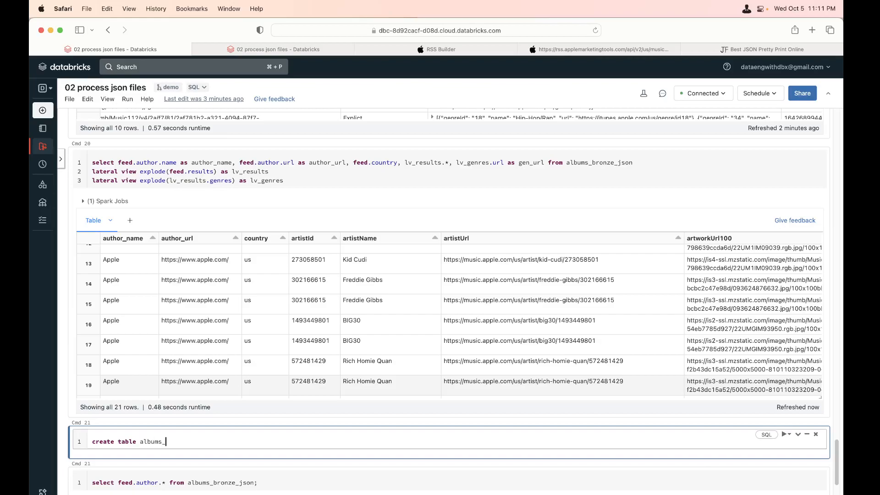
pyautogui.write('bronze_delt')
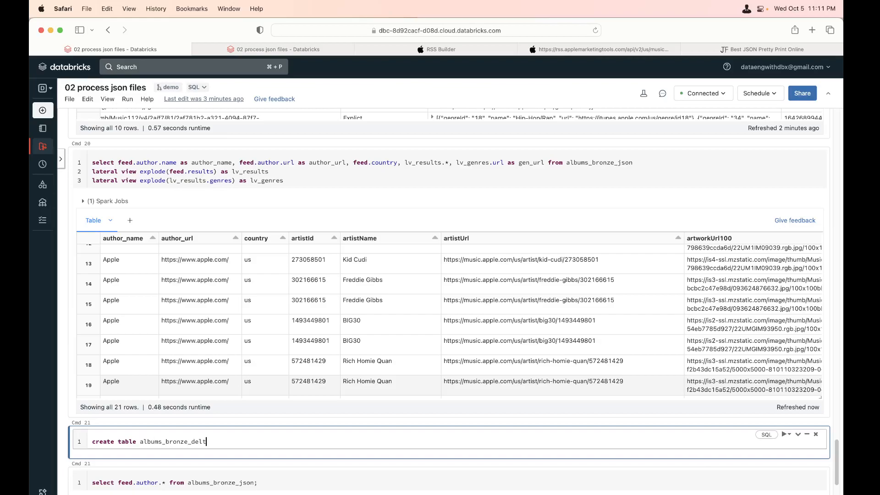
pyautogui.write('a a')
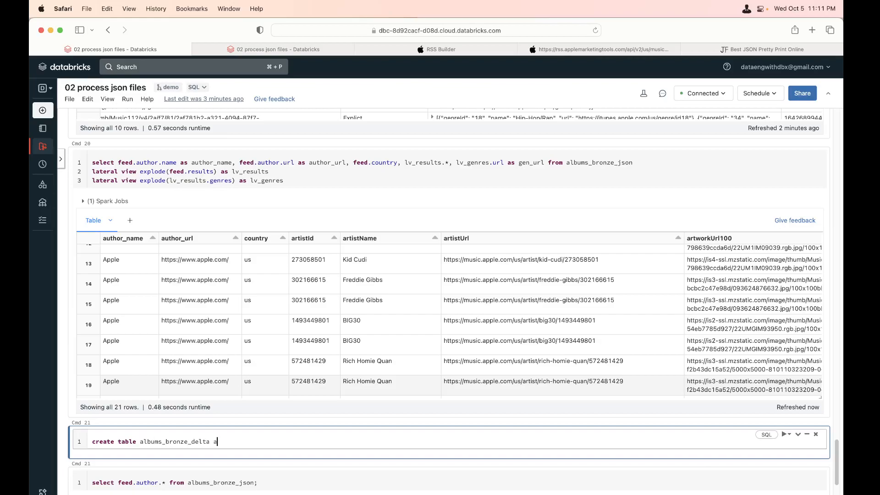
pyautogui.write('as')
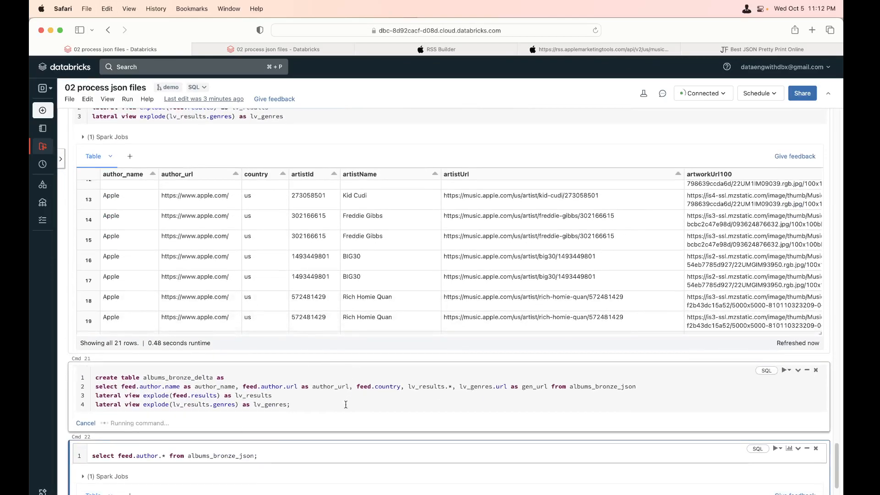
pyautogui.scroll(-3)
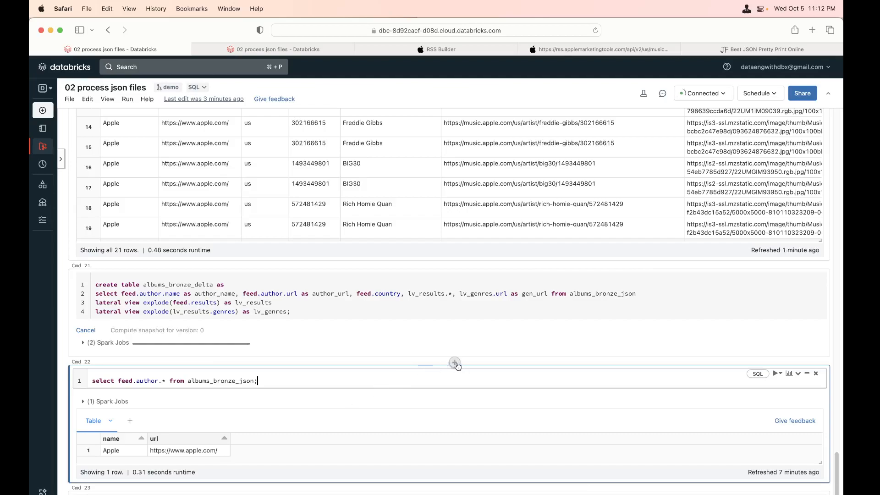
pyautogui.moveTo(455, 363)
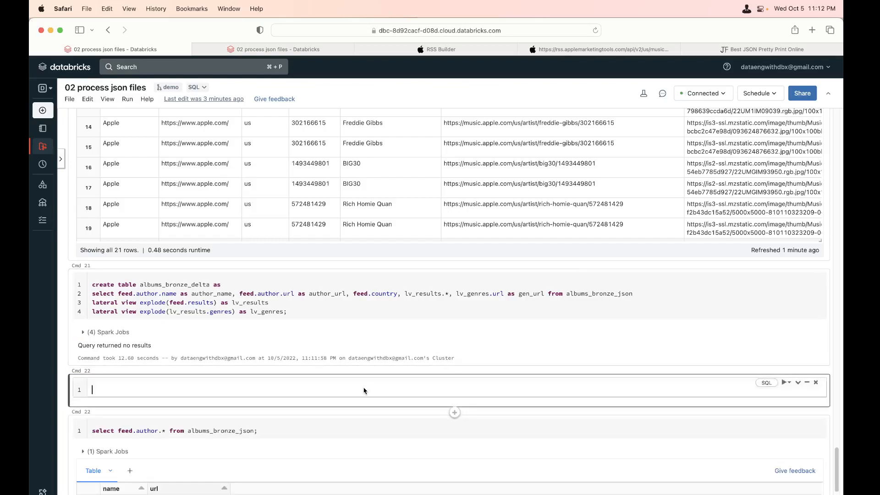
# - Run 'select * from albums_bronze_delta;' to show the flattened album rows
pyautogui.write('select')
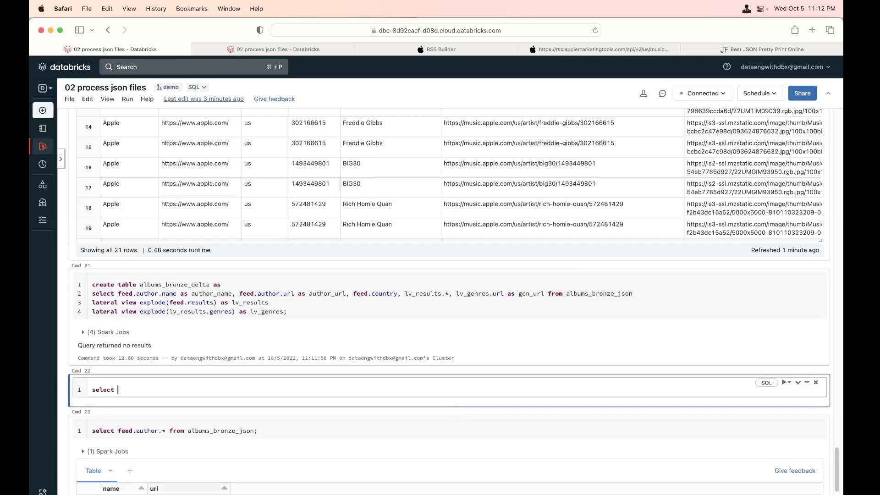
pyautogui.write('* from albums')
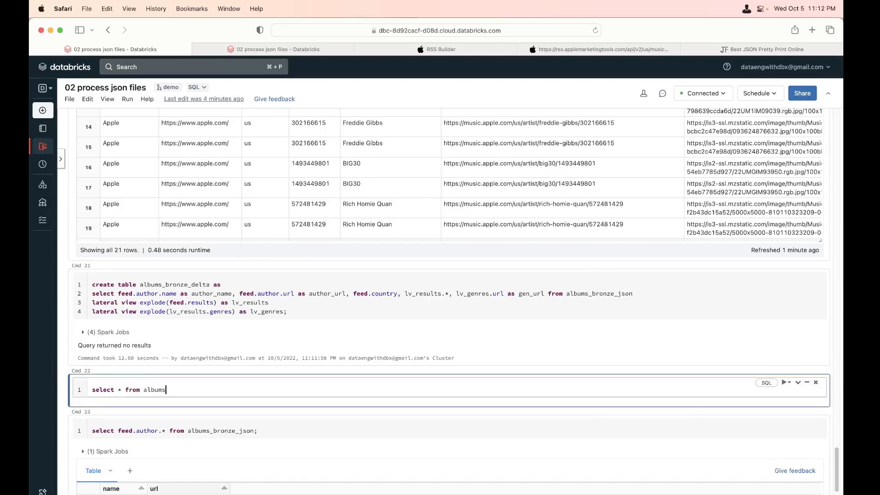
pyautogui.write('_bronze_del')
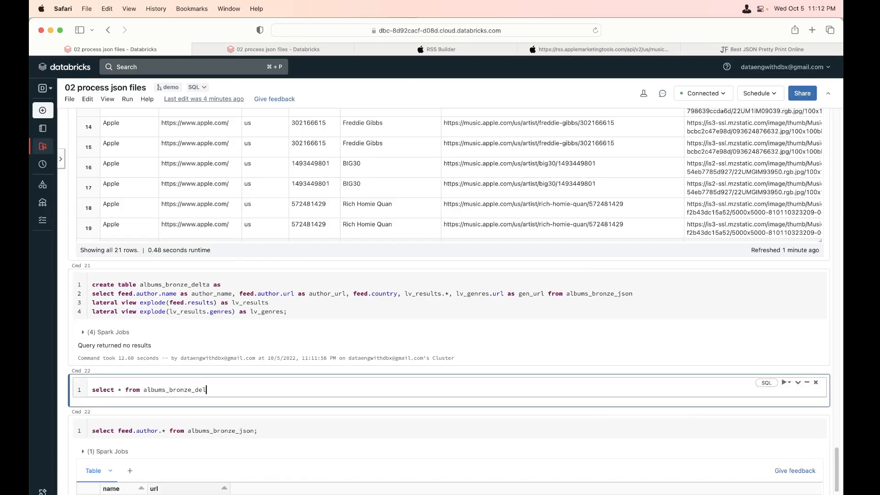
pyautogui.write('ta;')
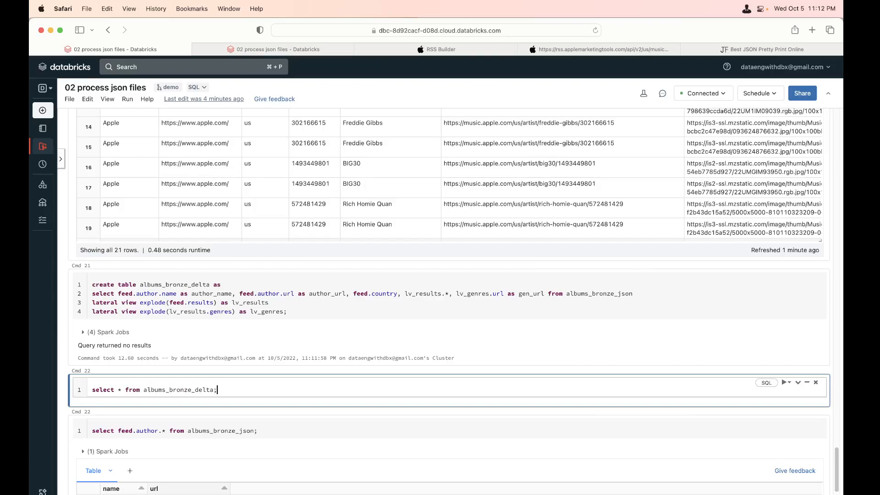
pyautogui.click(785, 382)
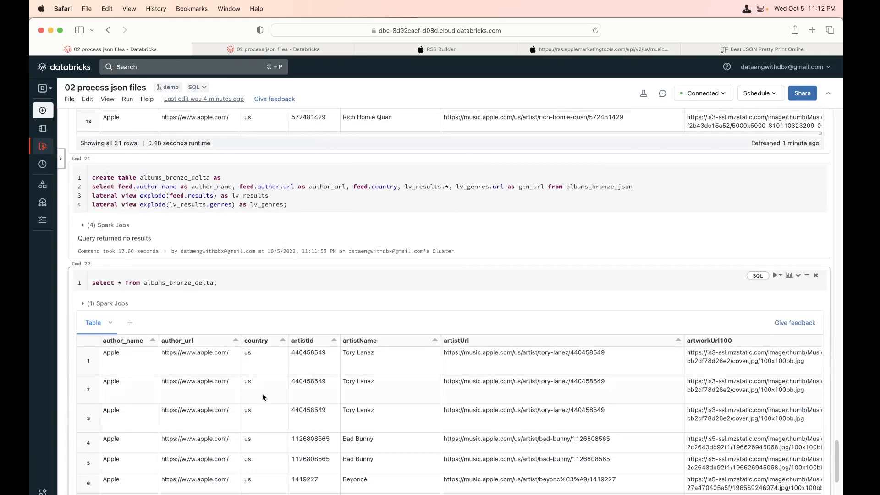
pyautogui.moveTo(252, 305)
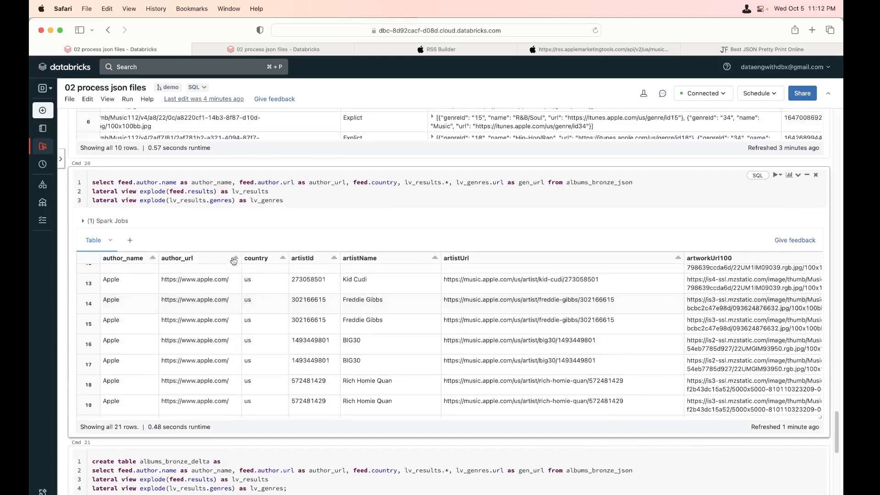
pyautogui.scroll(3)
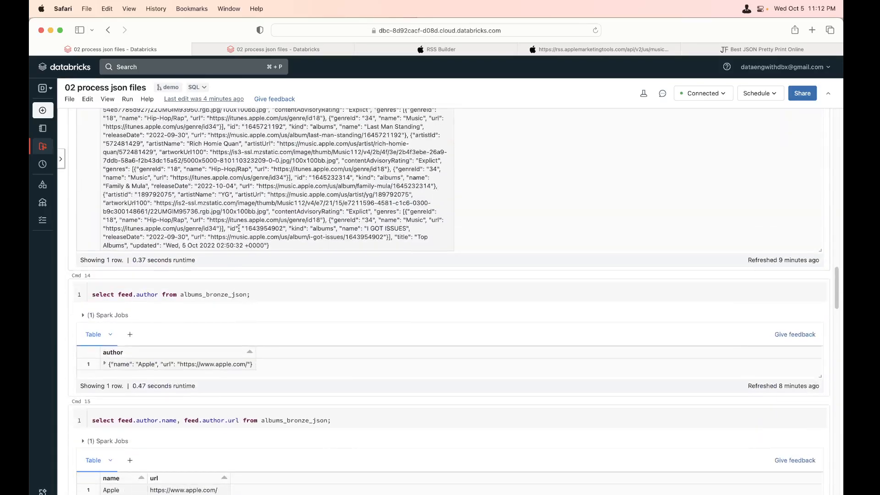
pyautogui.scroll(3)
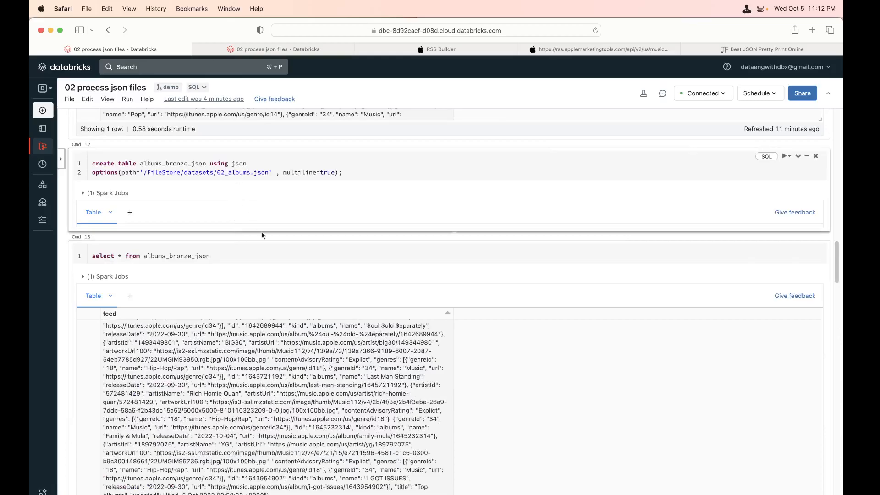
pyautogui.scroll(-3)
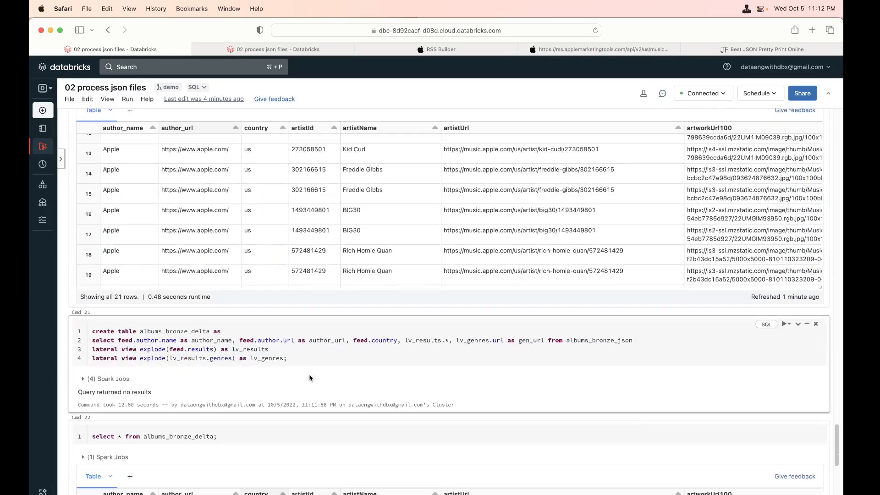
pyautogui.scroll(-3)
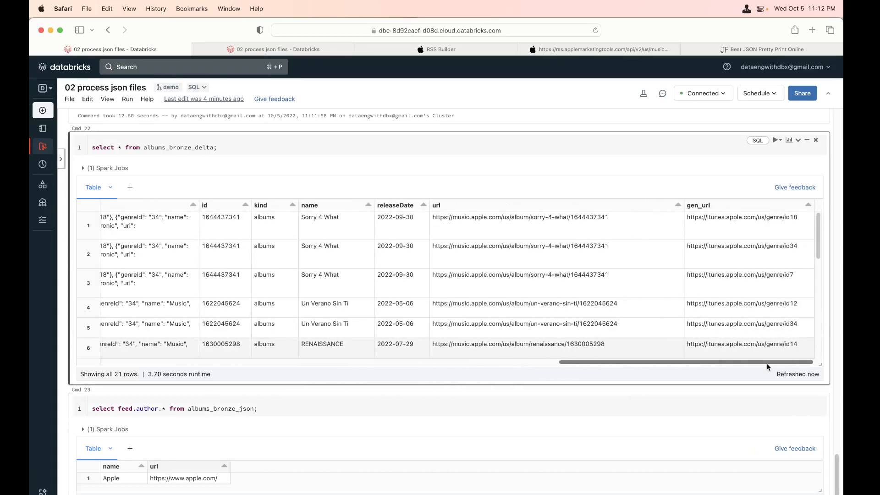
pyautogui.hscroll(3)
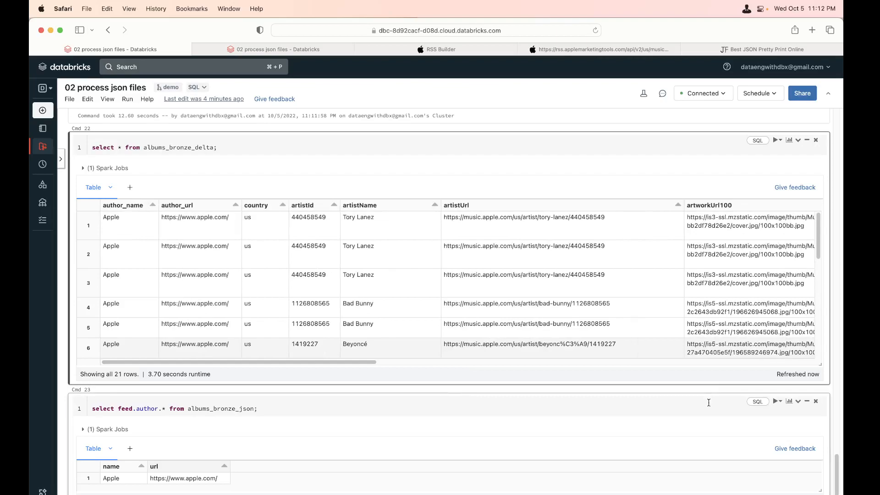